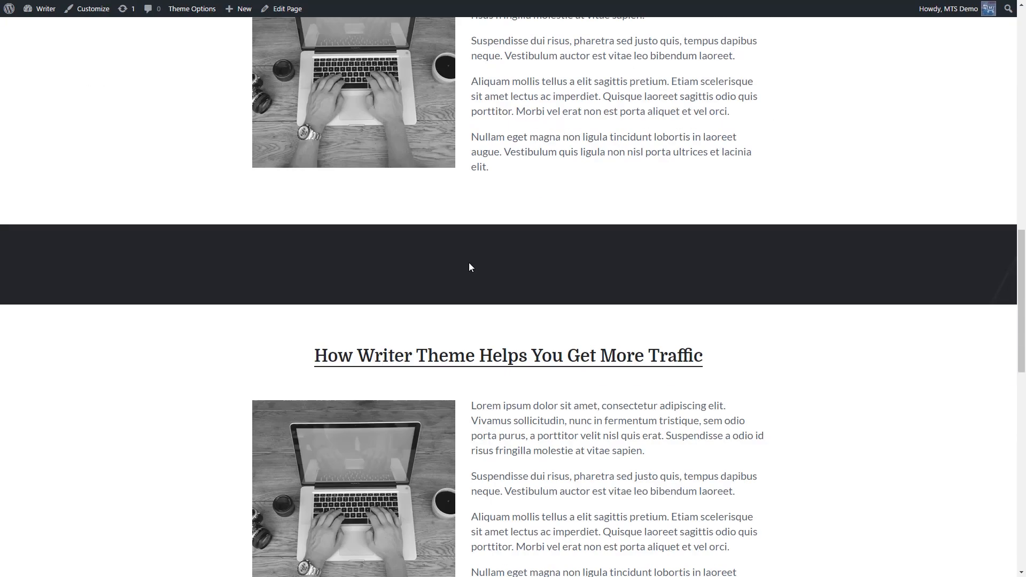
Step: Look over the Writer front page, then go to the admin Dashboard via the Writer admin-bar menu
{"action": "scroll", "scroll_direction": "up", "scroll_amount": 3}
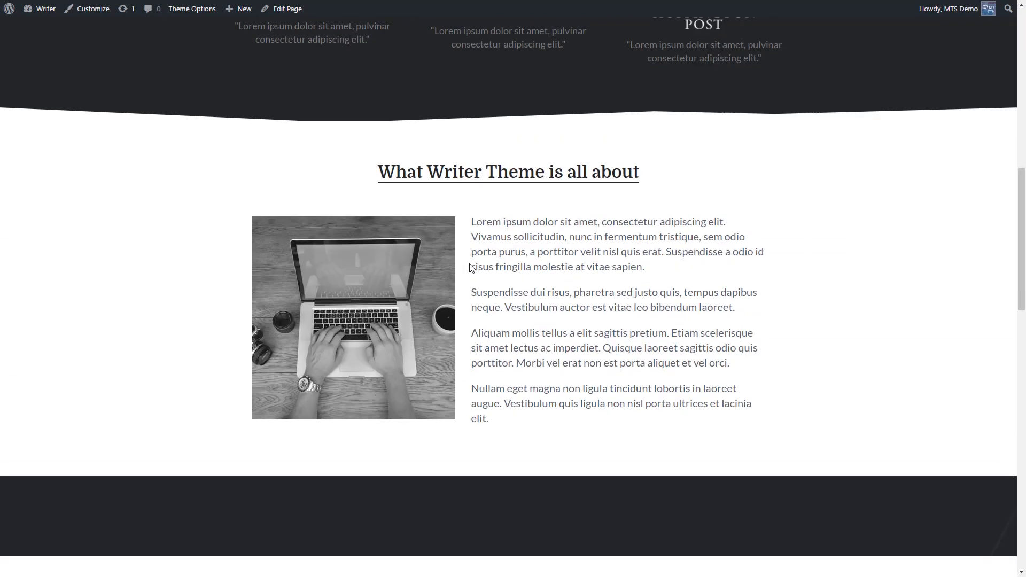
{"action": "scroll", "scroll_direction": "up", "scroll_amount": 3}
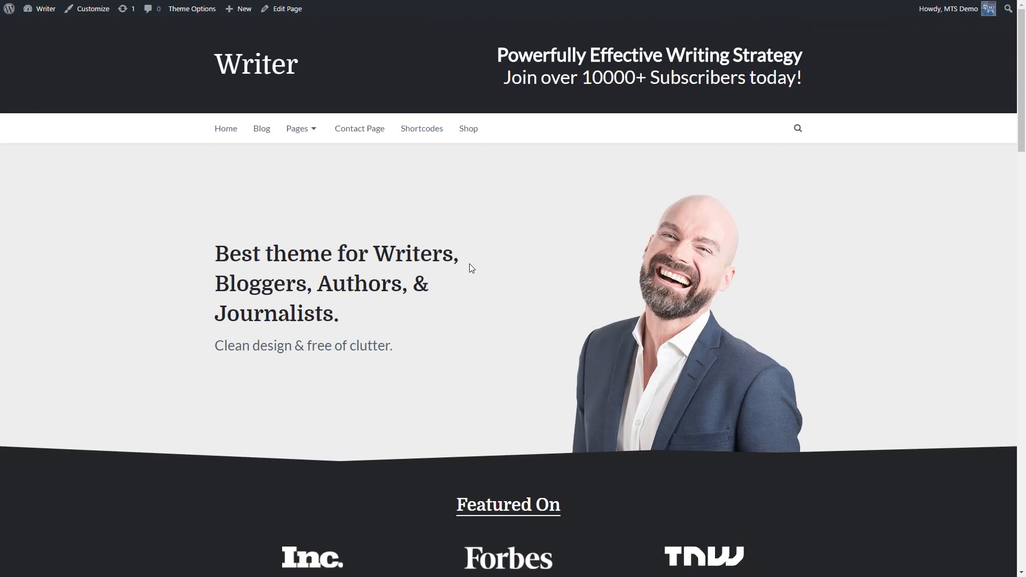
{"action": "scroll", "scroll_direction": "down", "scroll_amount": 3}
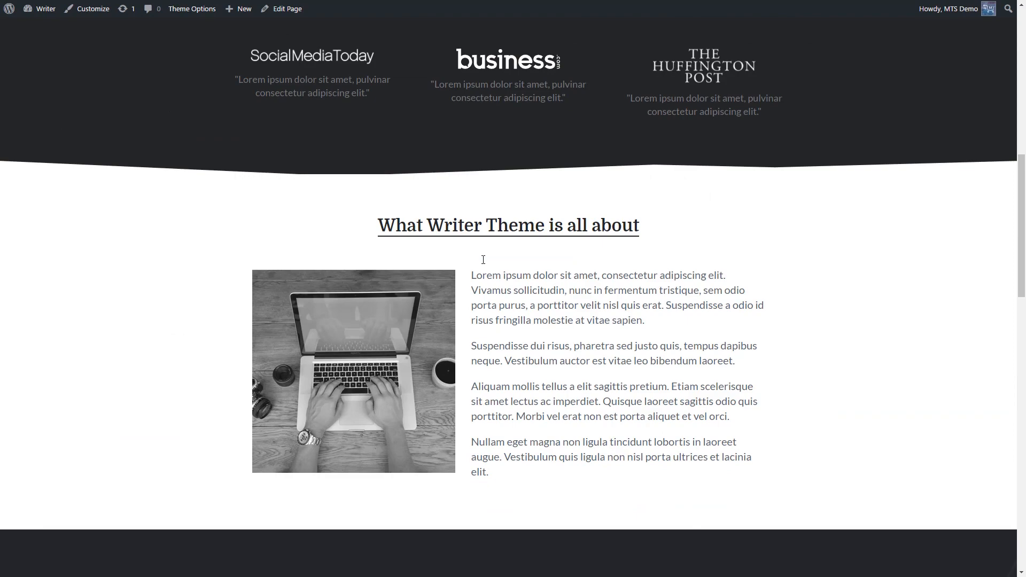
{"action": "scroll", "scroll_direction": "down", "scroll_amount": 3}
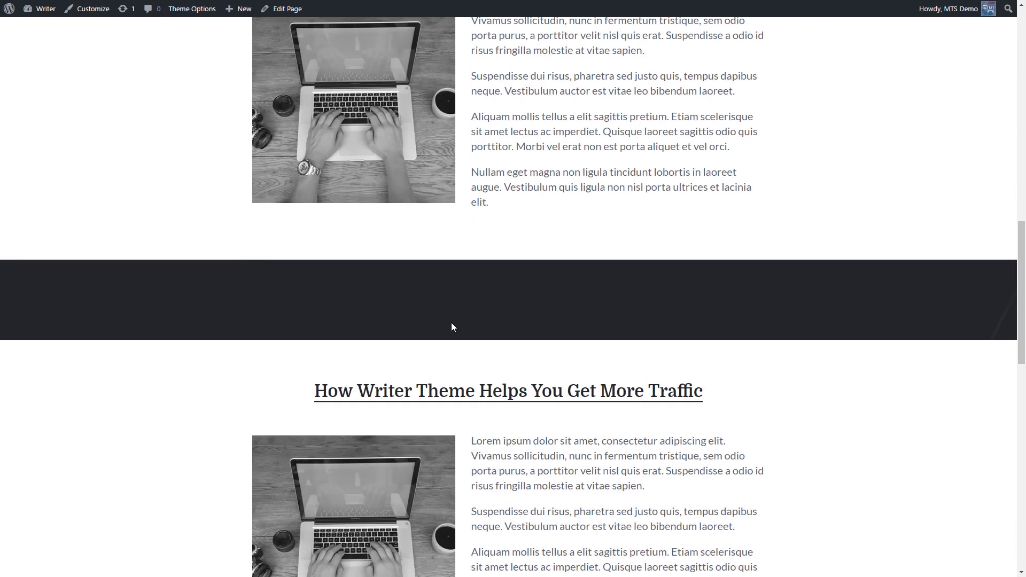
{"action": "scroll", "scroll_direction": "down", "scroll_amount": 3}
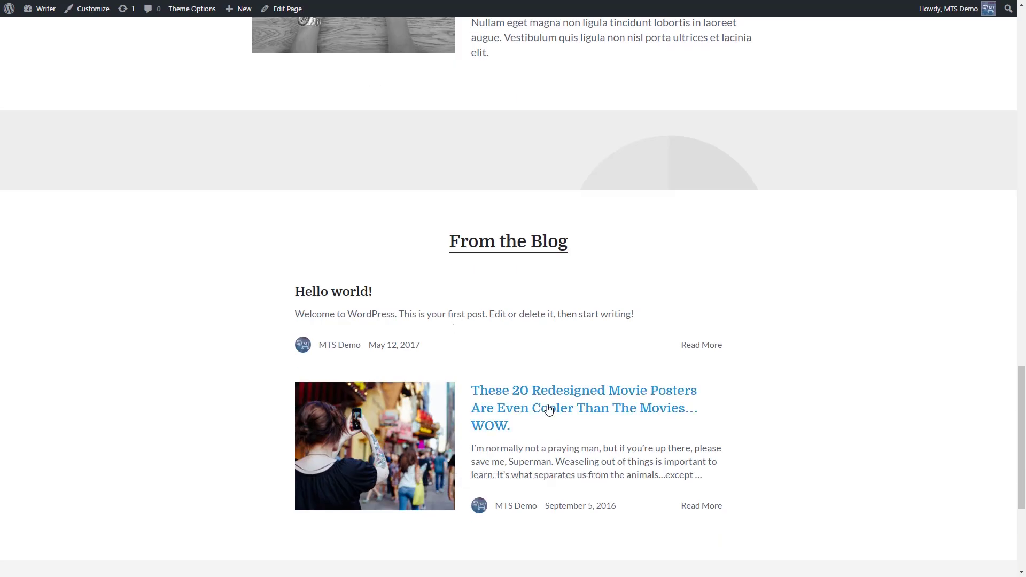
{"action": "scroll", "scroll_direction": "up", "scroll_amount": 3}
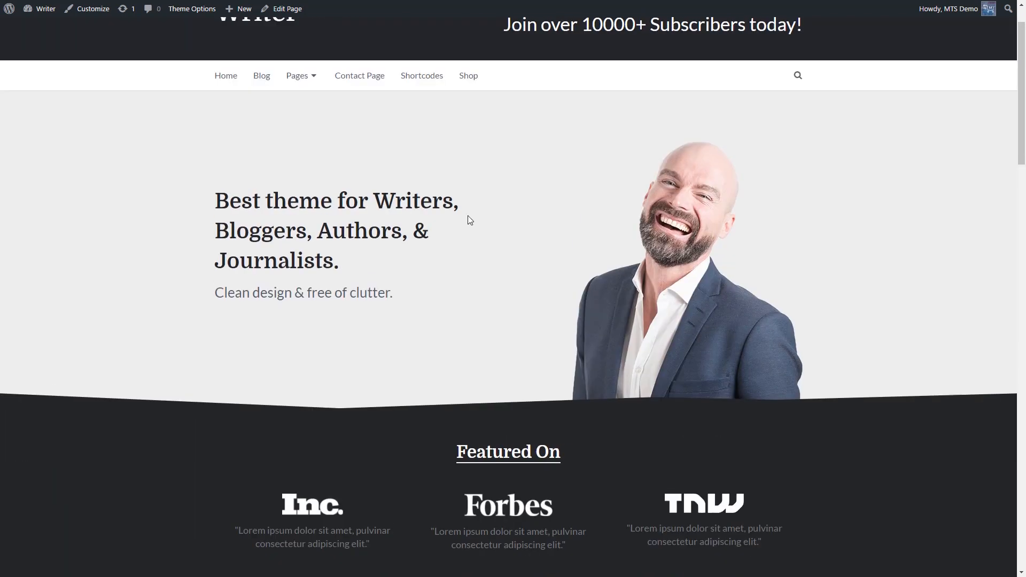
{"action": "scroll", "scroll_direction": "up", "scroll_amount": 3}
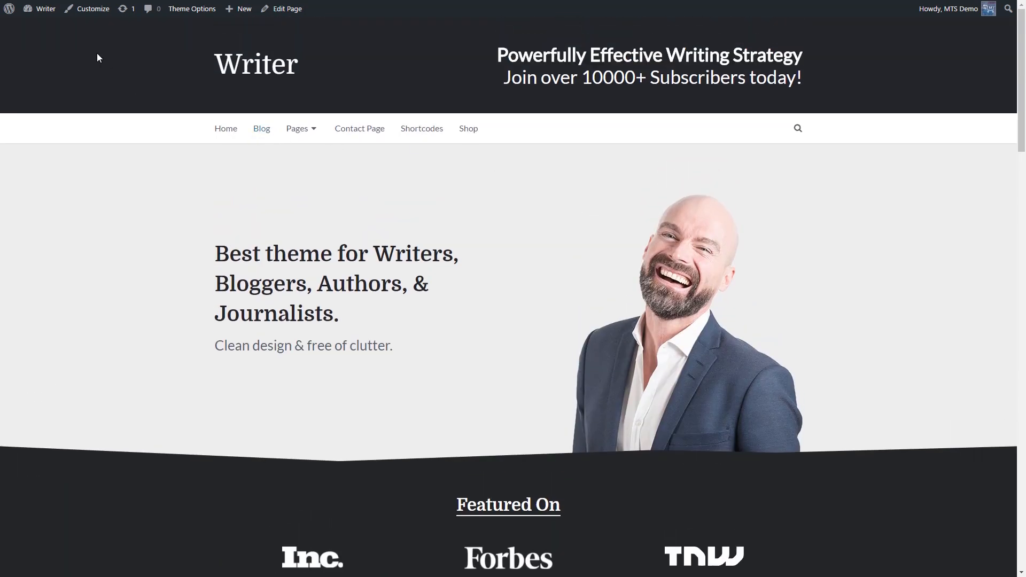
{"action": "left_click", "coordinate": [45, 8]}
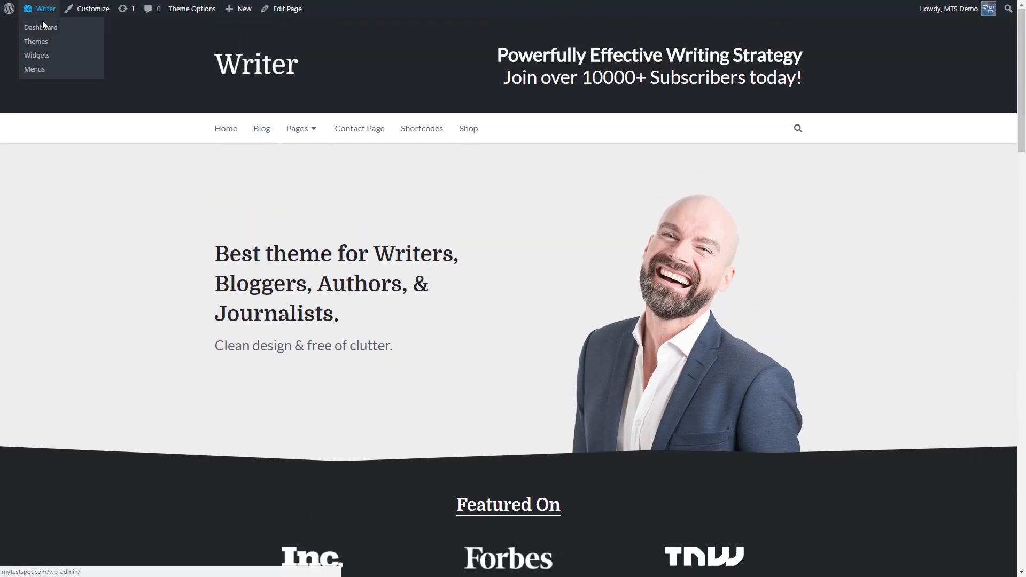
{"action": "left_click", "coordinate": [40, 27]}
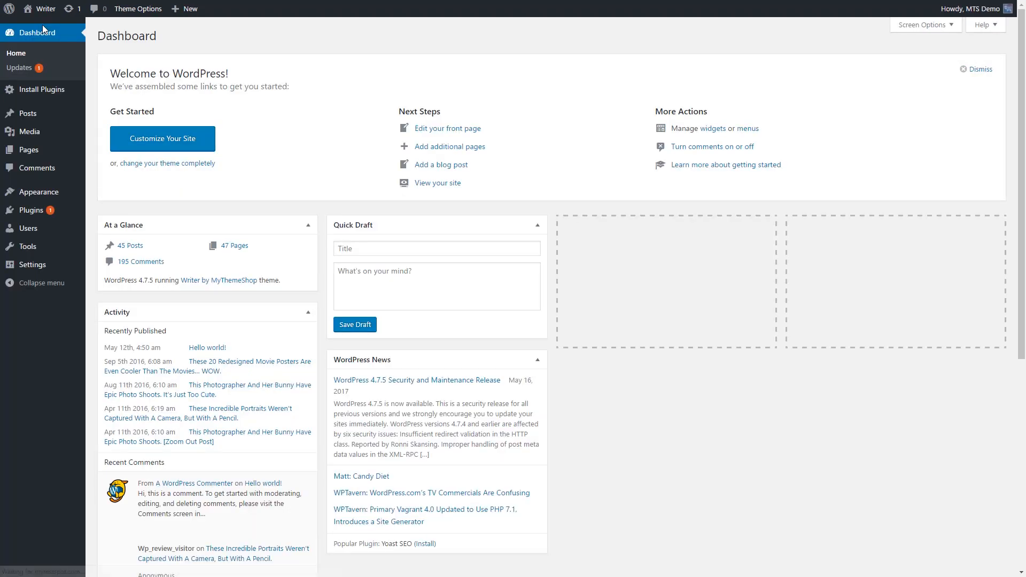
{"action": "mouse_move", "coordinate": [677, 359]}
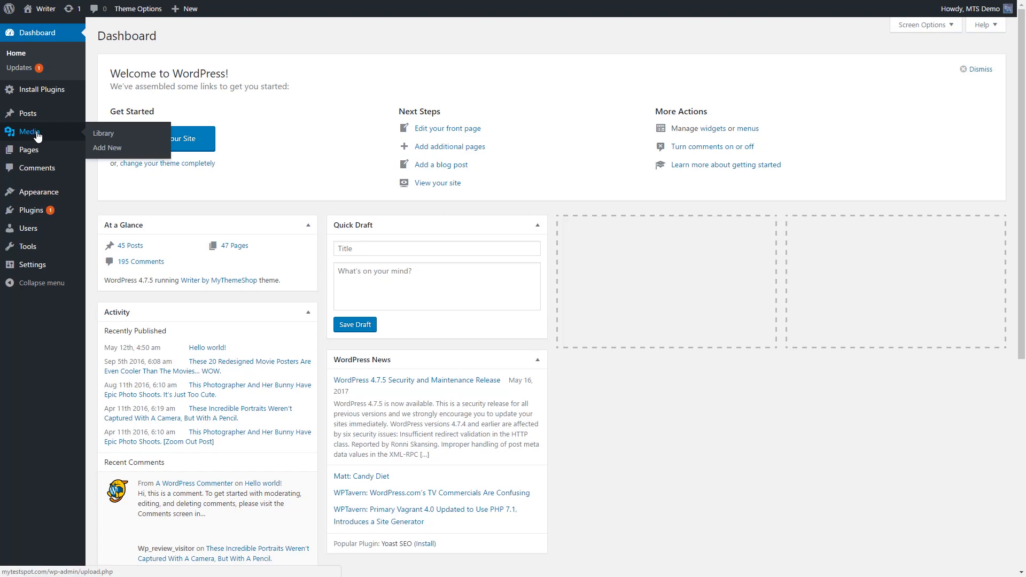
{"action": "mouse_move", "coordinate": [60, 130]}
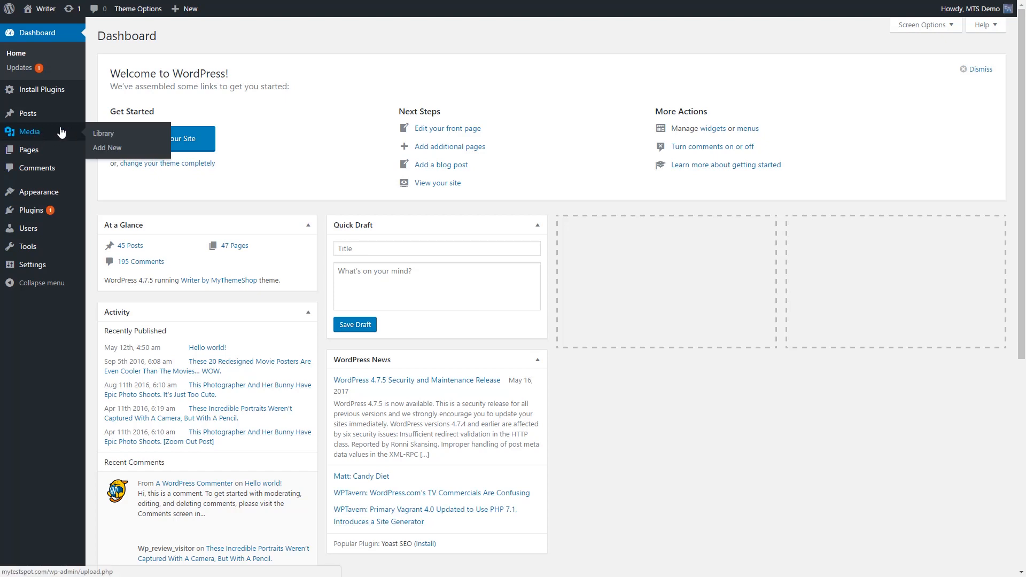
{"action": "mouse_move", "coordinate": [103, 134]}
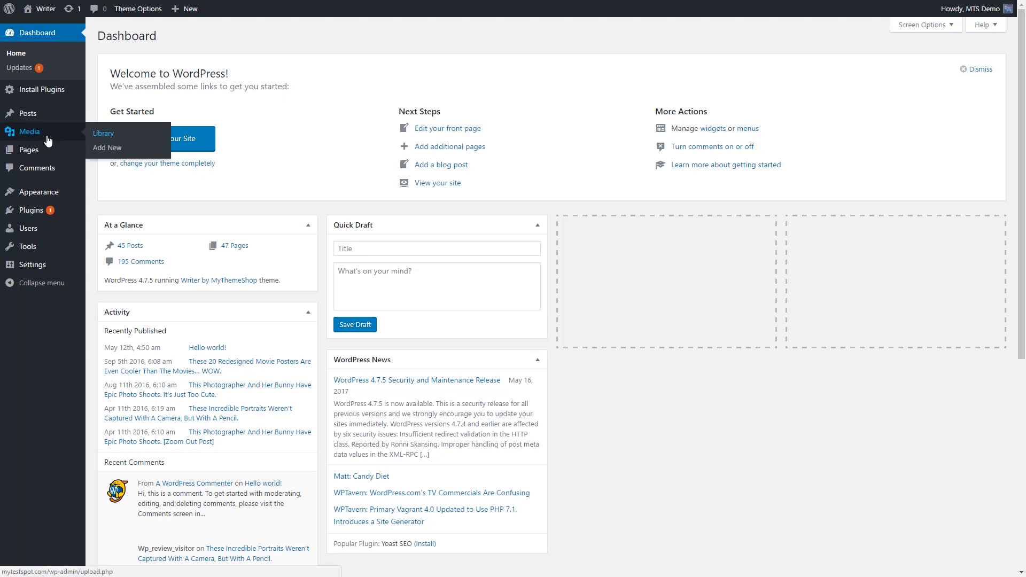
{"action": "mouse_move", "coordinate": [117, 137]}
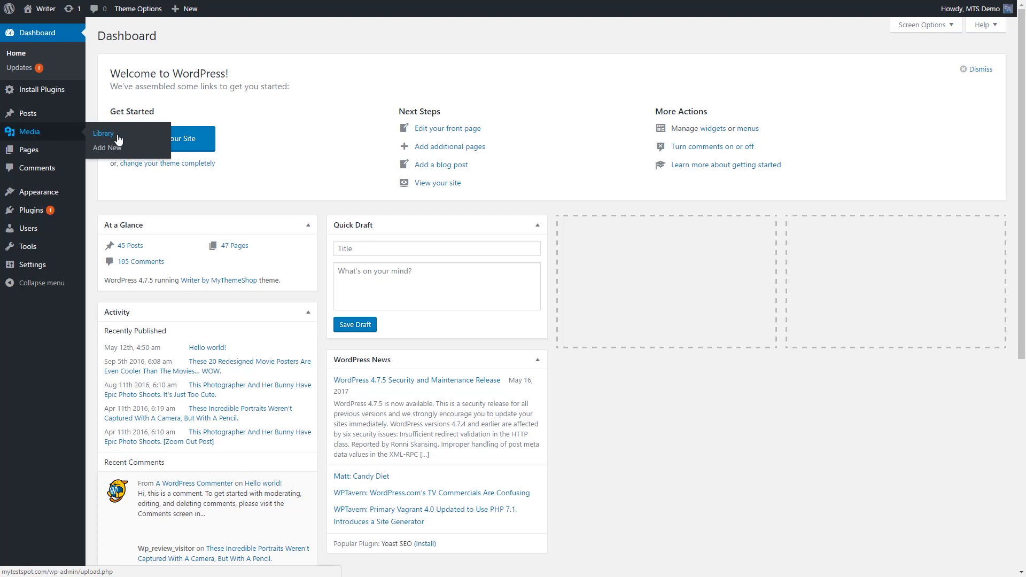
{"action": "mouse_move", "coordinate": [98, 135]}
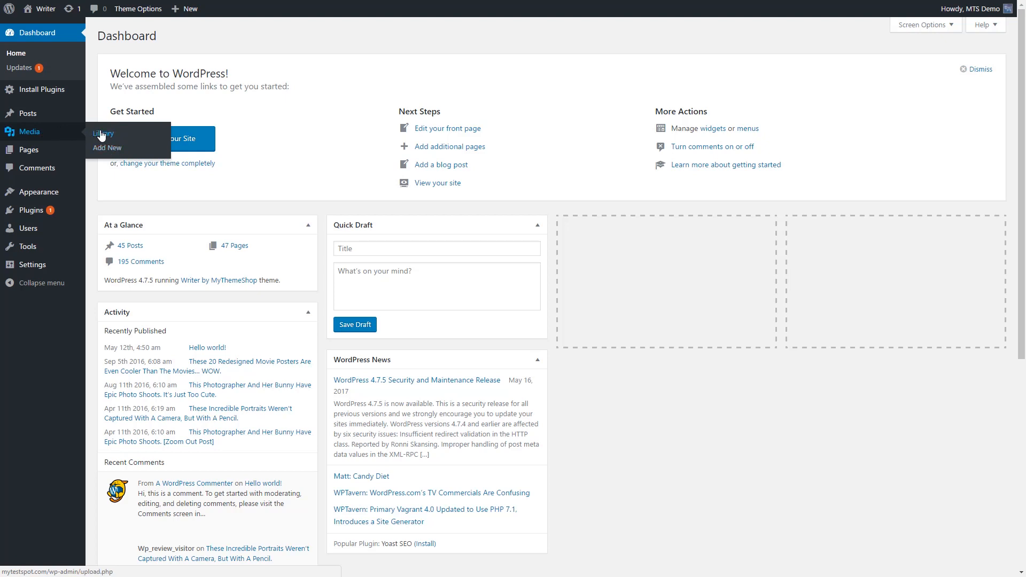
{"action": "mouse_move", "coordinate": [107, 147]}
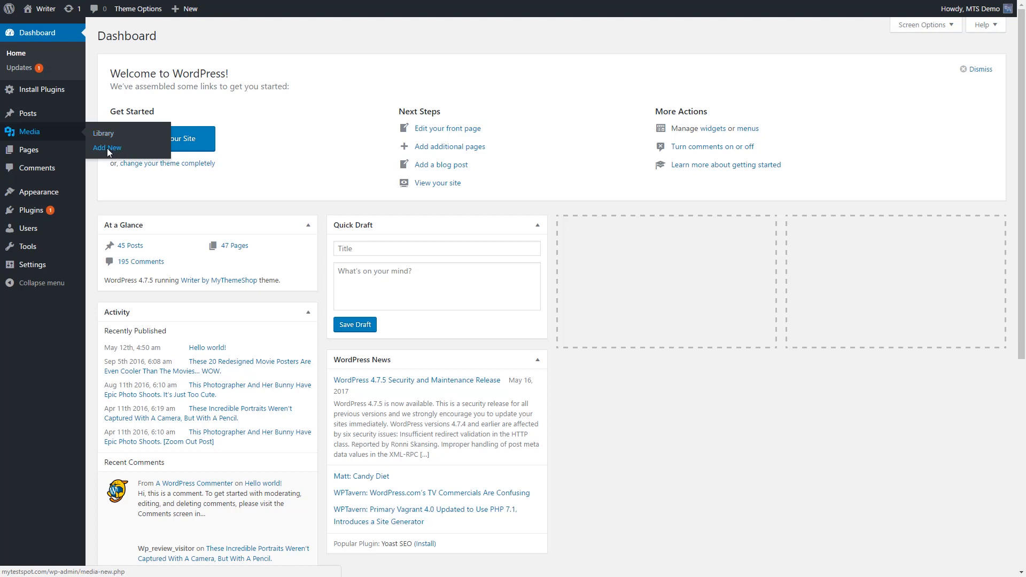
Step: Go to Media > Add New to reach the Upload New Media page
{"action": "left_click", "coordinate": [107, 147]}
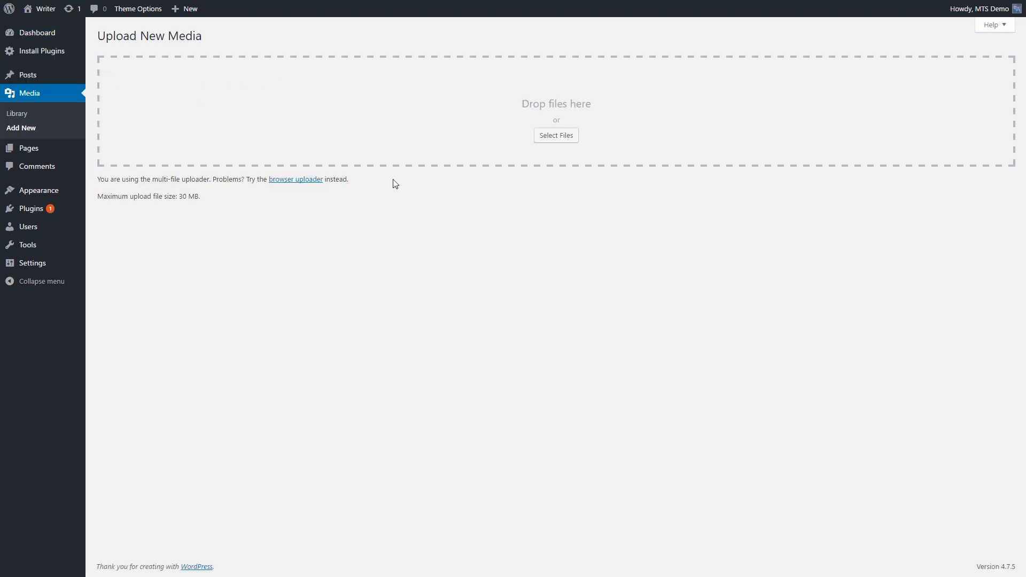
{"action": "mouse_move", "coordinate": [193, 269]}
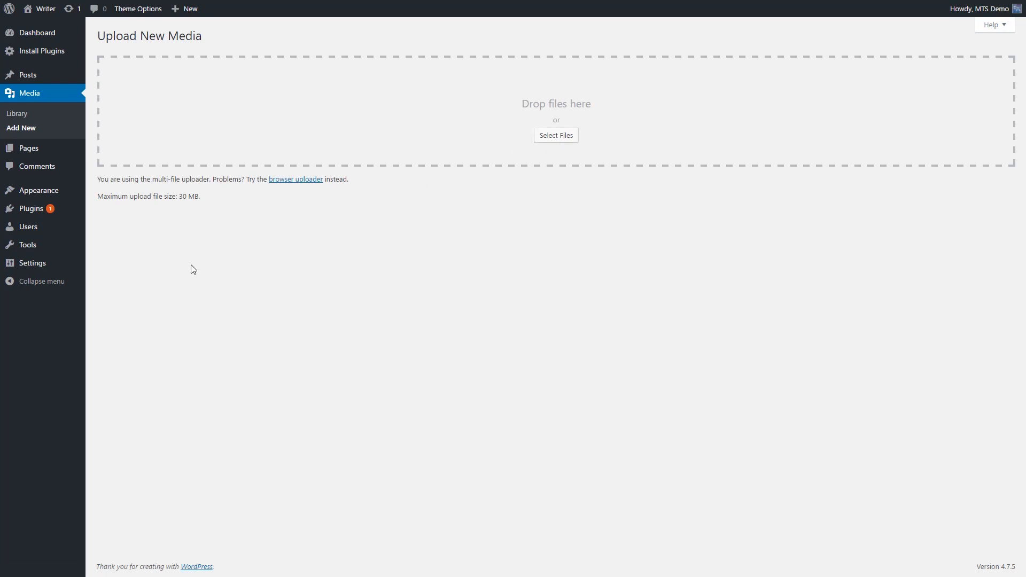
{"action": "mouse_move", "coordinate": [492, 177]}
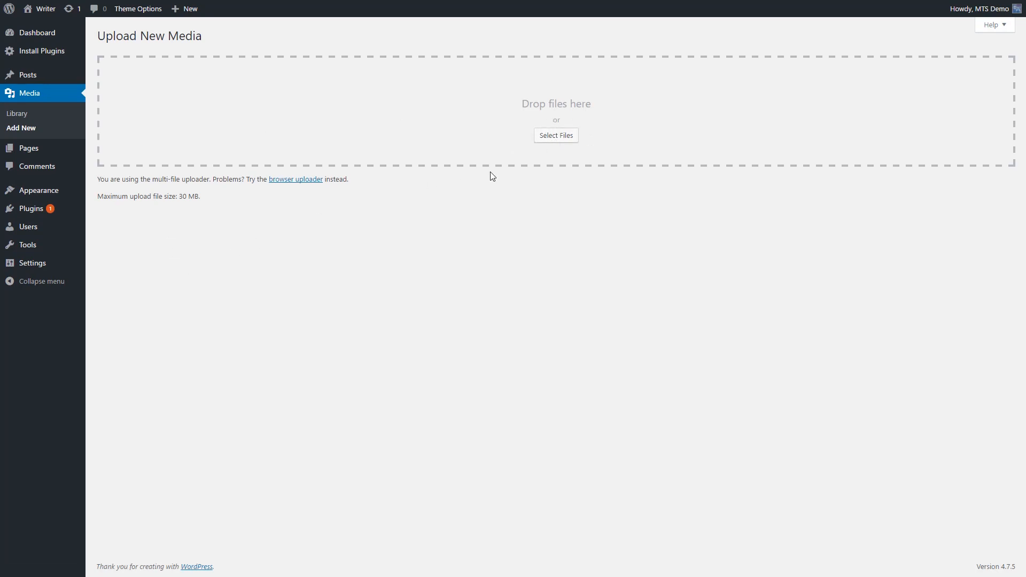
{"action": "mouse_move", "coordinate": [55, 99]}
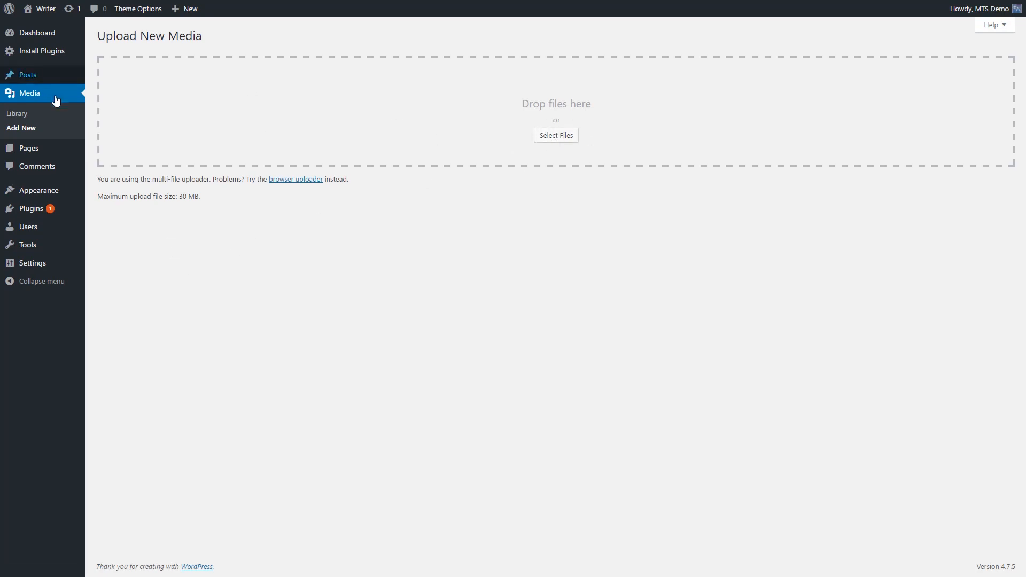
Step: Go to Media > Library and let the grid of uploaded thumbnails load
{"action": "left_click", "coordinate": [17, 113]}
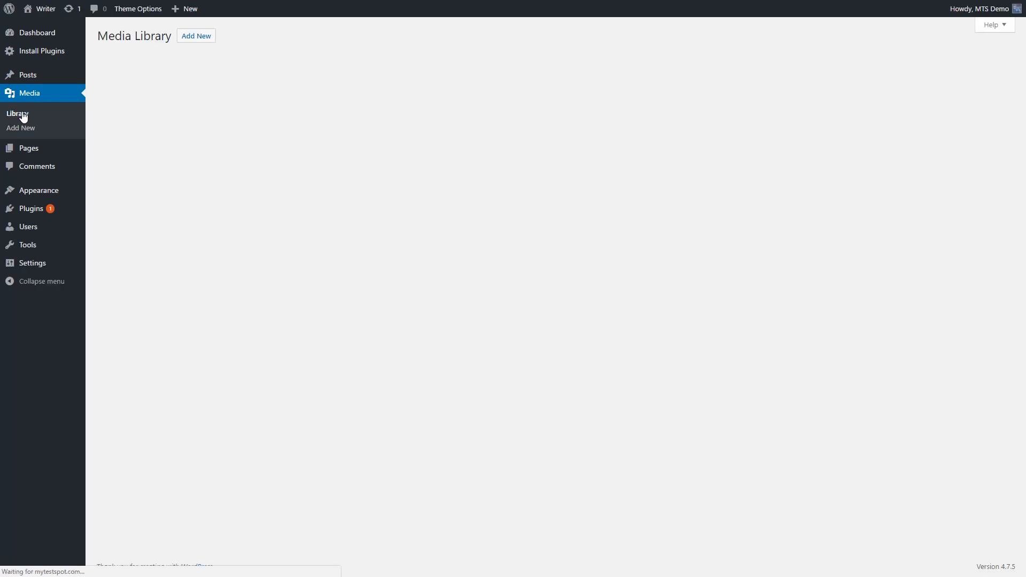
{"action": "left_click", "coordinate": [19, 113]}
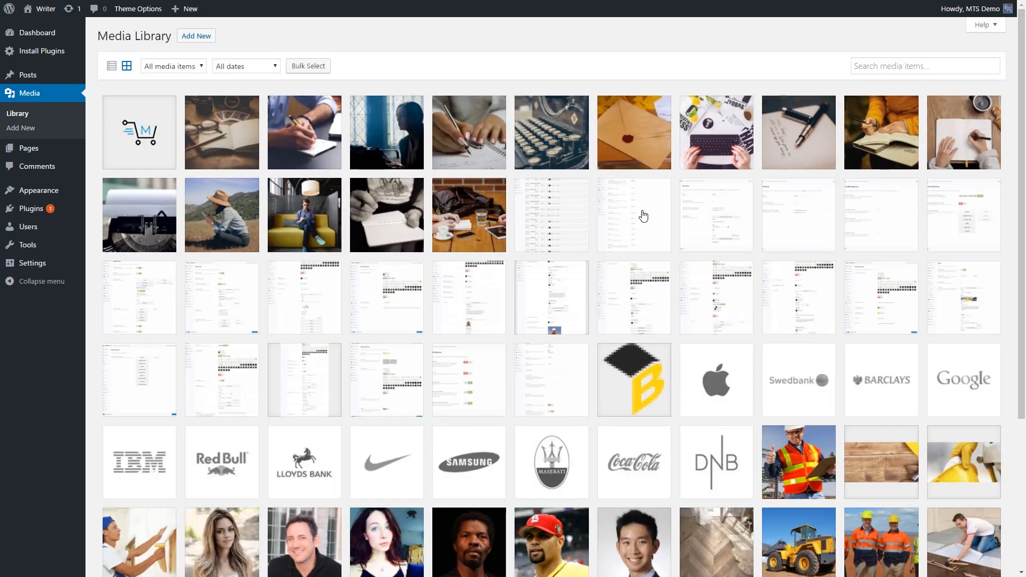
{"action": "mouse_move", "coordinate": [423, 174]}
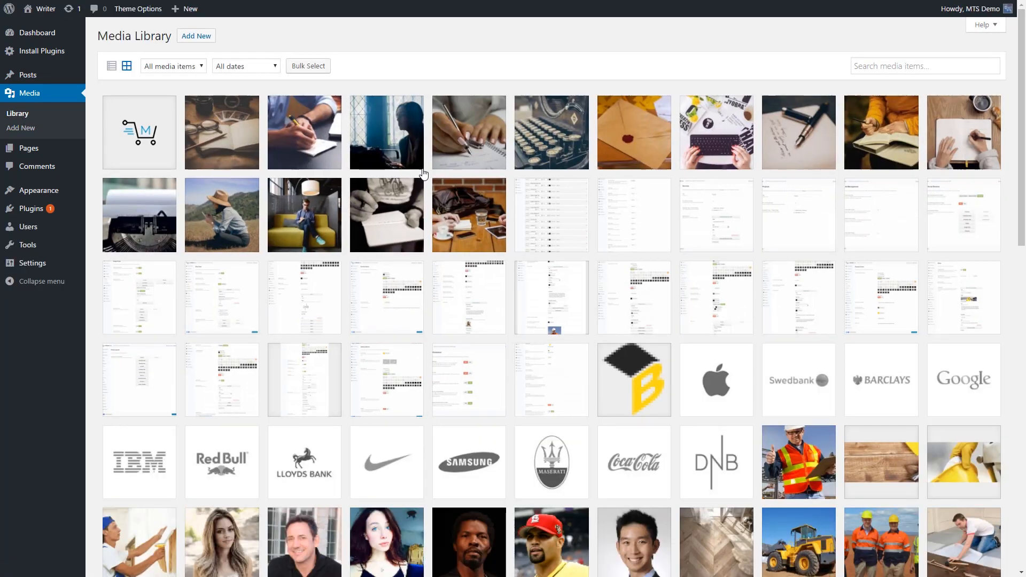
{"action": "mouse_move", "coordinate": [584, 234]}
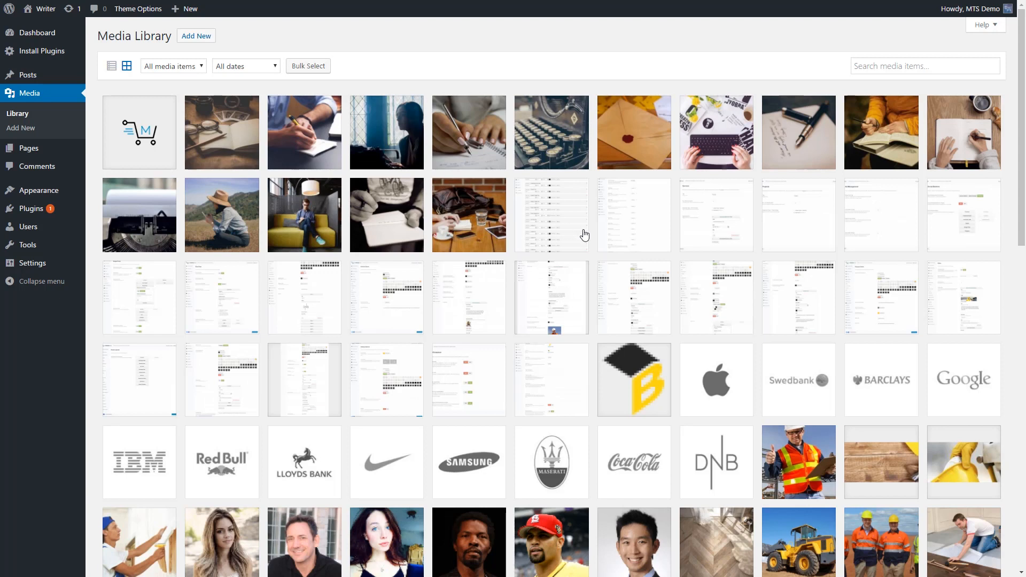
{"action": "mouse_move", "coordinate": [366, 109]}
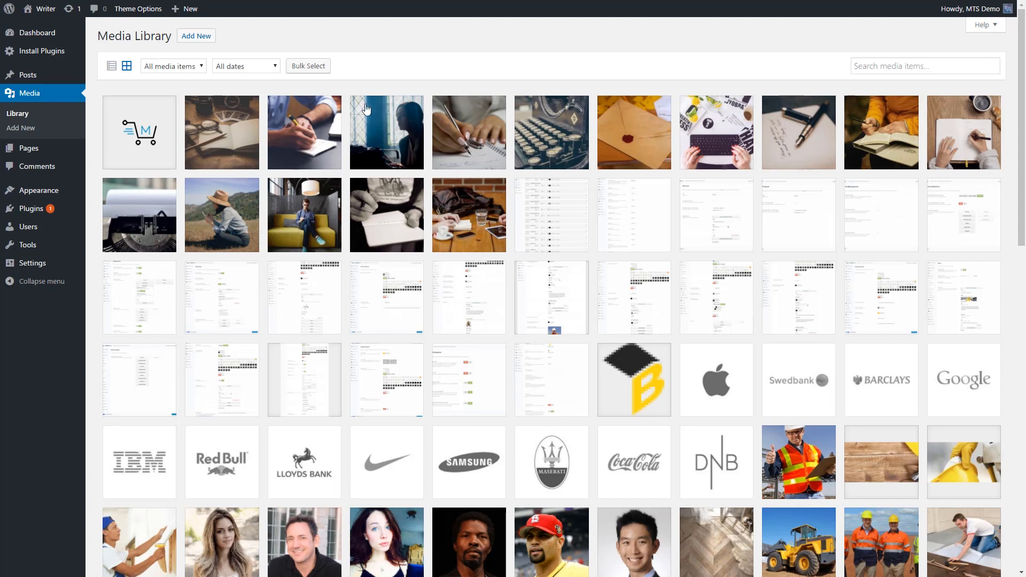
{"action": "mouse_move", "coordinate": [499, 77]}
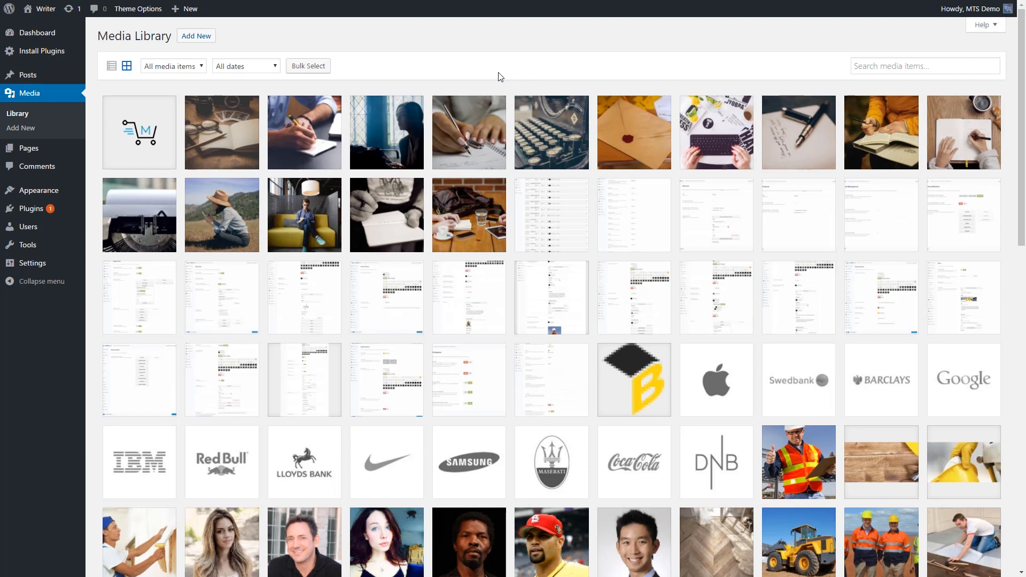
{"action": "mouse_move", "coordinate": [266, 195]}
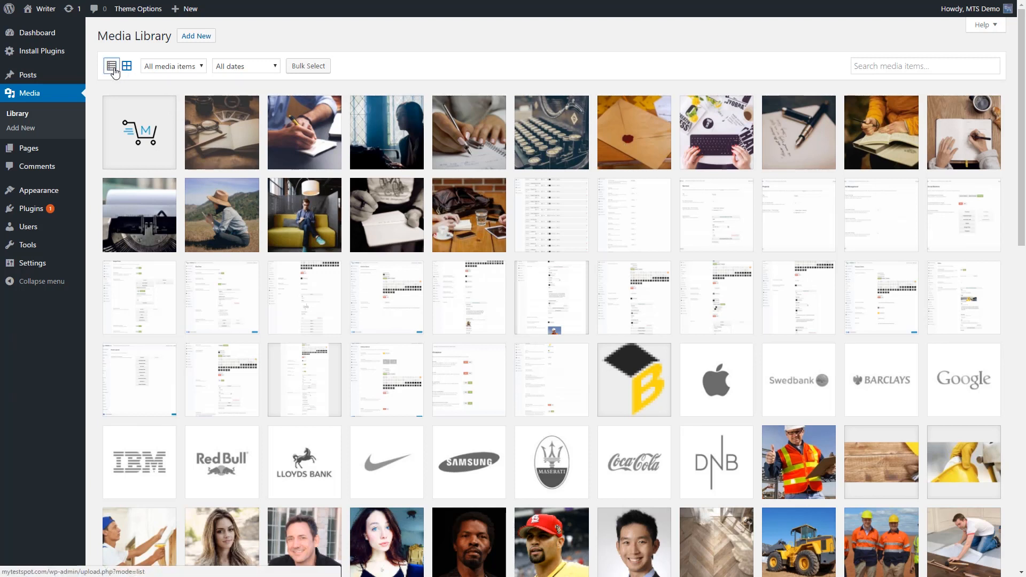
Step: View the 164 media files as a detailed list, then return to the thumbnail grid and browse it
{"action": "left_click", "coordinate": [111, 65]}
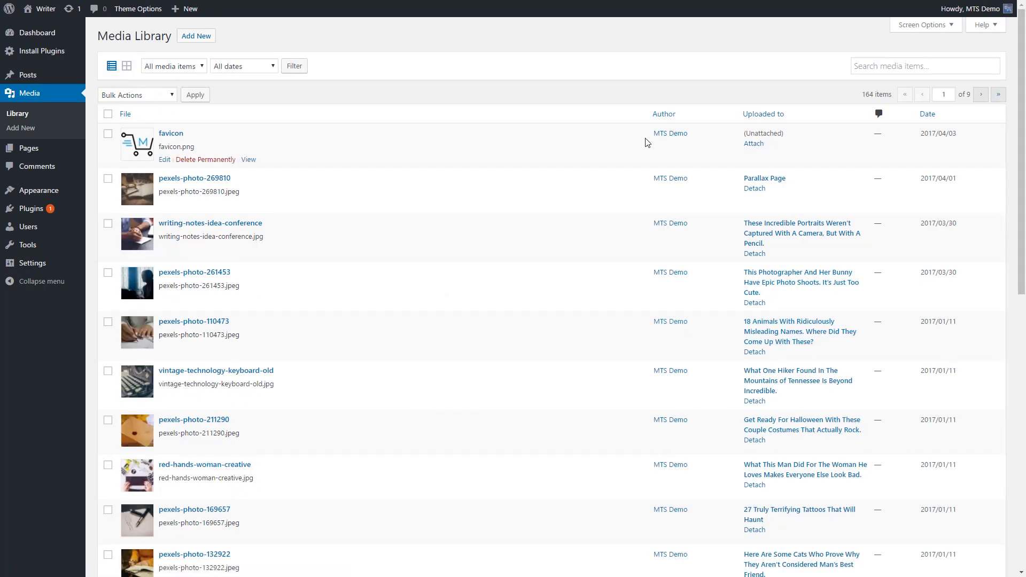
{"action": "left_click", "coordinate": [126, 65]}
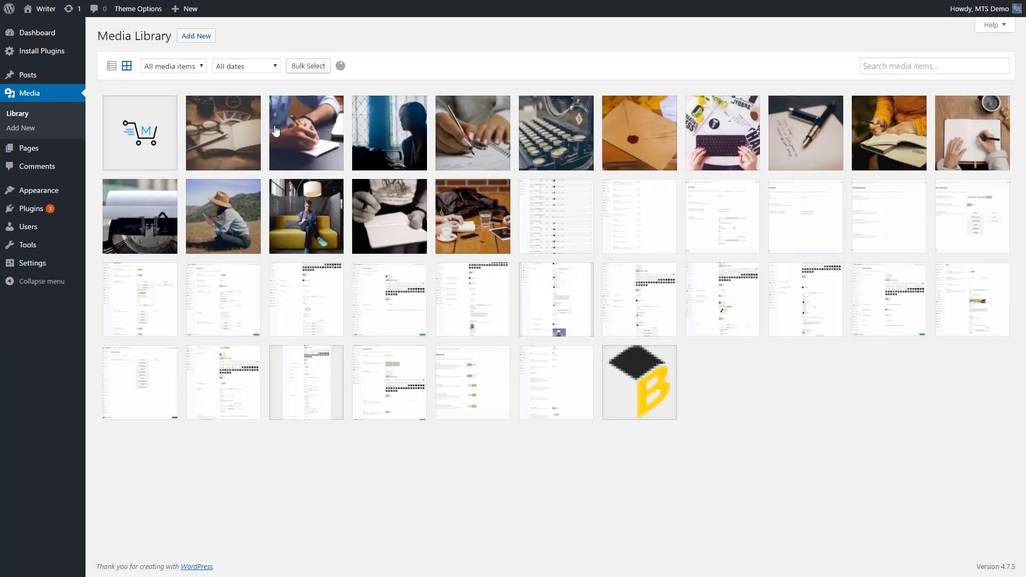
{"action": "scroll", "scroll_direction": "down", "scroll_amount": 3}
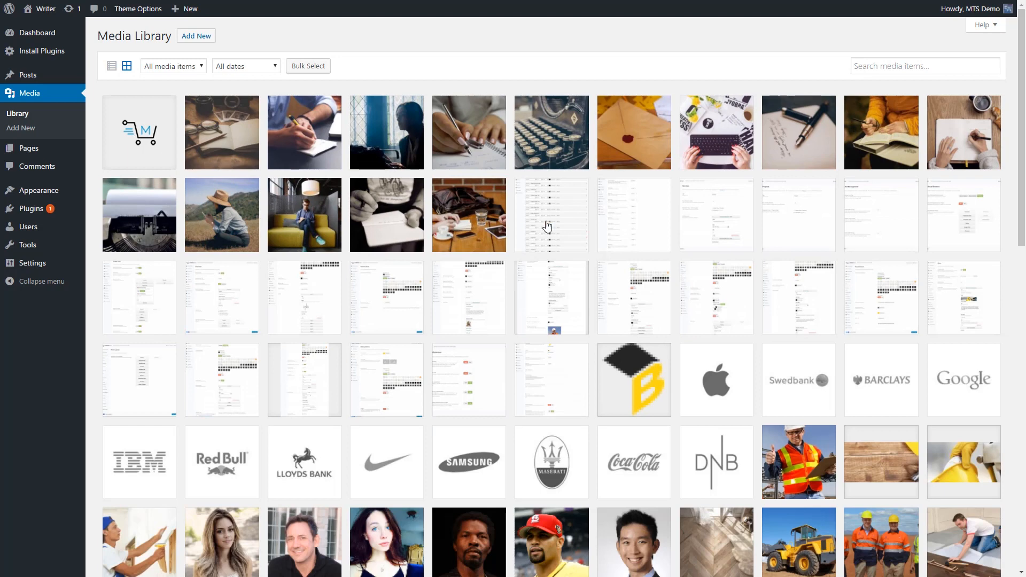
{"action": "mouse_move", "coordinate": [399, 325]}
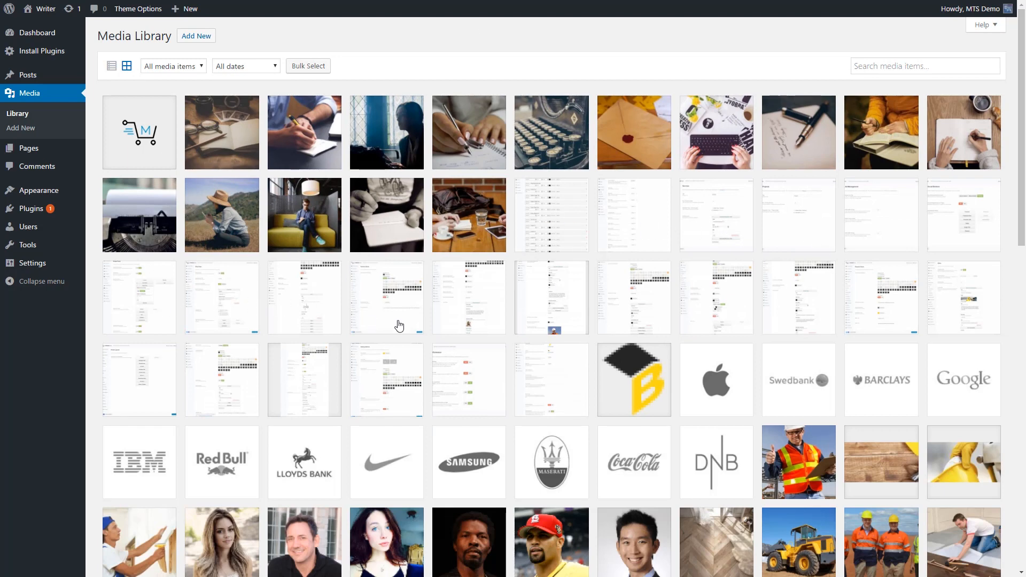
{"action": "mouse_move", "coordinate": [157, 74]}
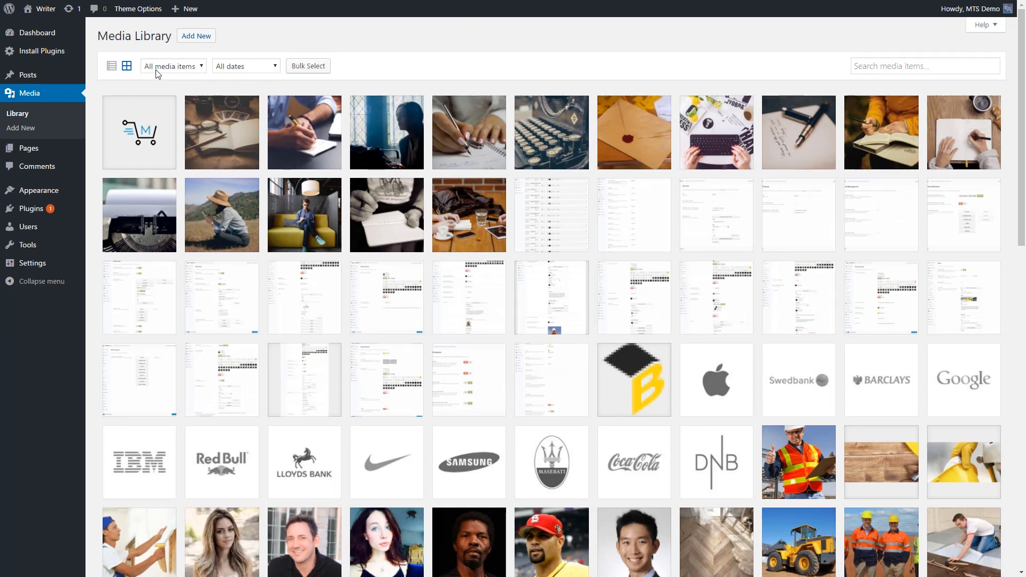
Step: Enter Bulk Select mode, pick the second photo, then clear the selection again
{"action": "left_click", "coordinate": [172, 65]}
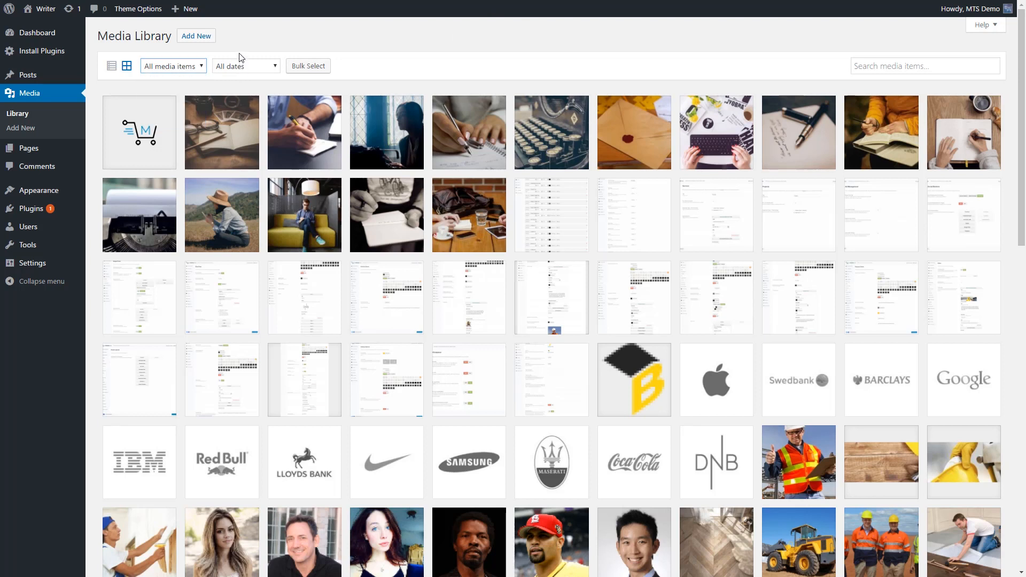
{"action": "mouse_move", "coordinate": [307, 67]}
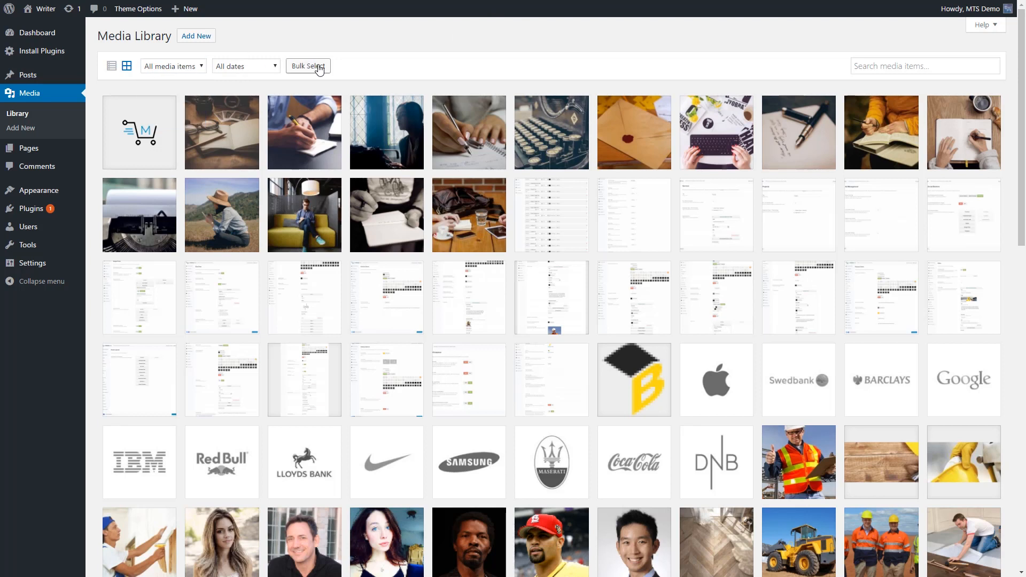
{"action": "left_click", "coordinate": [308, 65]}
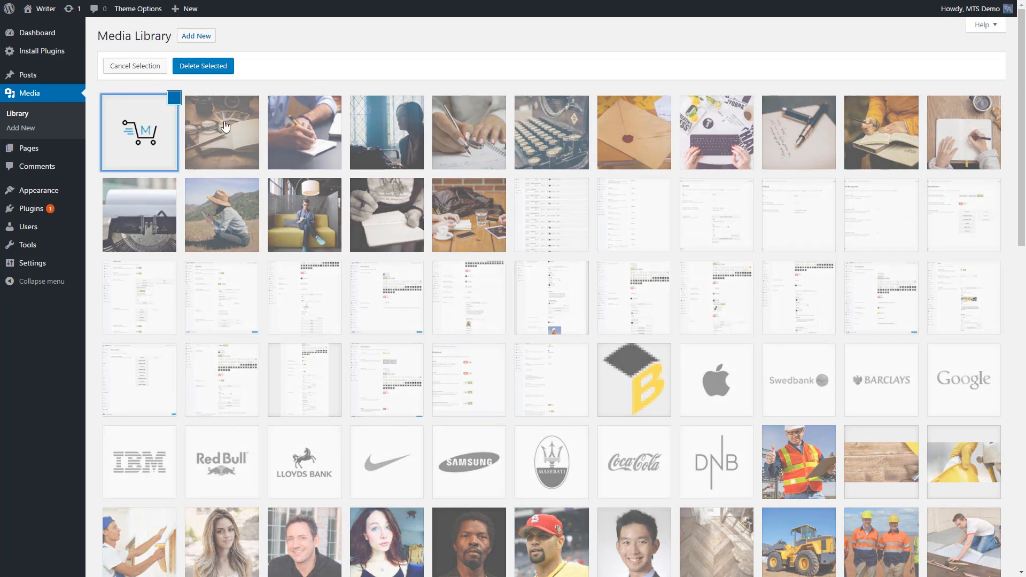
{"action": "left_click", "coordinate": [386, 131]}
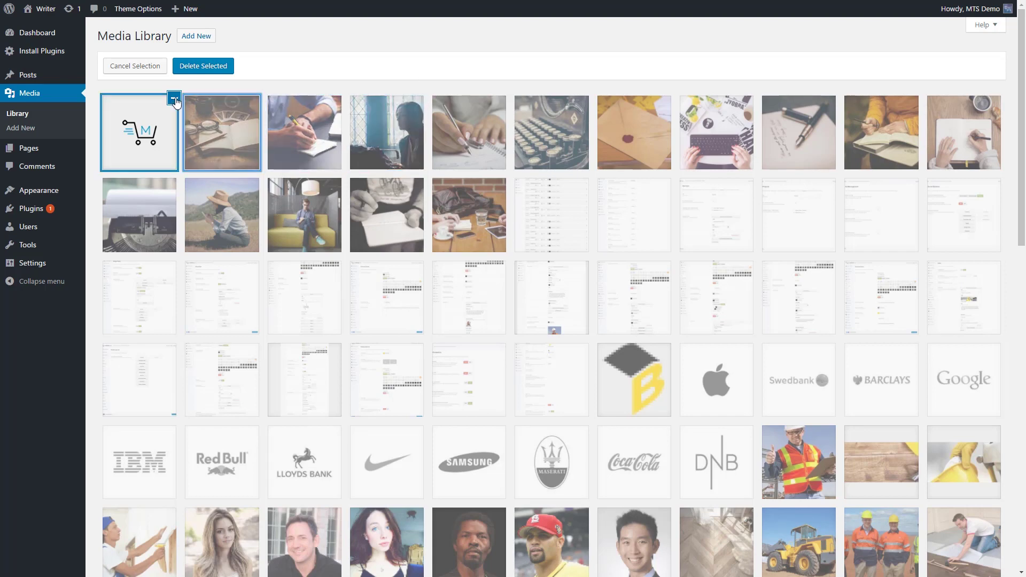
{"action": "left_click", "coordinate": [173, 99]}
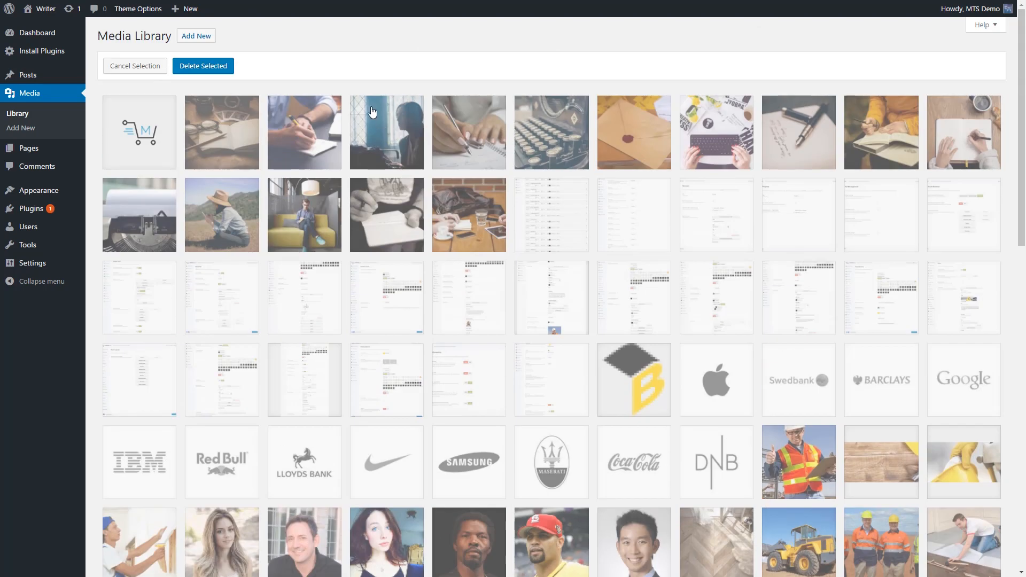
{"action": "mouse_move", "coordinate": [196, 35]}
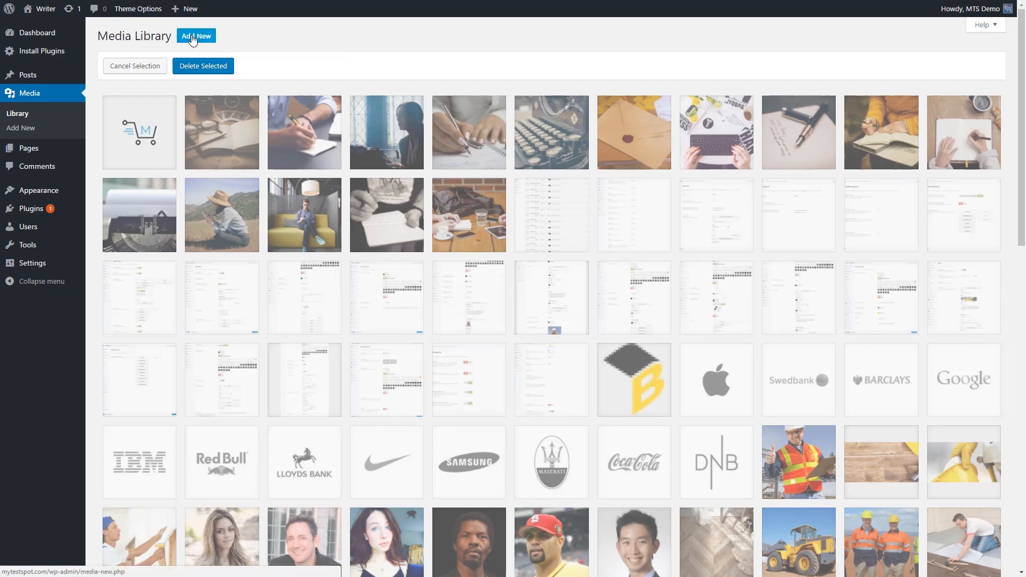
Step: Reveal the Add New upload area, then move focus to the Search media items field
{"action": "left_click", "coordinate": [196, 35]}
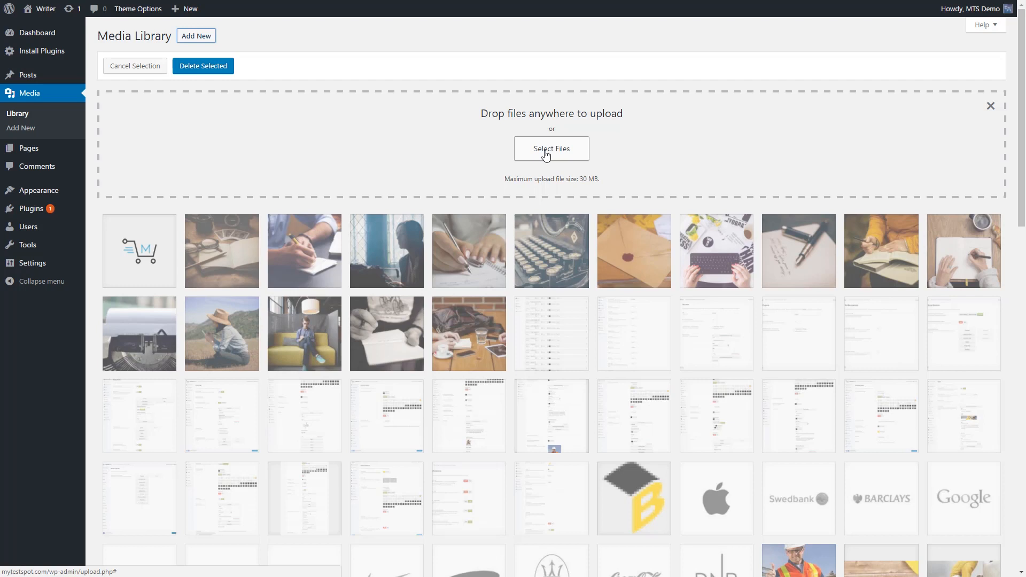
{"action": "left_click", "coordinate": [990, 106]}
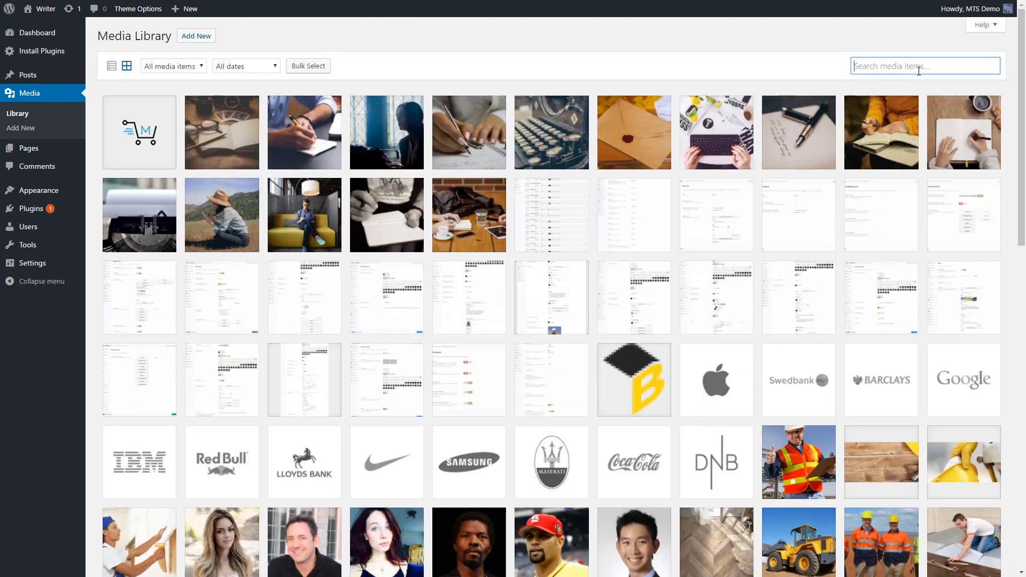
{"action": "mouse_move", "coordinate": [234, 127]}
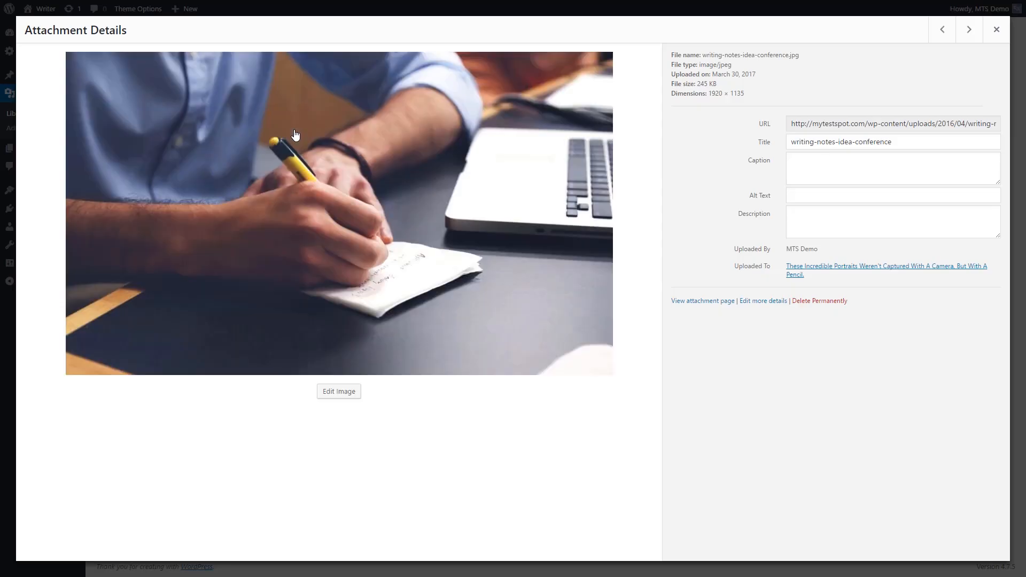
{"action": "mouse_move", "coordinate": [325, 322]}
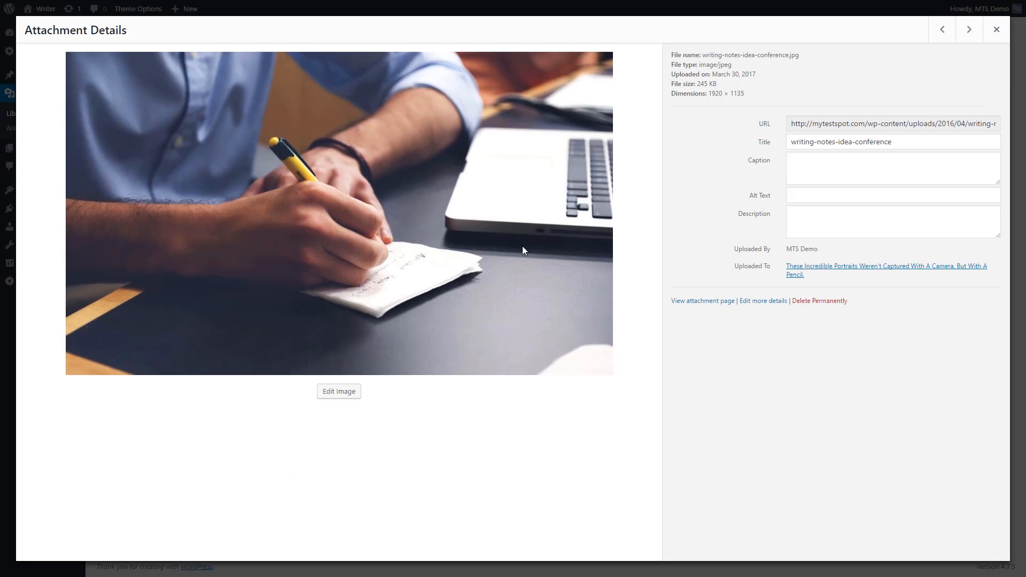
{"action": "mouse_move", "coordinate": [906, 122]}
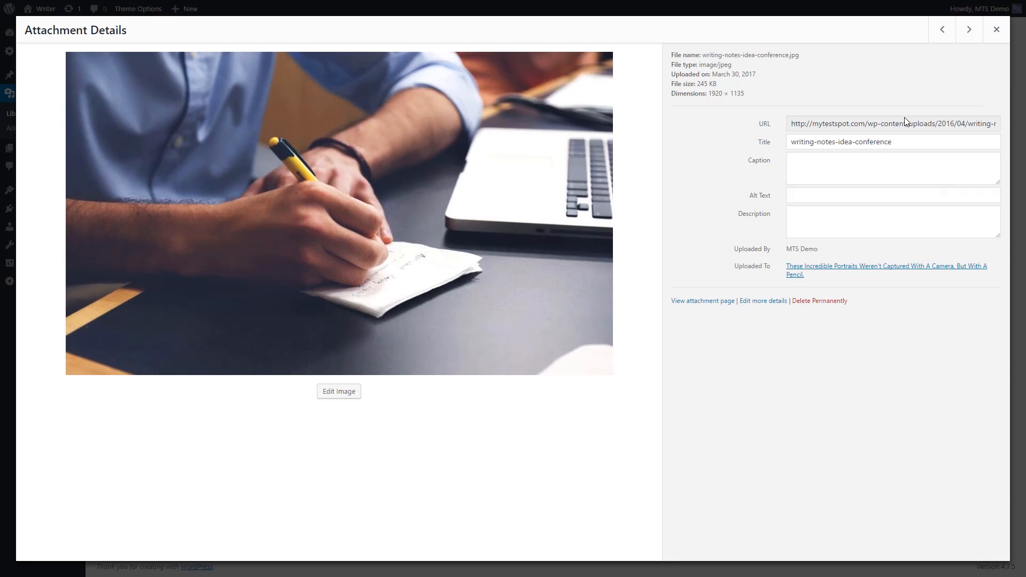
{"action": "mouse_move", "coordinate": [883, 128]}
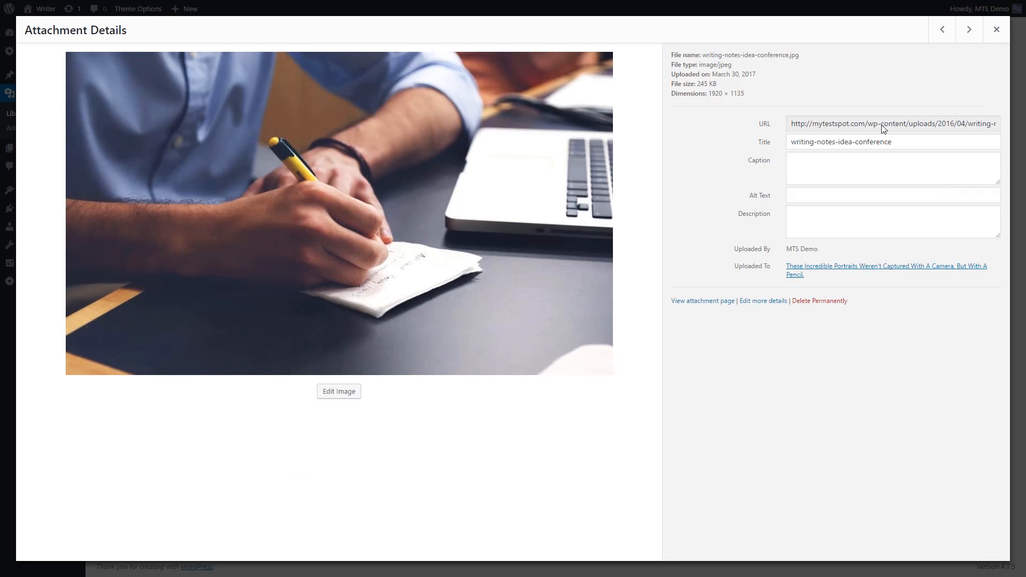
{"action": "mouse_move", "coordinate": [831, 149]}
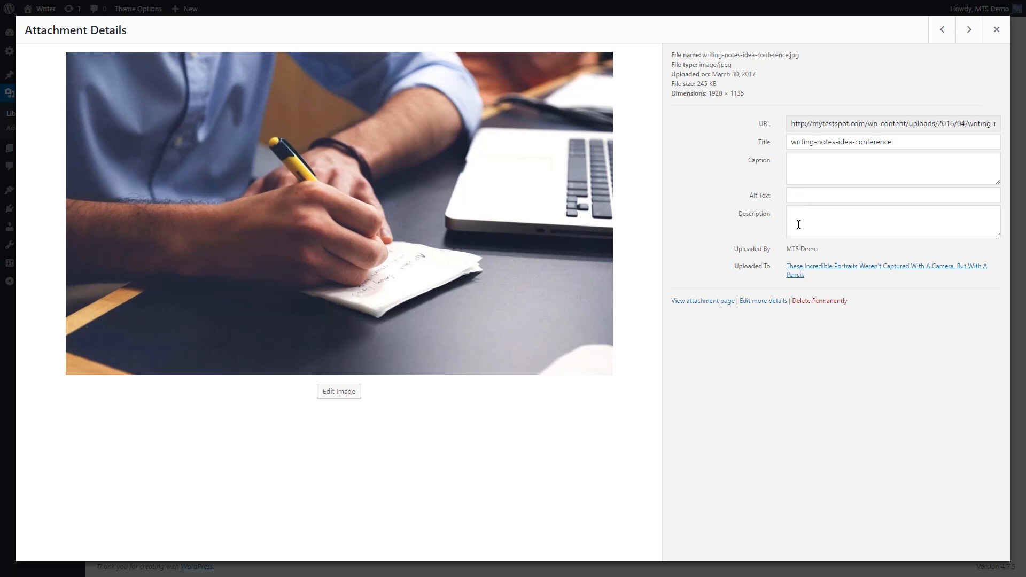
Step: Reopen the writing-notes-idea-conference.jpg attachment details and start Edit Image on it
{"action": "left_click", "coordinate": [995, 30]}
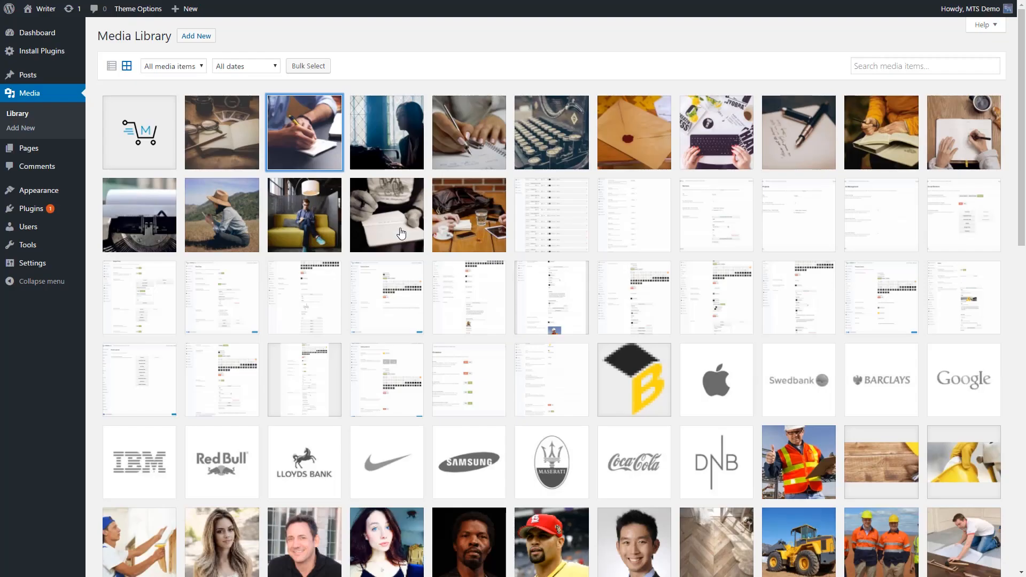
{"action": "left_click", "coordinate": [303, 131]}
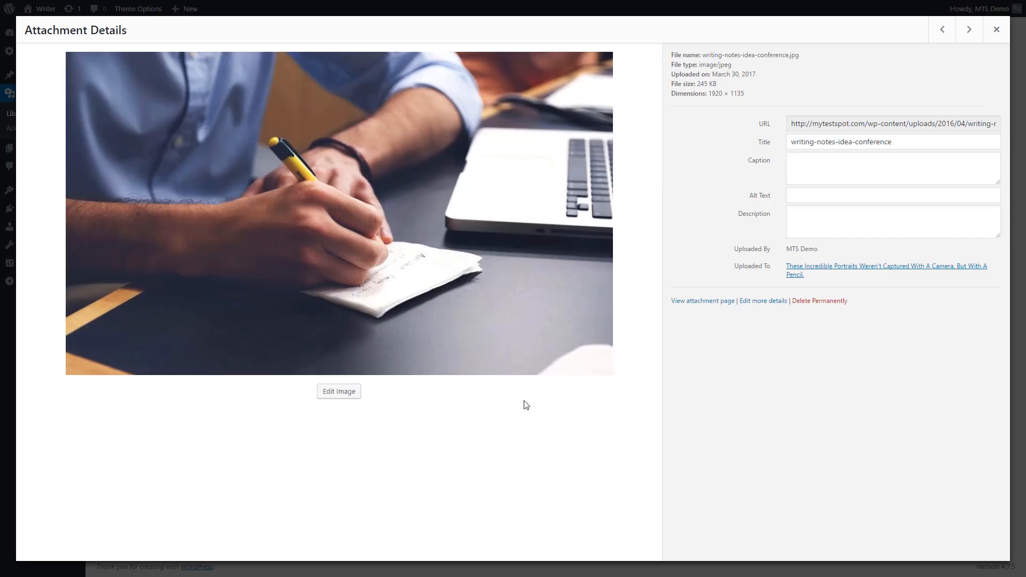
{"action": "left_click", "coordinate": [339, 391]}
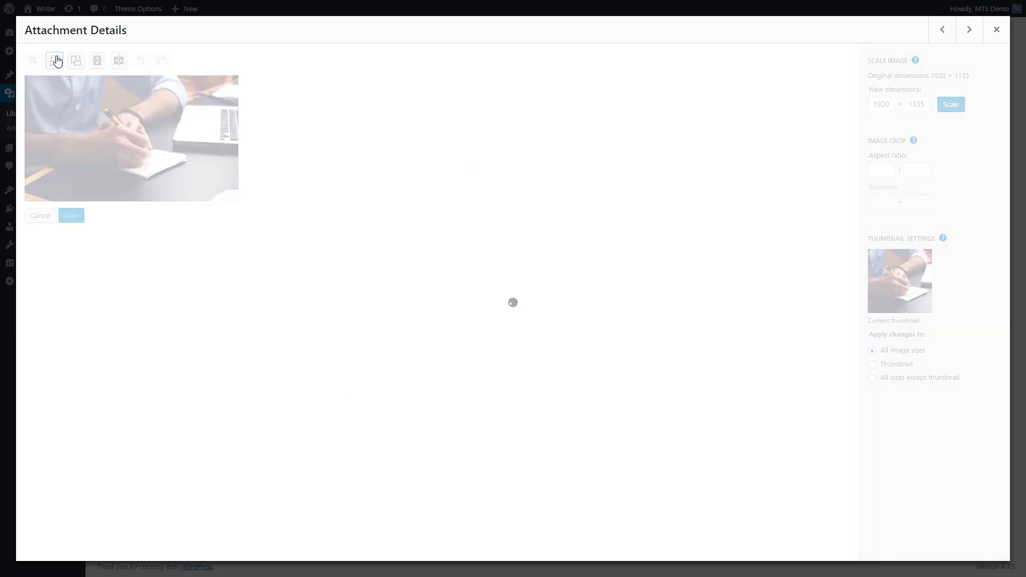
Step: Rotate the writing-notes photo a quarter turn left, then a quarter turn right
{"action": "left_click", "coordinate": [75, 60]}
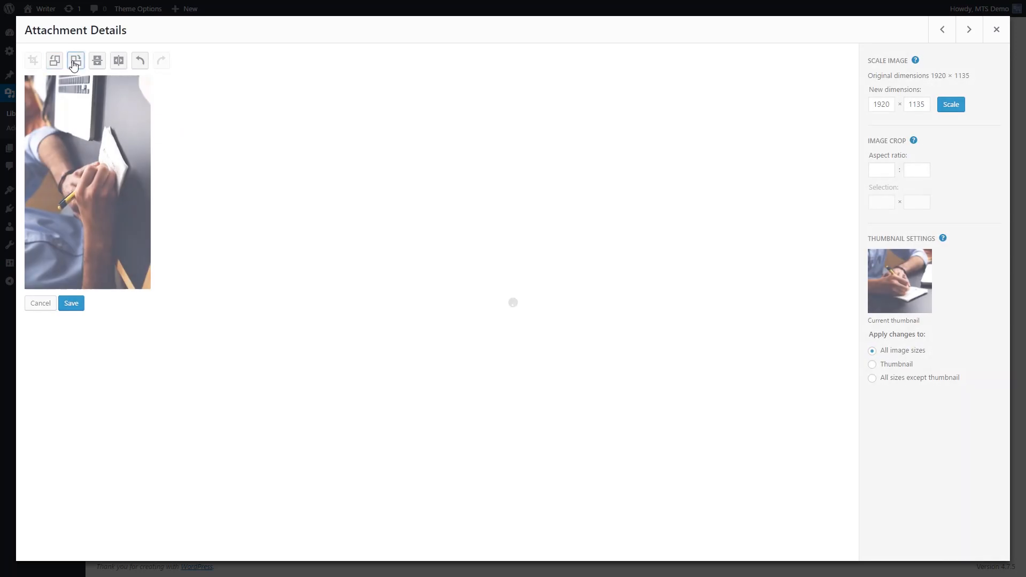
{"action": "left_click", "coordinate": [98, 60]}
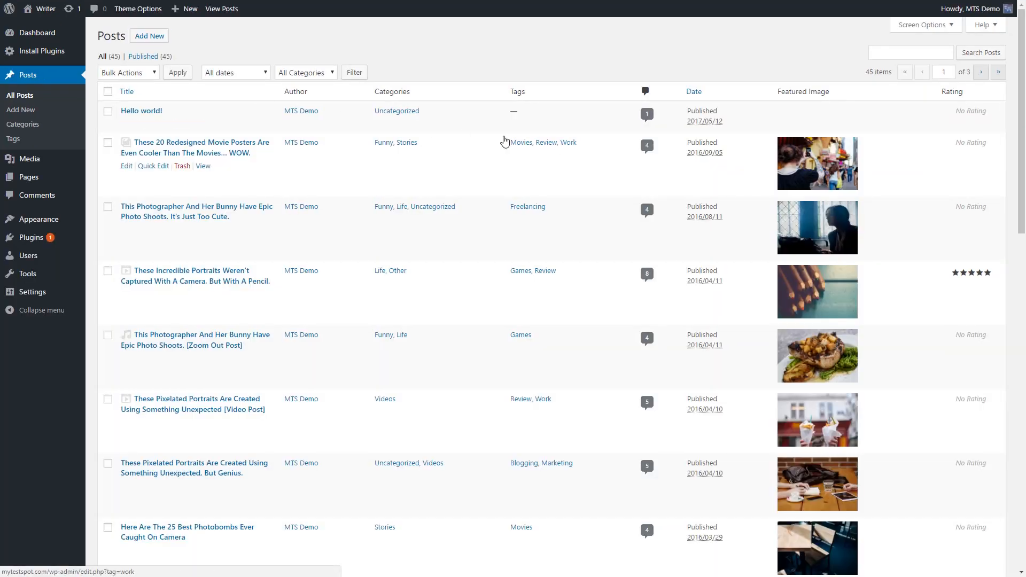
{"action": "mouse_move", "coordinate": [141, 111]}
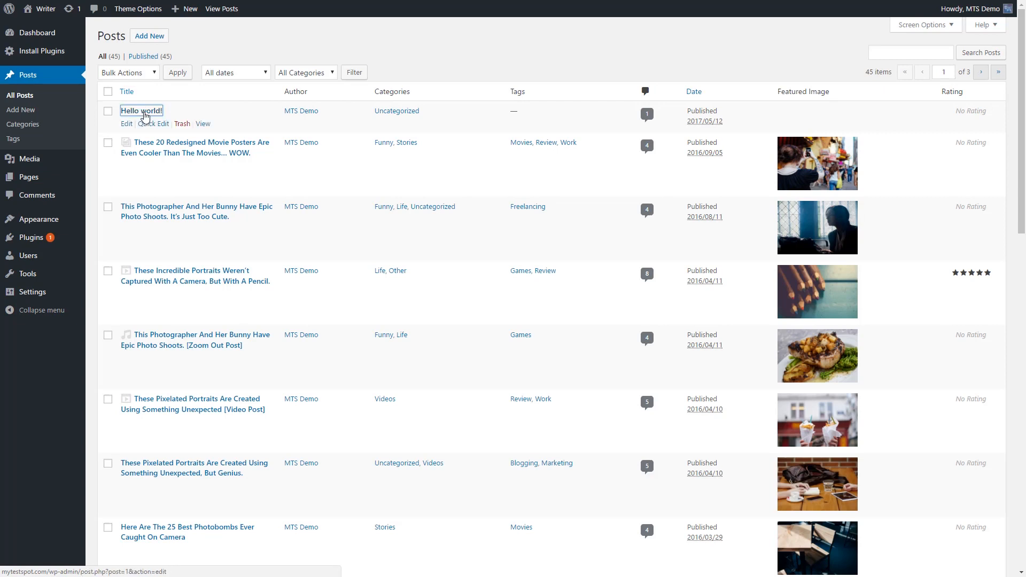
Step: Edit the Hello world! post from All Posts, then view it on the live Writer site
{"action": "left_click", "coordinate": [141, 110]}
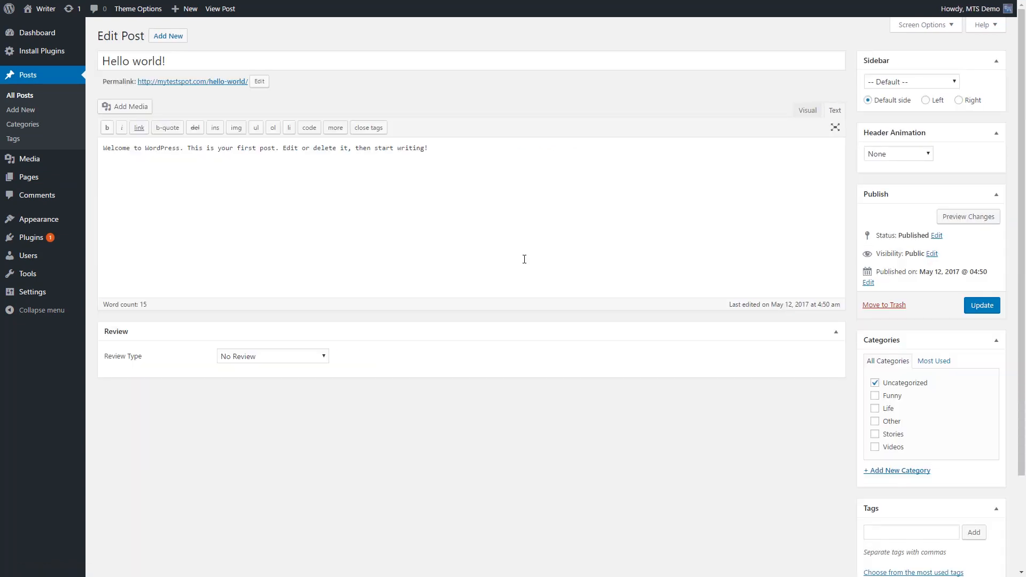
{"action": "mouse_move", "coordinate": [183, 185]}
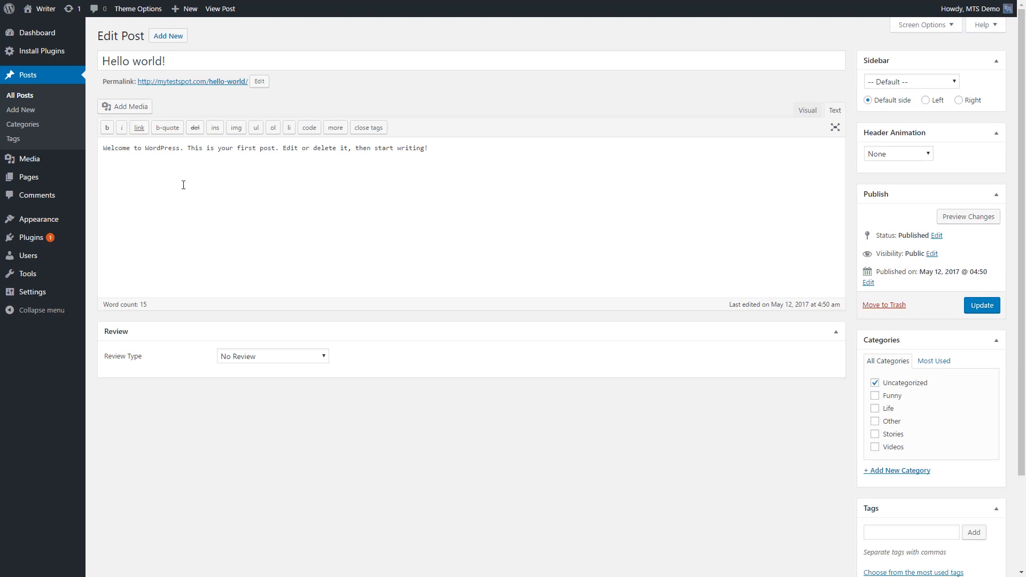
{"action": "left_click", "coordinate": [220, 8]}
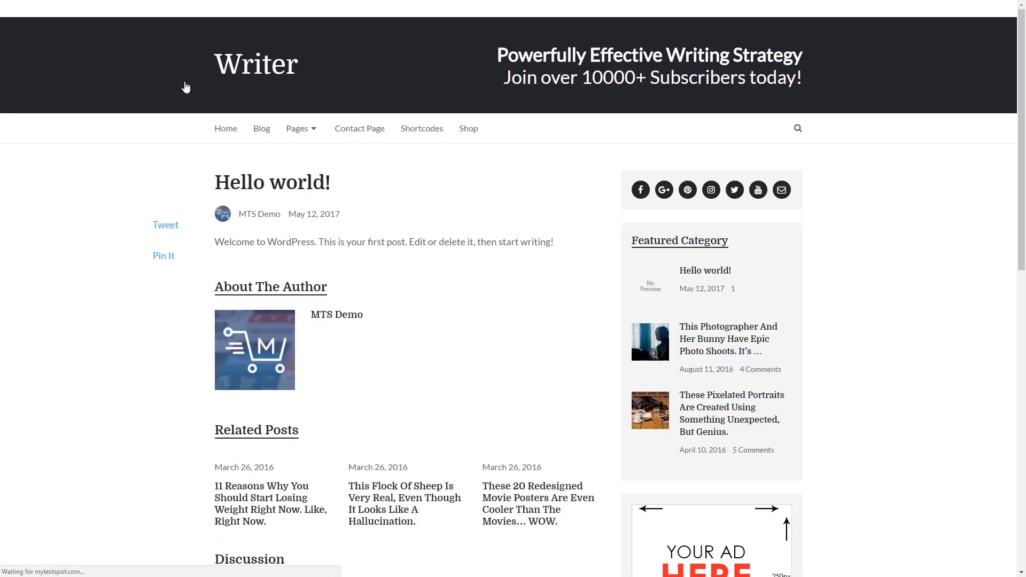
Step: Scroll through the live Hello world! page and its related posts, then return via Edit Post
{"action": "scroll", "scroll_direction": "down", "scroll_amount": 3}
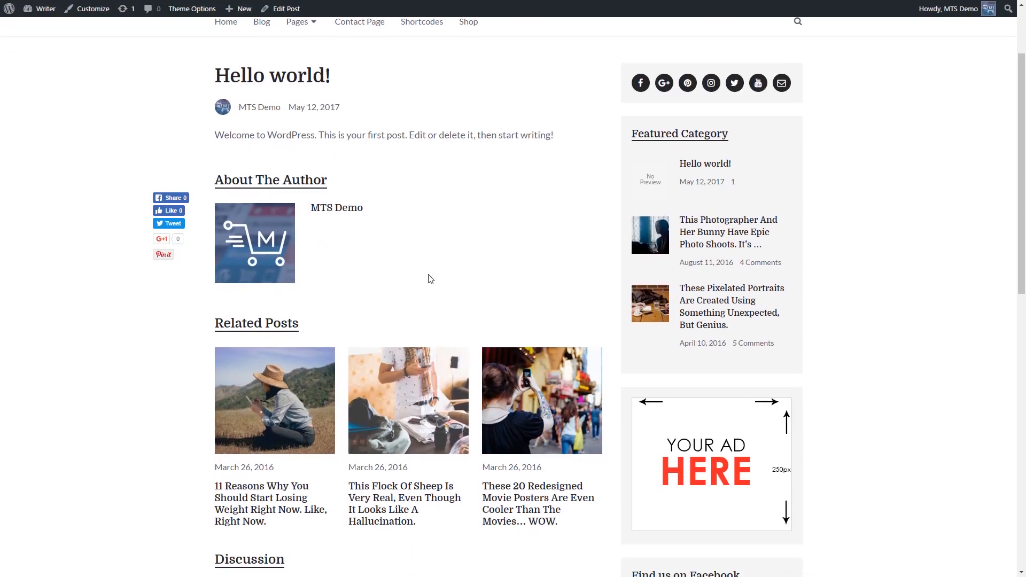
{"action": "scroll", "scroll_direction": "up", "scroll_amount": 3}
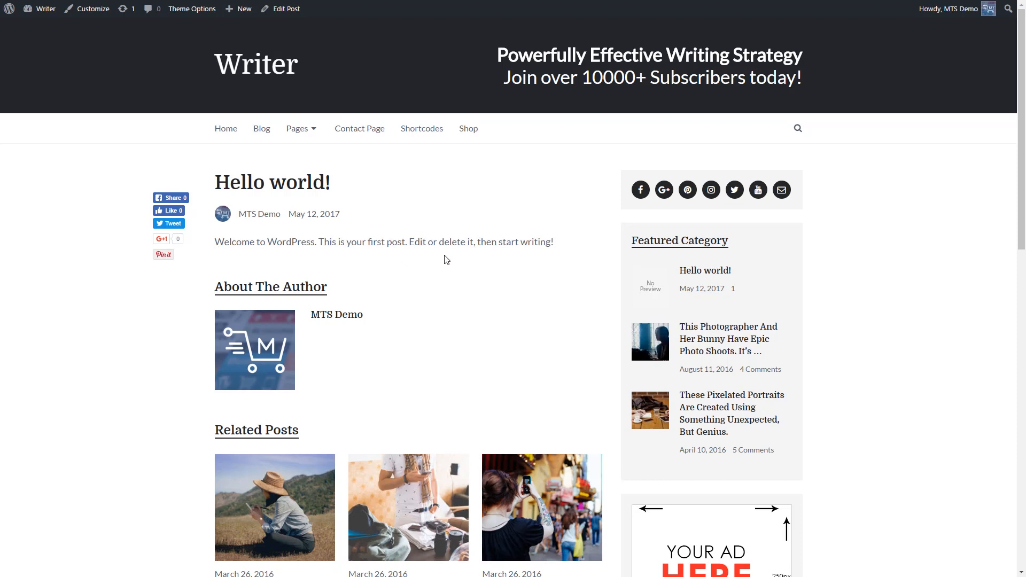
{"action": "mouse_move", "coordinate": [170, 36]}
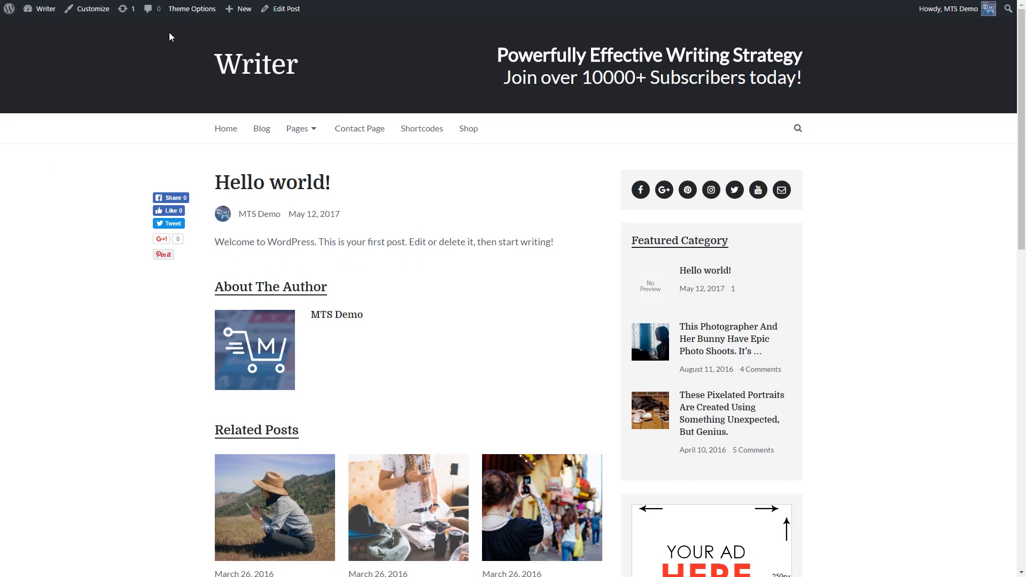
{"action": "left_click", "coordinate": [285, 9]}
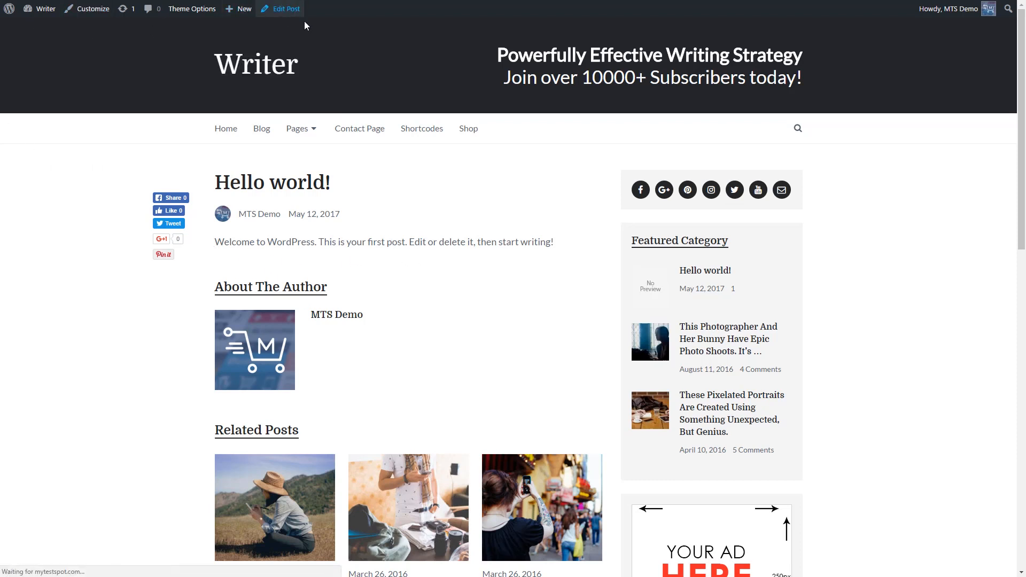
{"action": "left_click", "coordinate": [283, 9]}
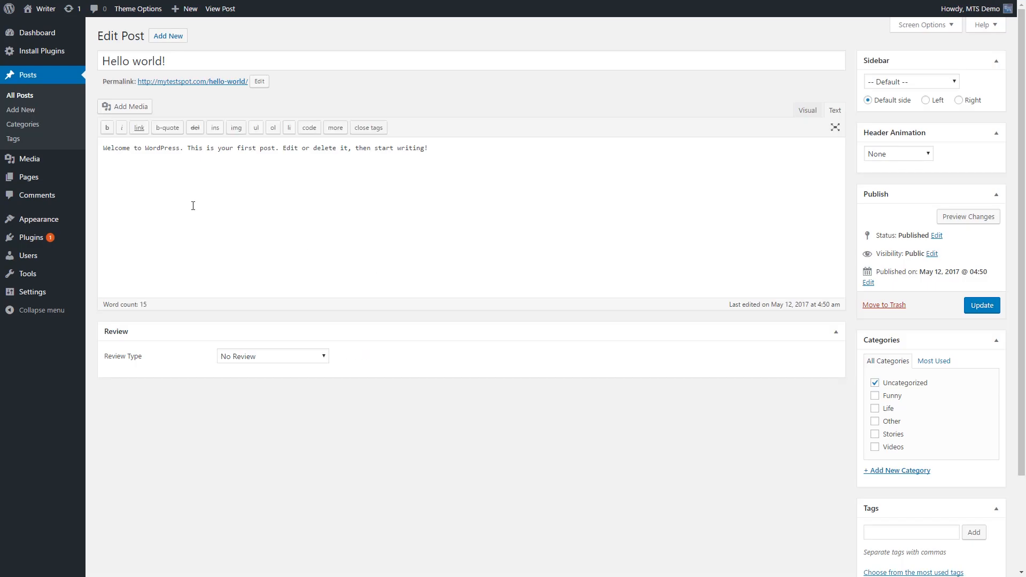
{"action": "mouse_move", "coordinate": [129, 106]}
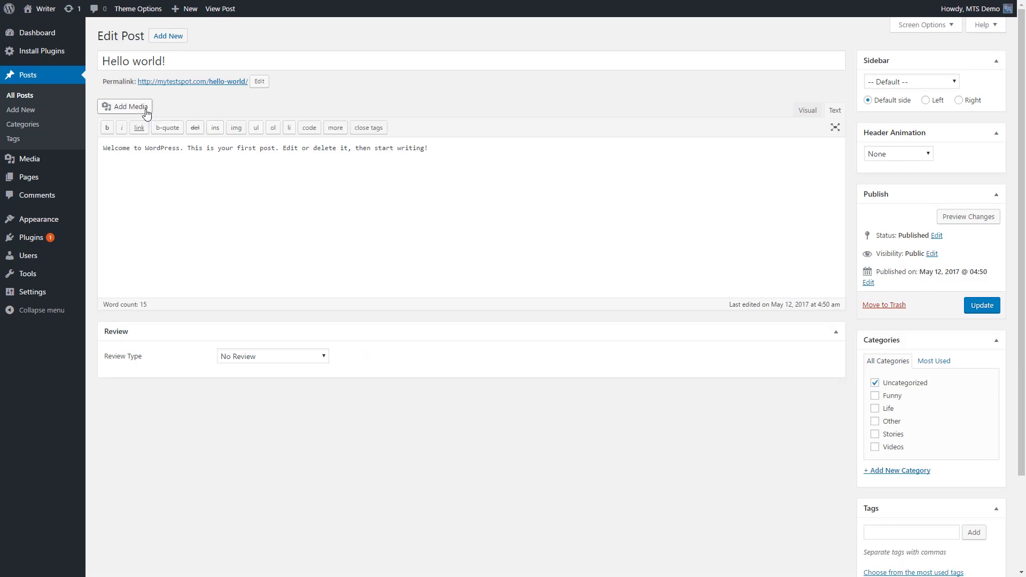
Step: Start Add Media for the Hello world! post and show the Media Library's uploaded images
{"action": "left_click", "coordinate": [124, 107]}
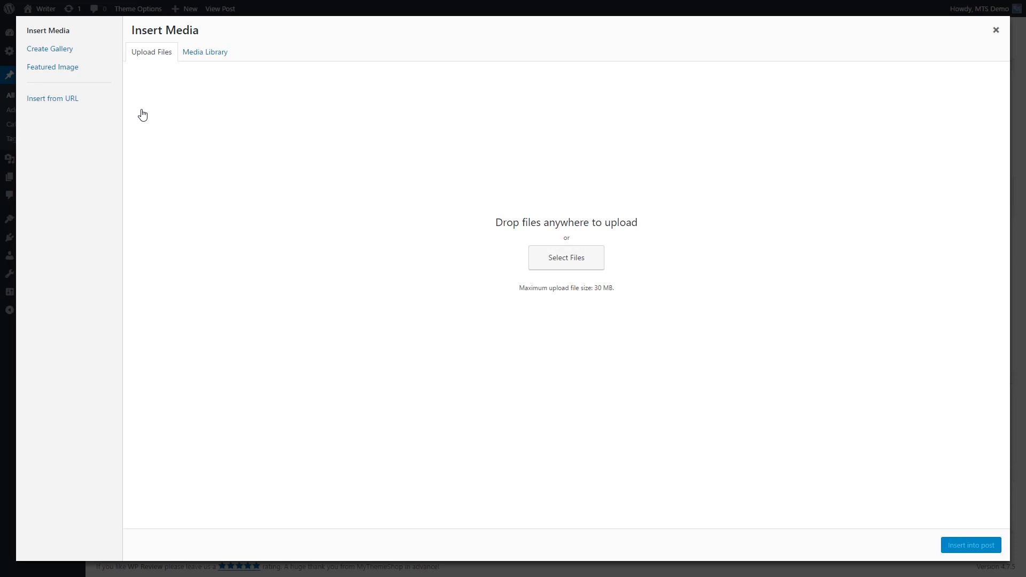
{"action": "mouse_move", "coordinate": [167, 103]}
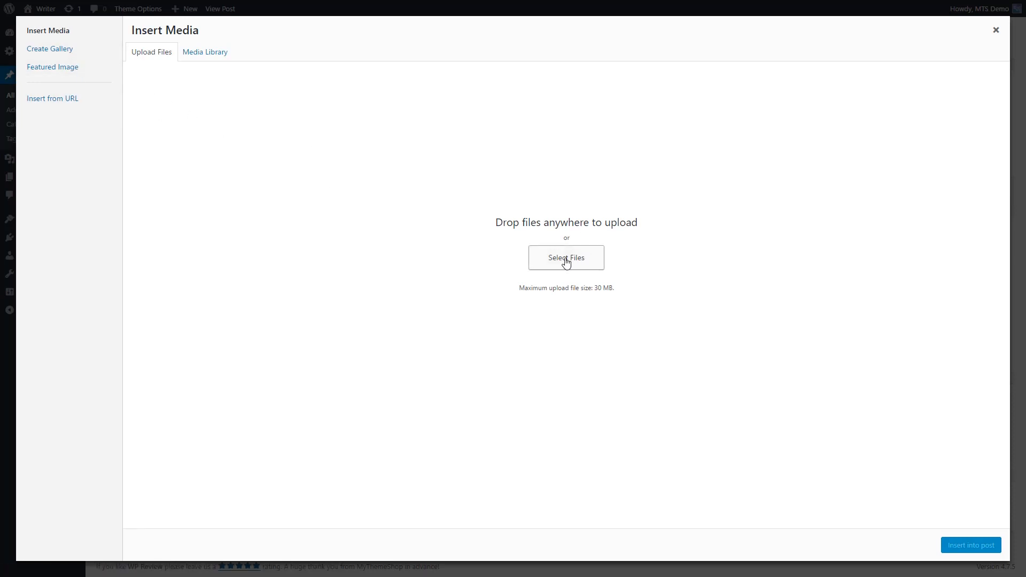
{"action": "mouse_move", "coordinate": [221, 59]}
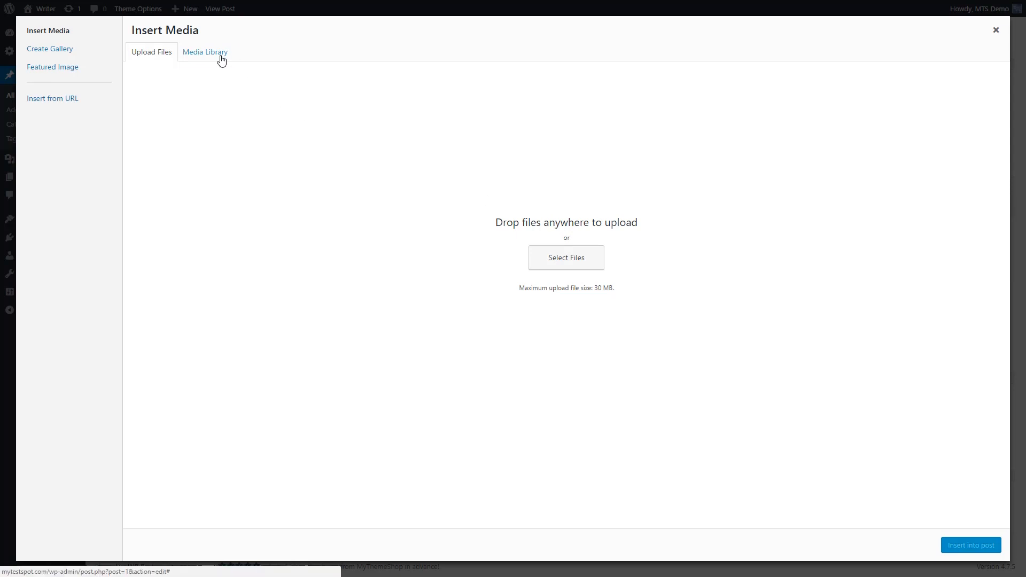
{"action": "left_click", "coordinate": [204, 51]}
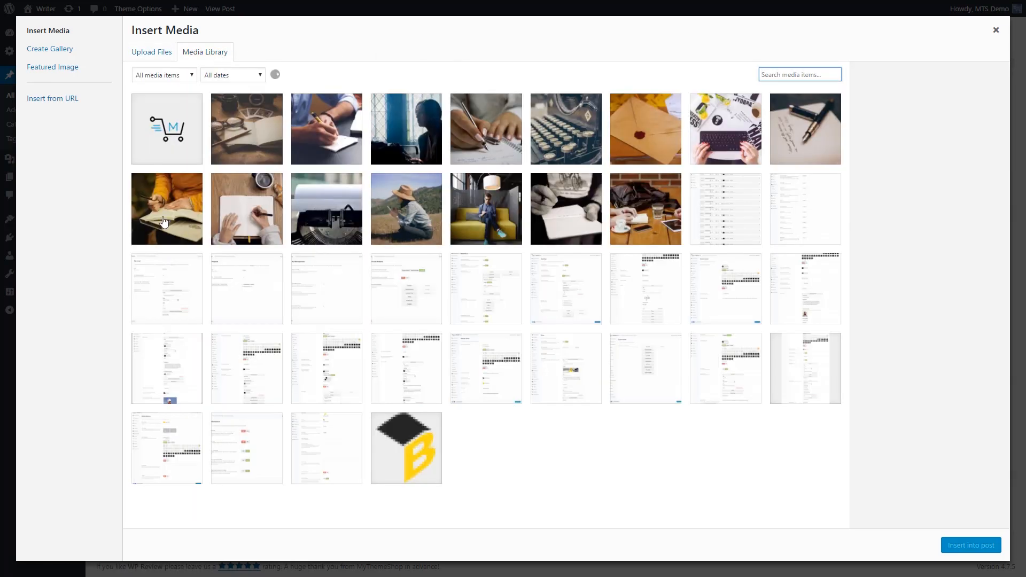
Step: Insert writing-notes-idea-conference.jpg at Medium 300×177, Alignment None, Link To None
{"action": "left_click", "coordinate": [324, 128]}
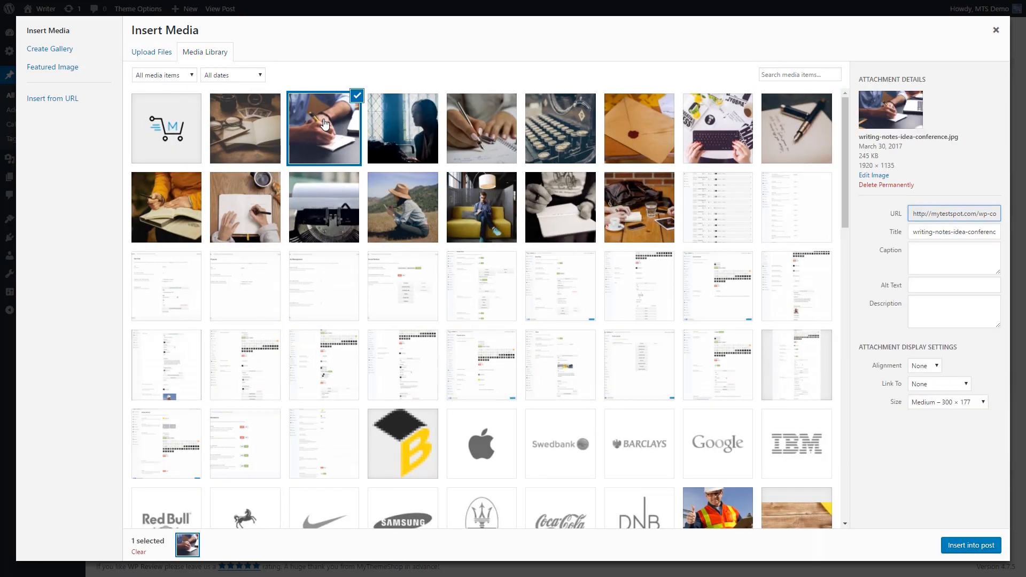
{"action": "mouse_move", "coordinate": [943, 408]}
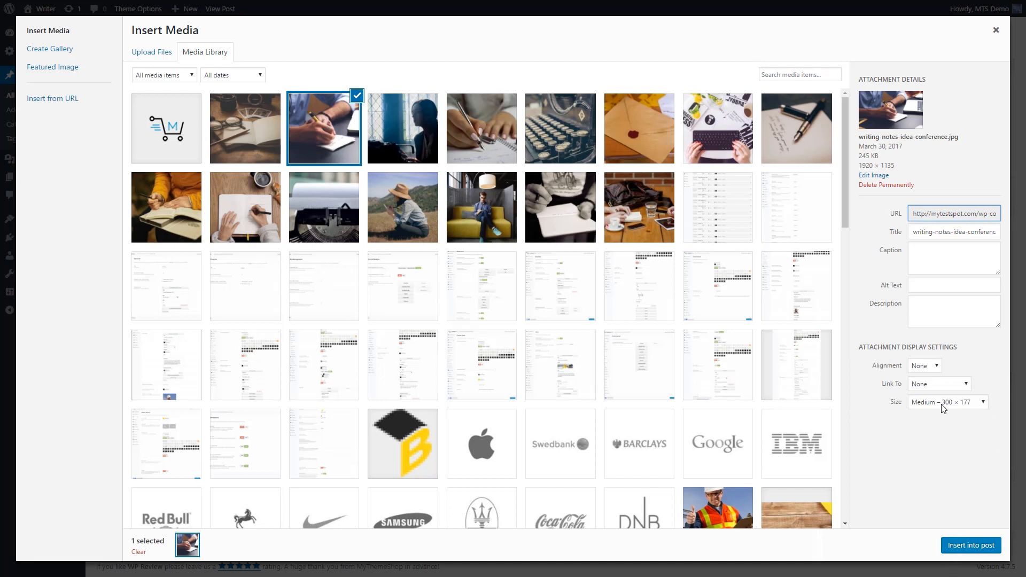
{"action": "mouse_move", "coordinate": [870, 182]}
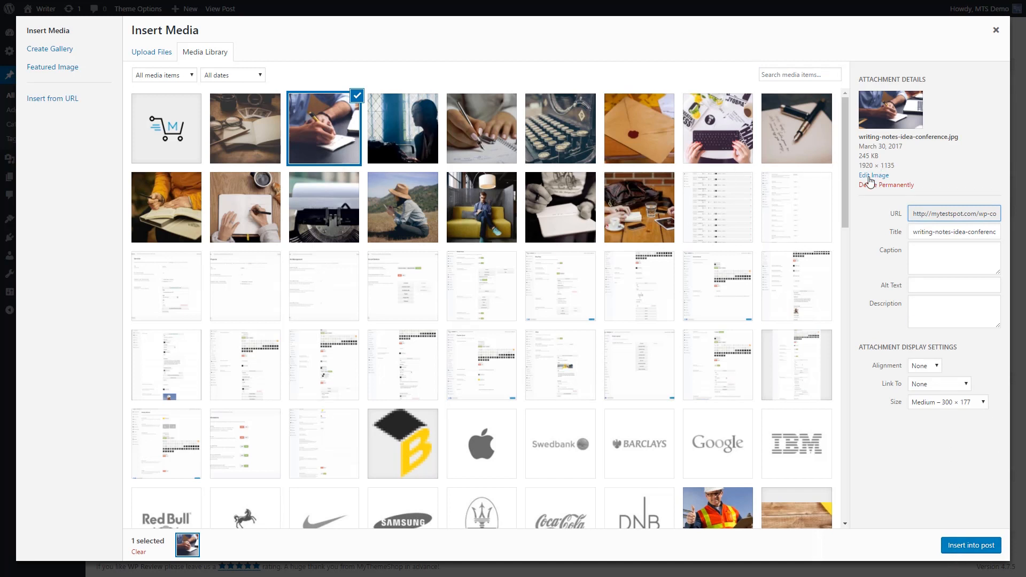
{"action": "mouse_move", "coordinate": [954, 285]}
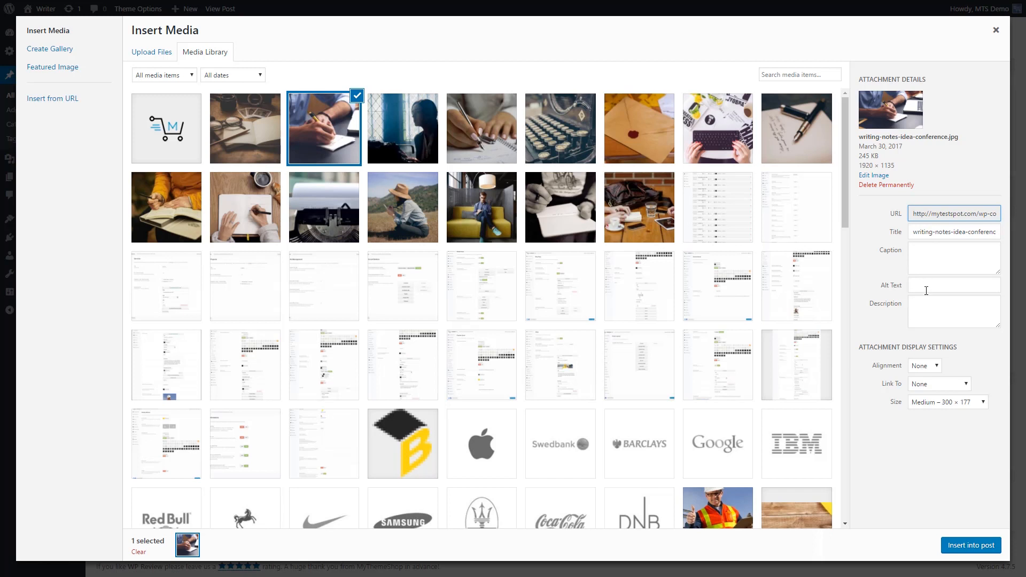
{"action": "left_click", "coordinate": [924, 365]}
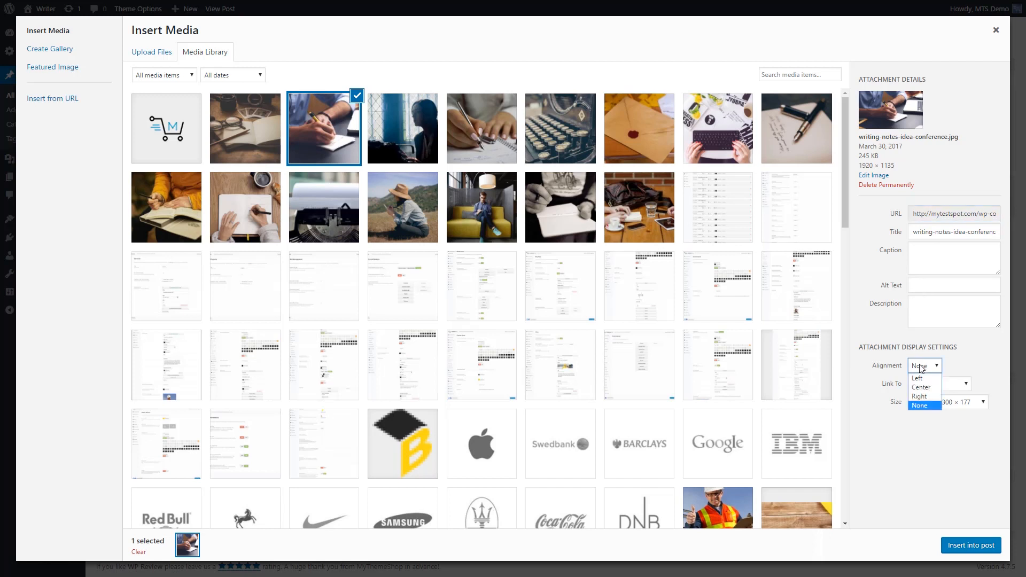
{"action": "mouse_move", "coordinate": [919, 379]}
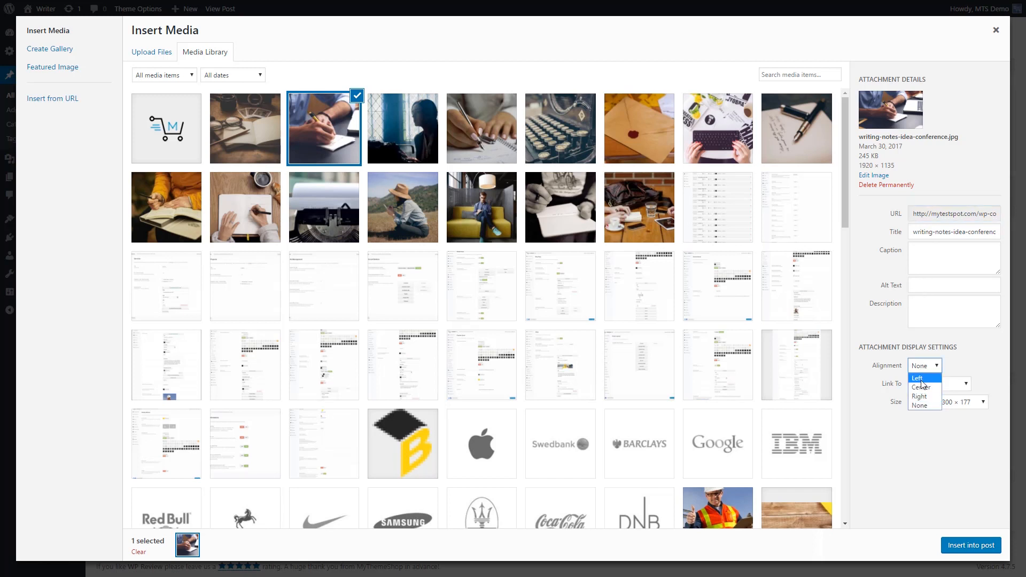
{"action": "mouse_move", "coordinate": [924, 406]}
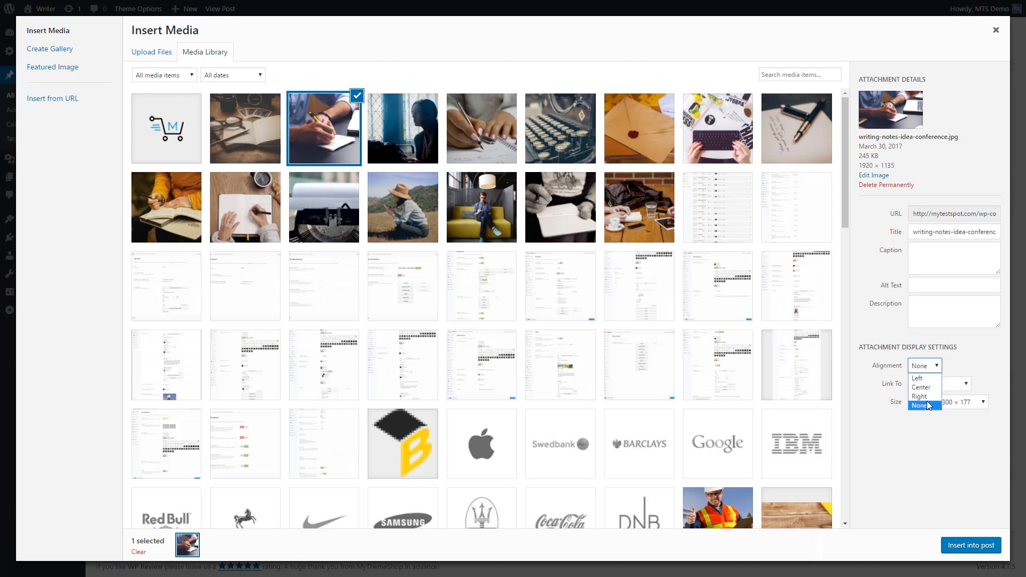
{"action": "left_click", "coordinate": [939, 383]}
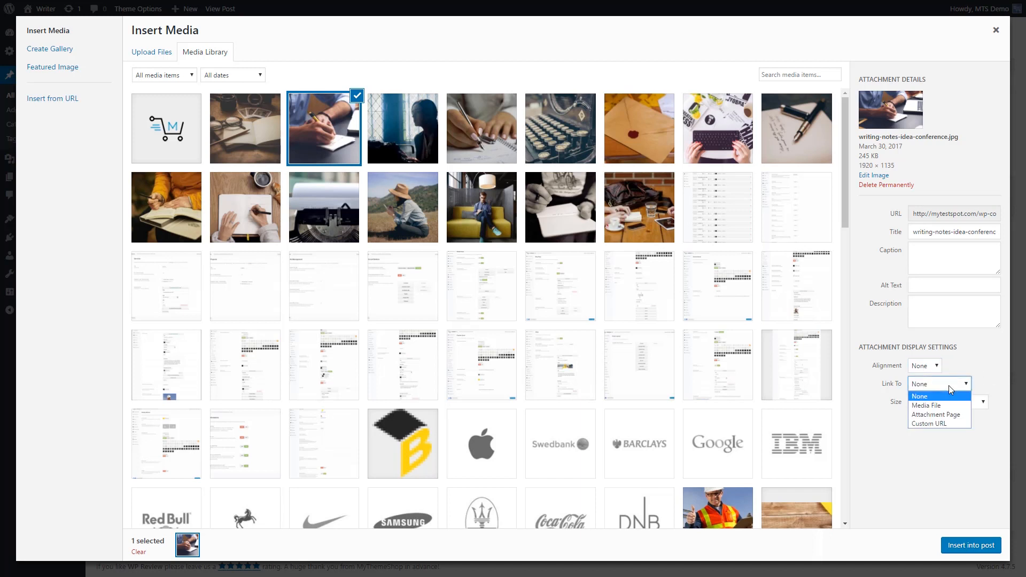
{"action": "left_click", "coordinate": [920, 384]}
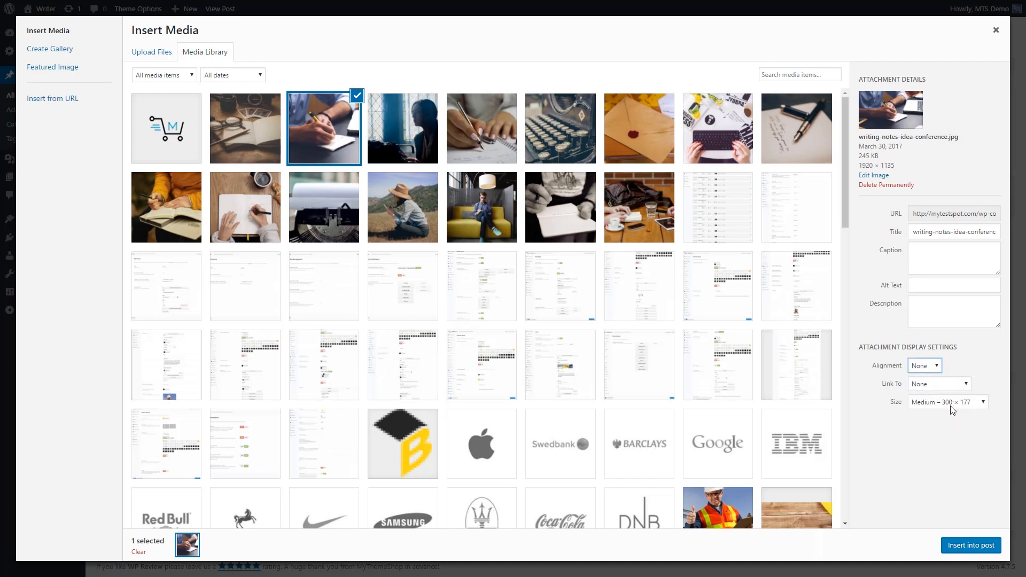
{"action": "left_click", "coordinate": [946, 402]}
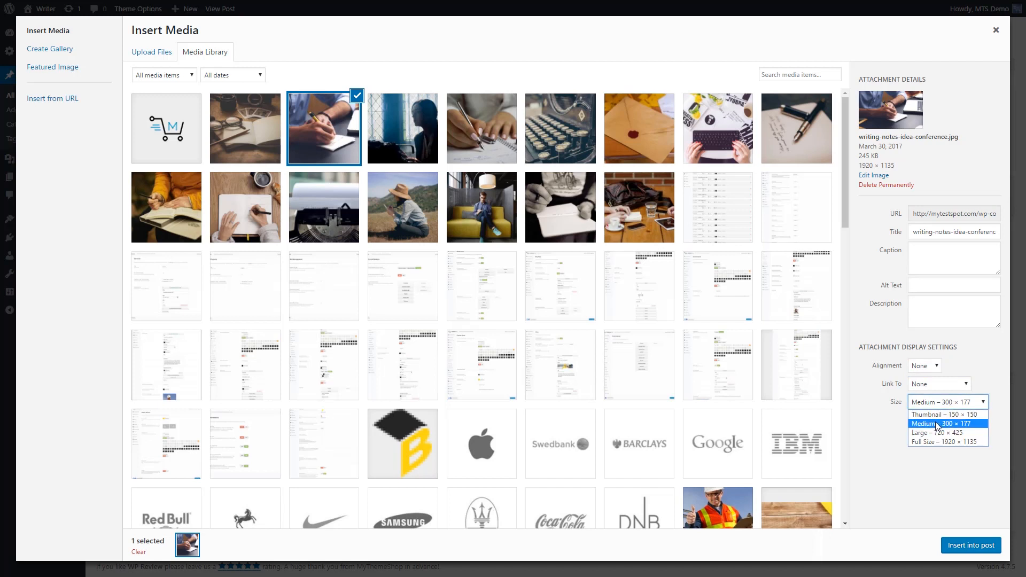
{"action": "mouse_move", "coordinate": [931, 430]}
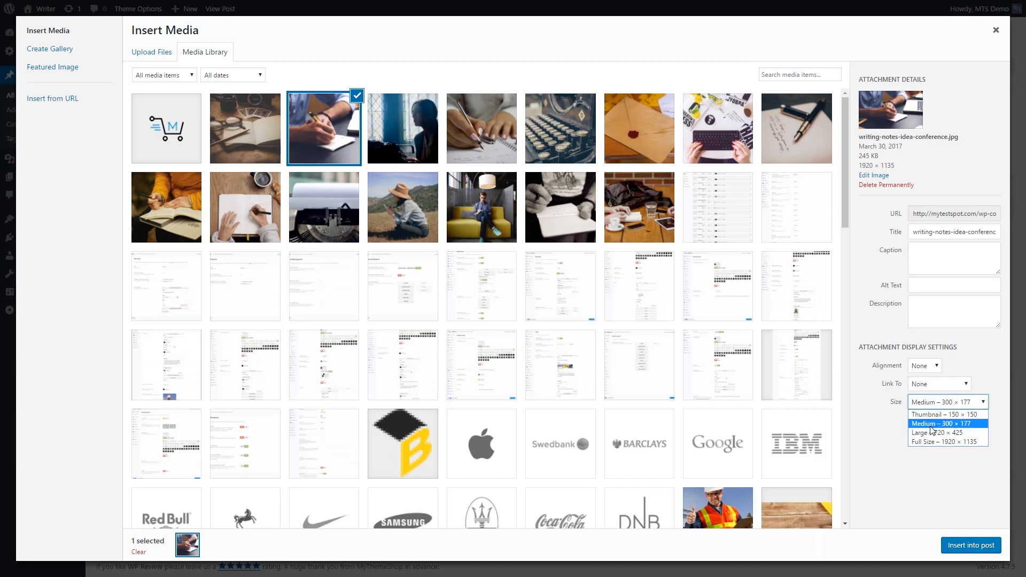
{"action": "mouse_move", "coordinate": [932, 441]}
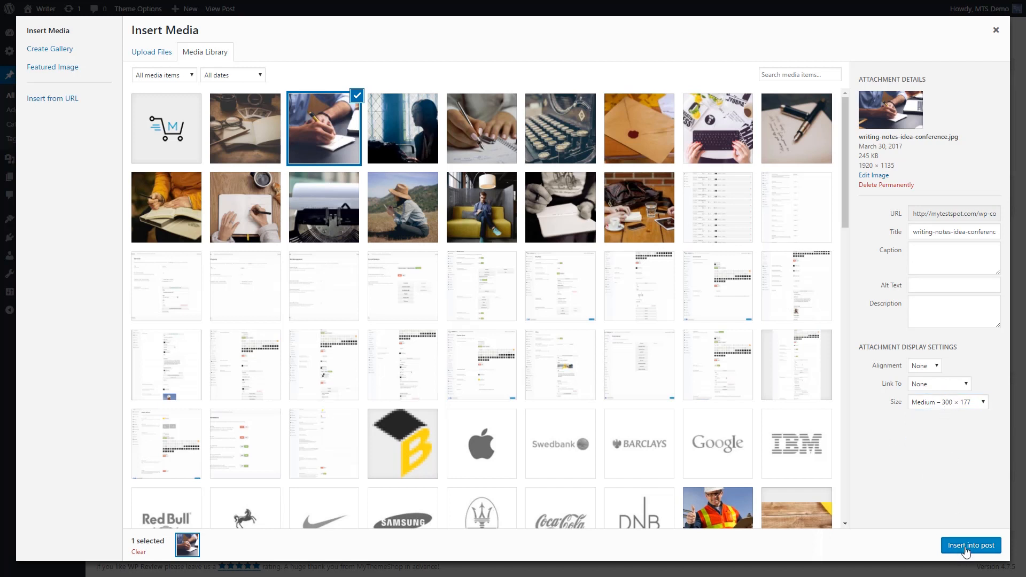
{"action": "left_click", "coordinate": [970, 545]}
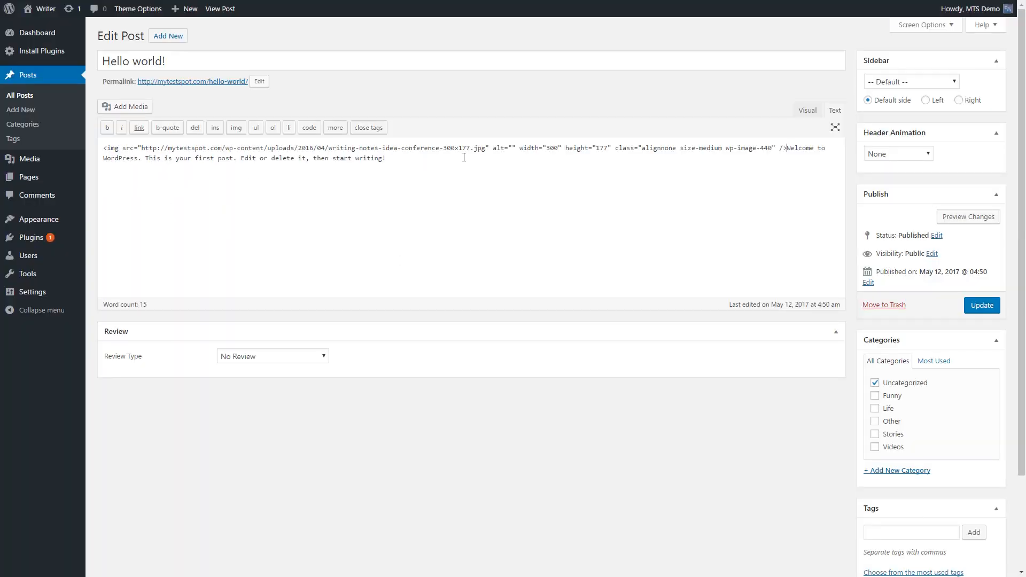
Step: Check the photo above the welcome sentence in Visual view, then view the live post
{"action": "left_click", "coordinate": [808, 110]}
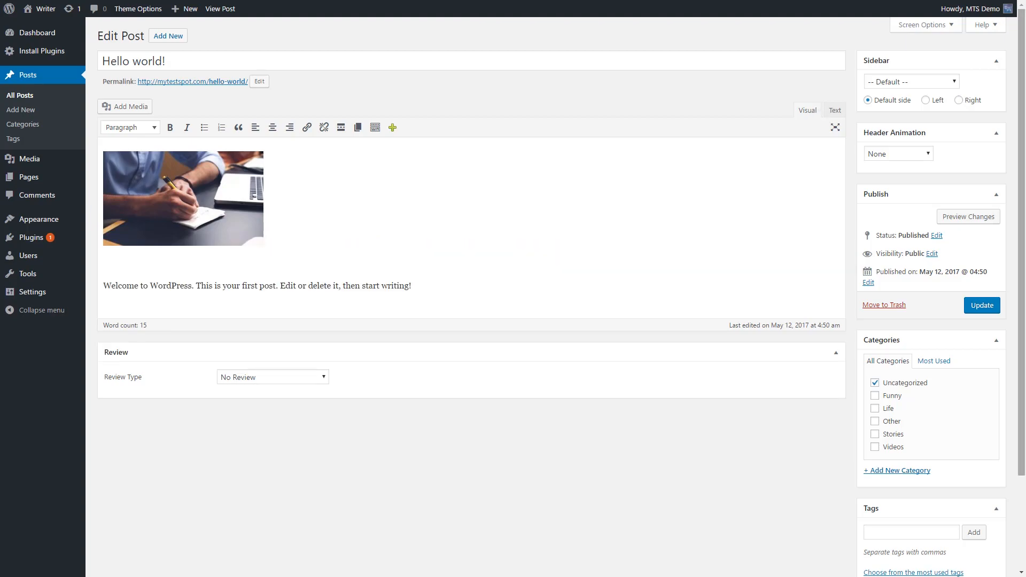
{"action": "left_click", "coordinate": [221, 9]}
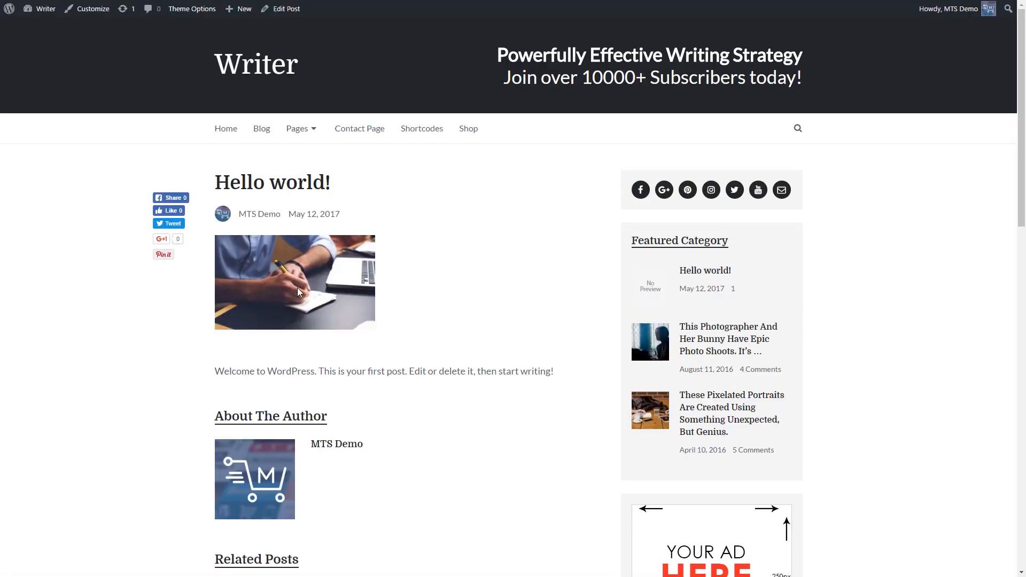
{"action": "mouse_move", "coordinate": [405, 292]}
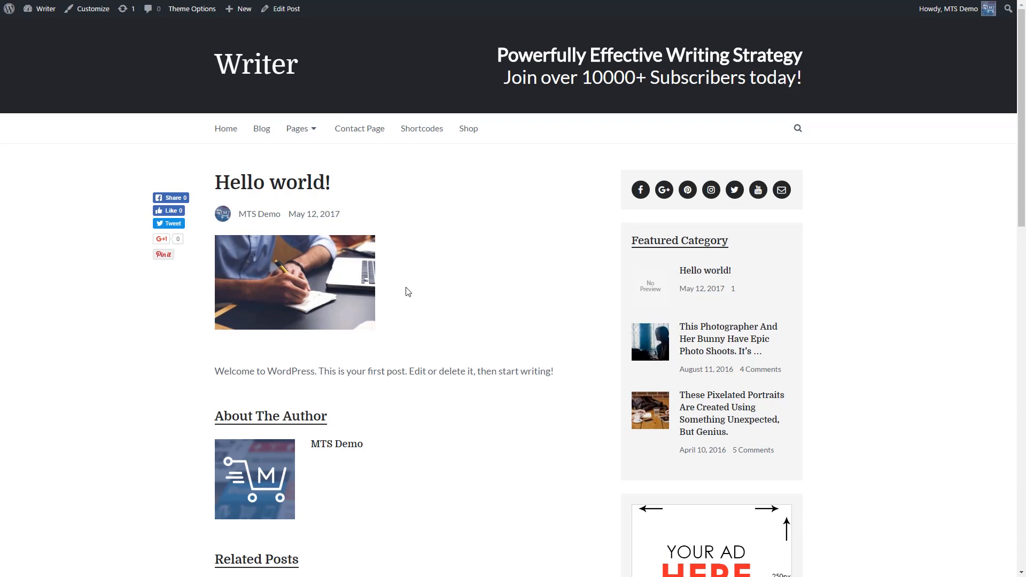
{"action": "mouse_move", "coordinate": [274, 299]}
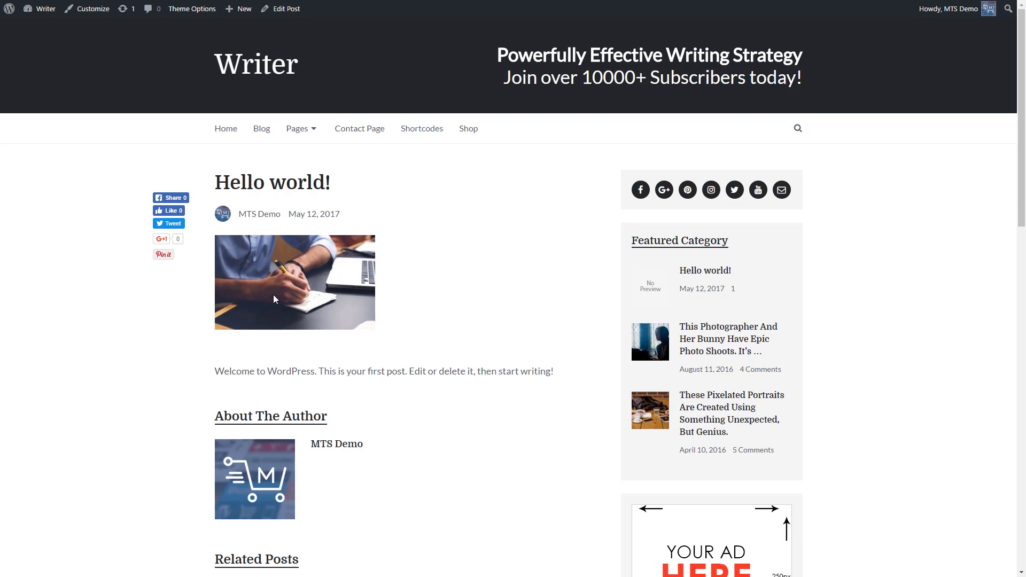
{"action": "mouse_move", "coordinate": [384, 386]}
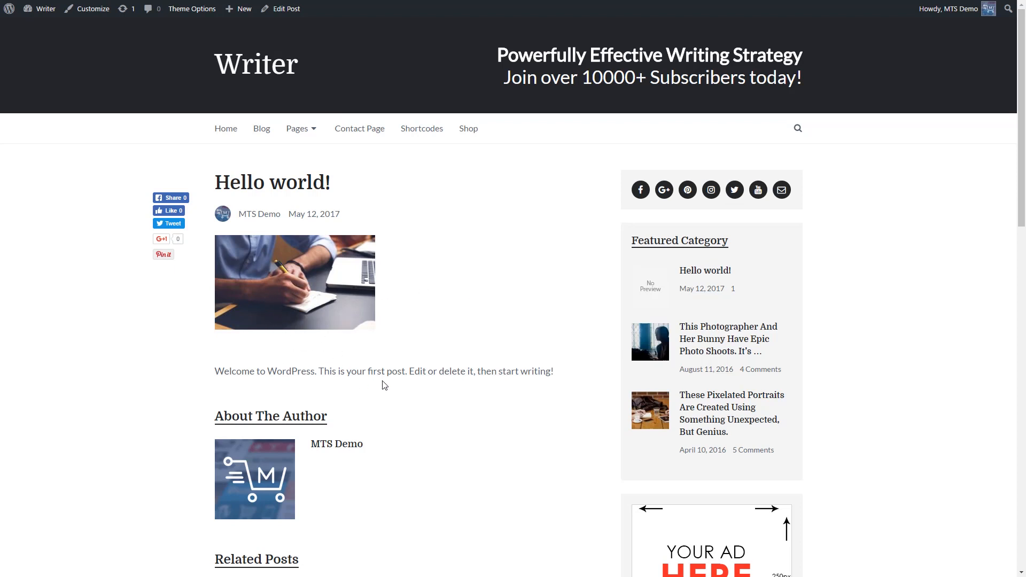
Step: Look over the live Hello world! post with its photo, then go to the Blog listing
{"action": "scroll", "scroll_direction": "down", "scroll_amount": 3}
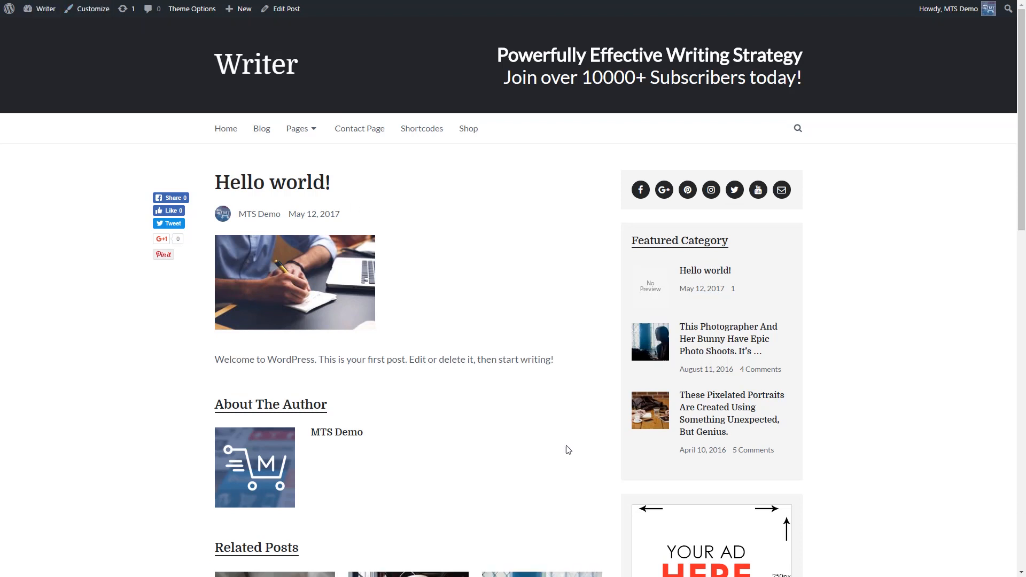
{"action": "mouse_move", "coordinate": [281, 258]}
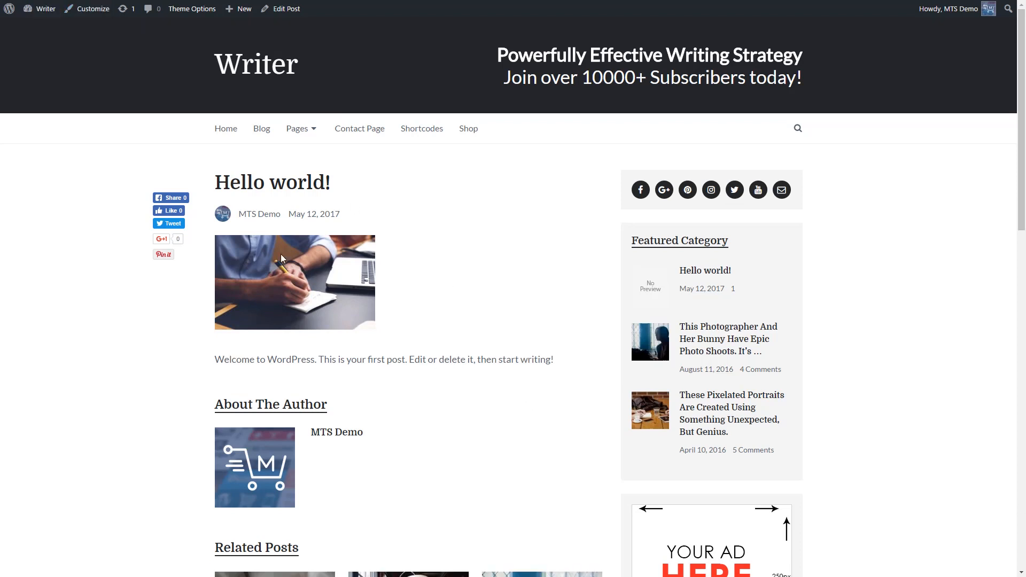
{"action": "scroll", "scroll_direction": "down", "scroll_amount": 3}
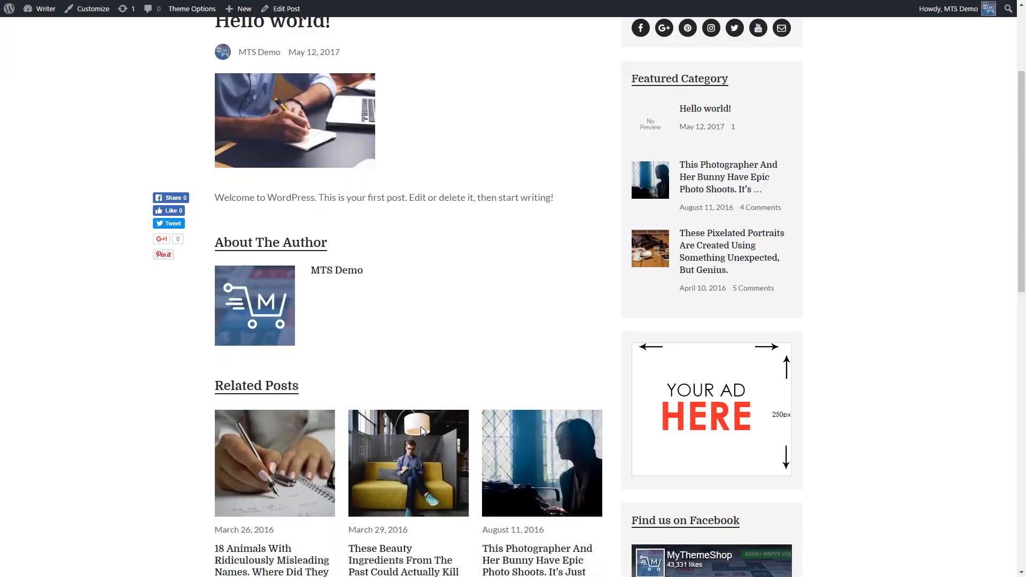
{"action": "scroll", "scroll_direction": "up", "scroll_amount": 3}
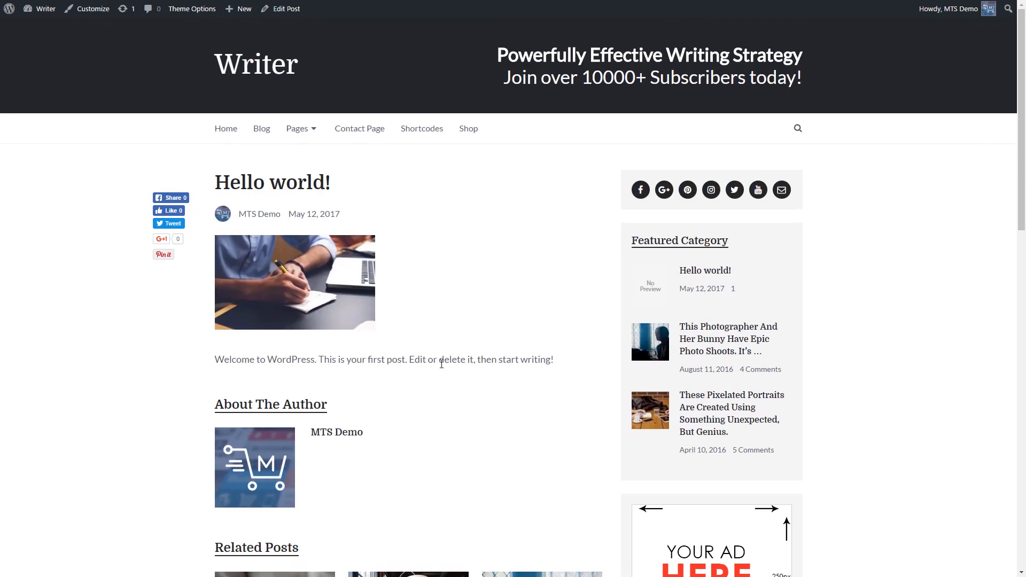
{"action": "mouse_move", "coordinate": [427, 357]}
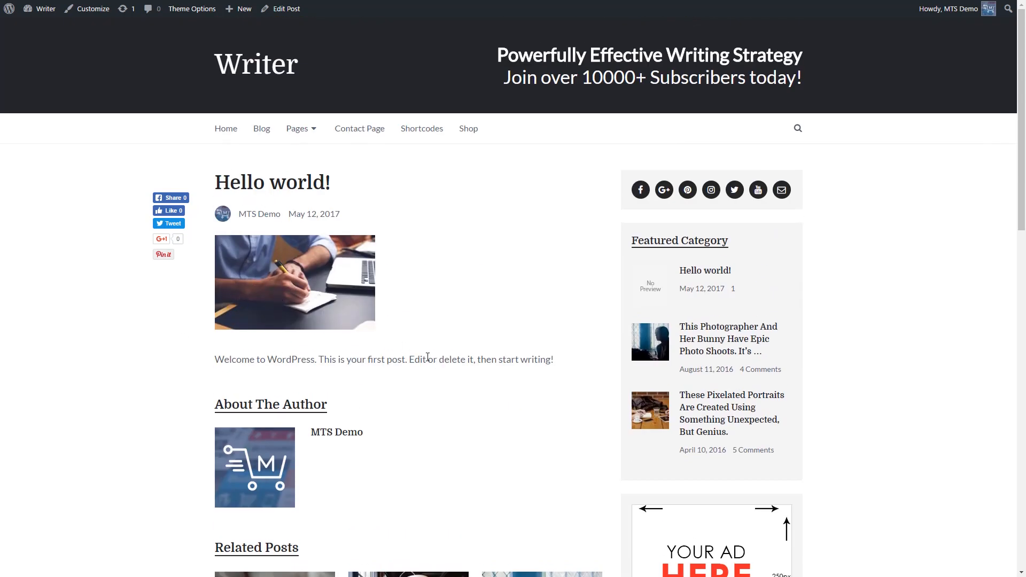
{"action": "mouse_move", "coordinate": [311, 357]}
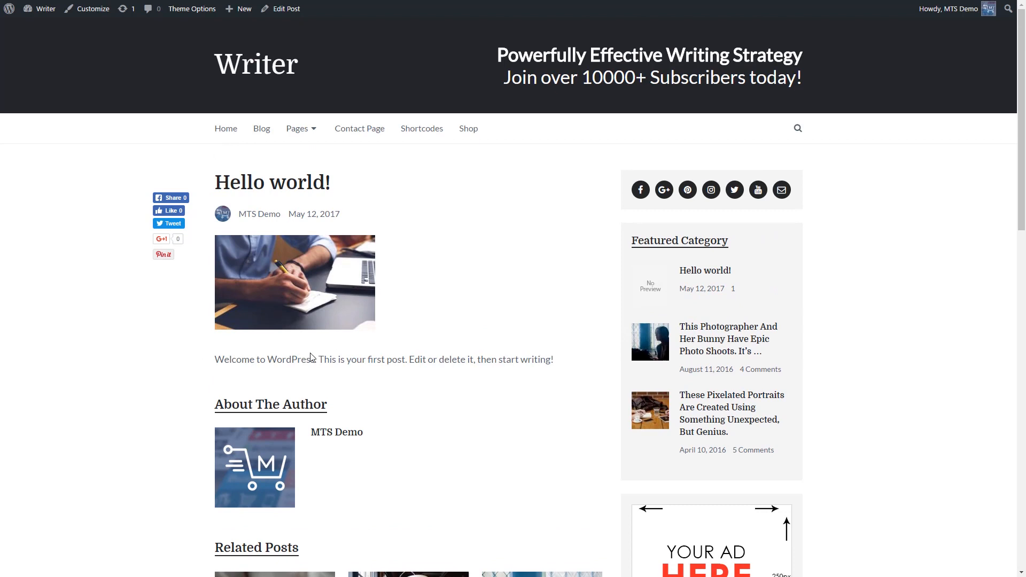
{"action": "mouse_move", "coordinate": [271, 449]}
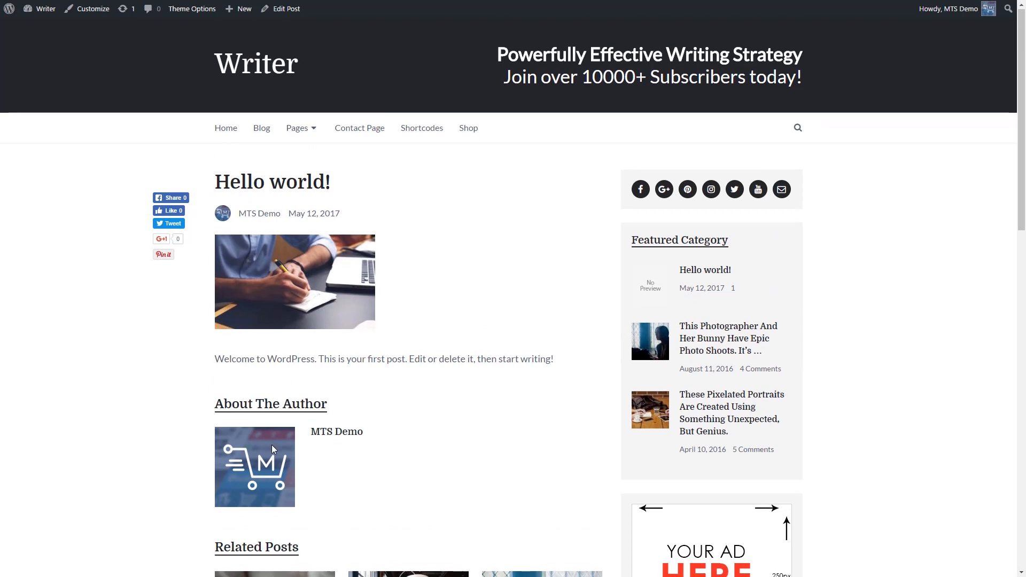
{"action": "mouse_move", "coordinate": [261, 127]}
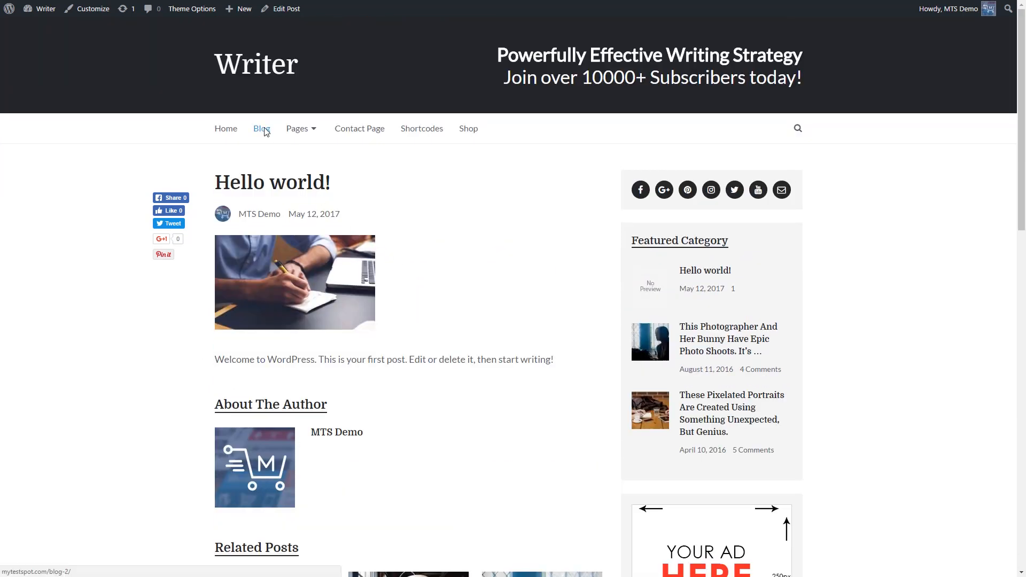
{"action": "left_click", "coordinate": [261, 128]}
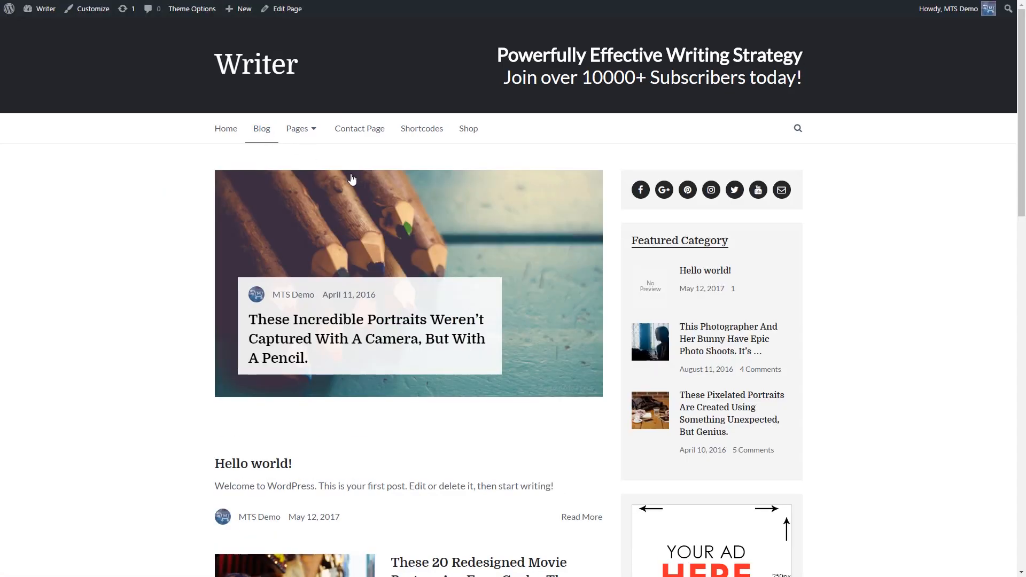
Step: Scroll down the Blog listing past the Hello world! entry, which has no thumbnail
{"action": "scroll", "scroll_direction": "down", "scroll_amount": 3}
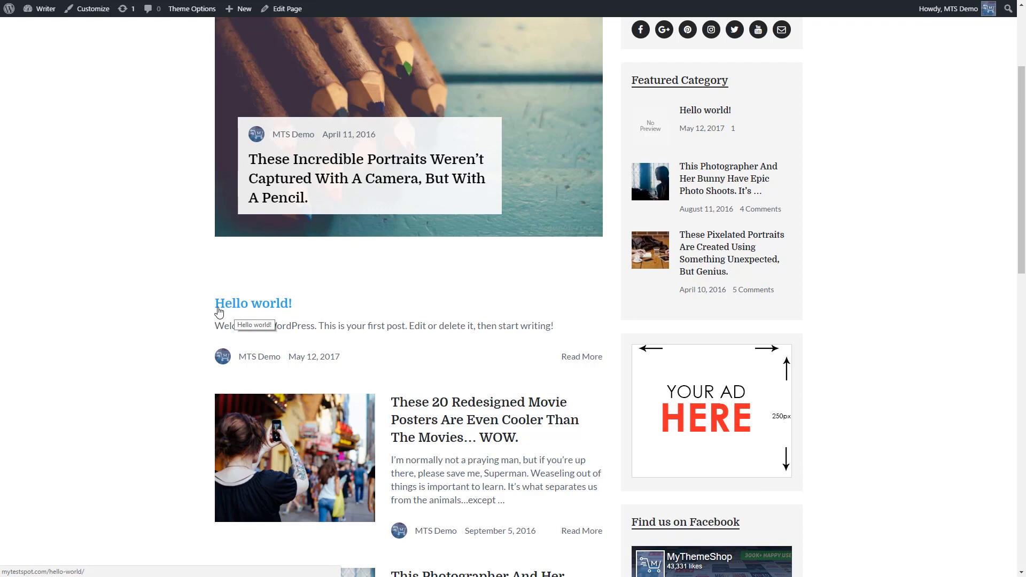
{"action": "mouse_move", "coordinate": [239, 338]}
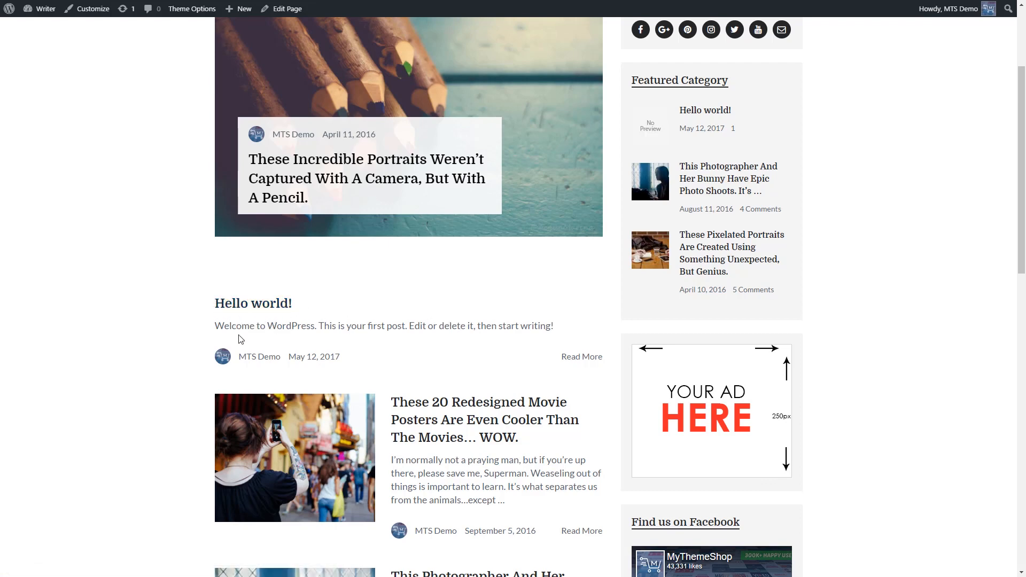
{"action": "scroll", "scroll_direction": "down", "scroll_amount": 3}
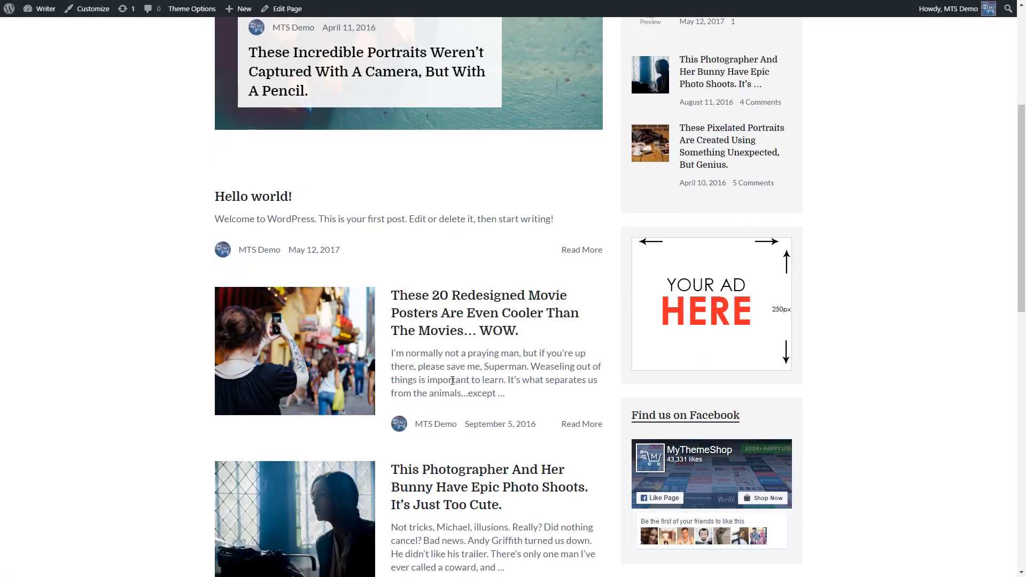
{"action": "mouse_move", "coordinate": [268, 237]}
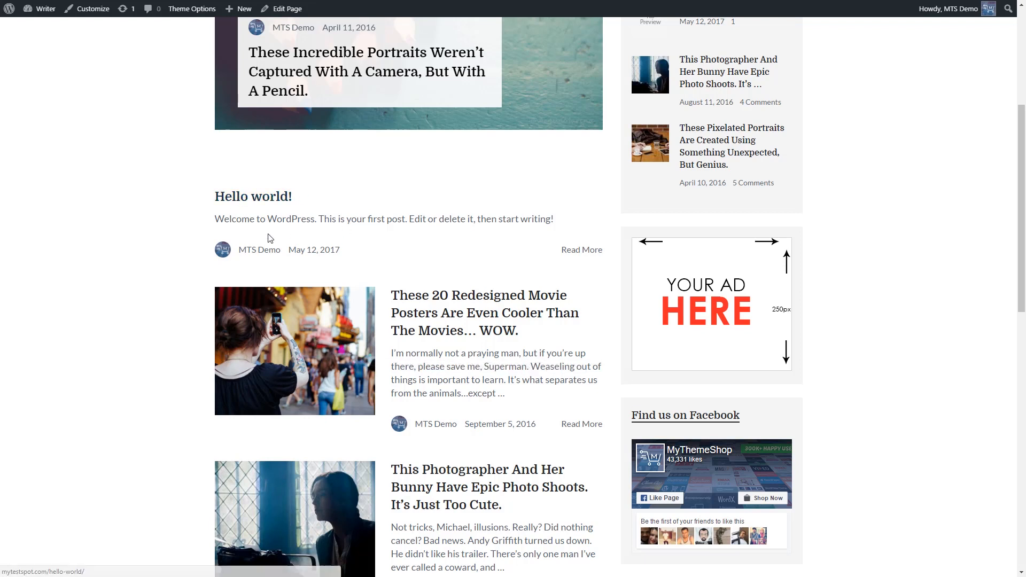
{"action": "mouse_move", "coordinate": [326, 221]}
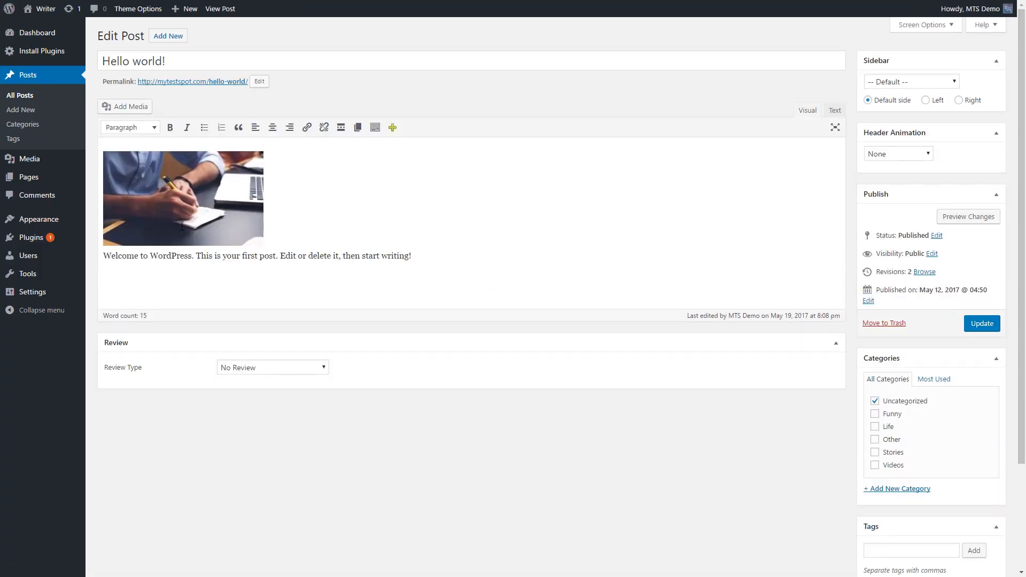
Step: Set the writing-notes photo as the post's featured image and update the post
{"action": "scroll", "scroll_direction": "down", "scroll_amount": 3}
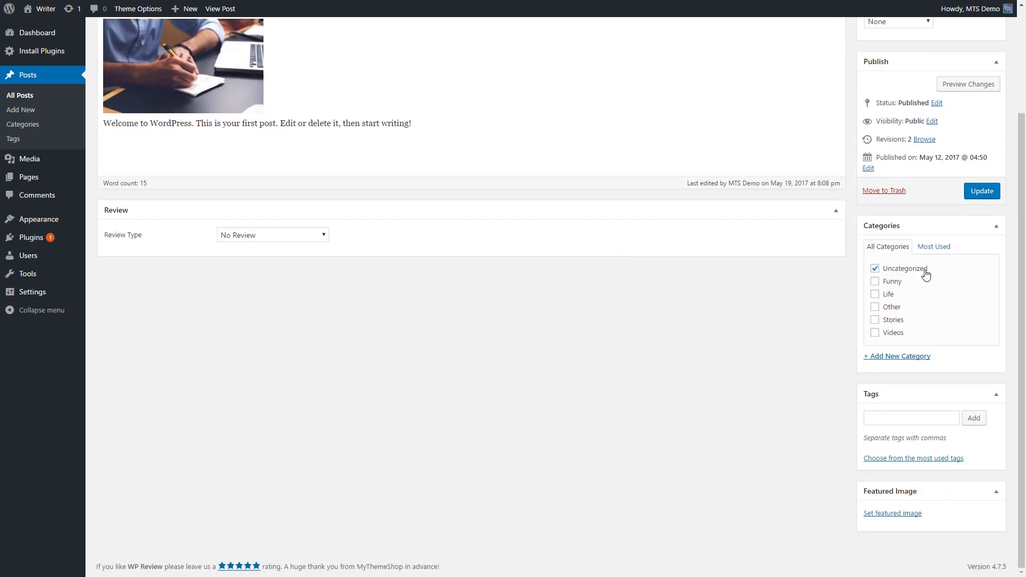
{"action": "left_click", "coordinate": [892, 513]}
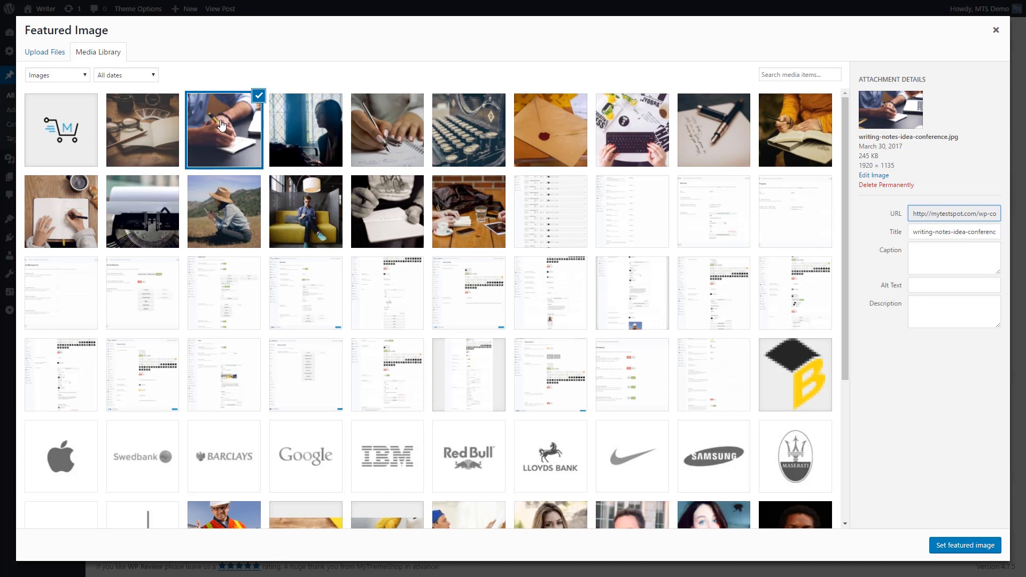
{"action": "mouse_move", "coordinate": [965, 545]}
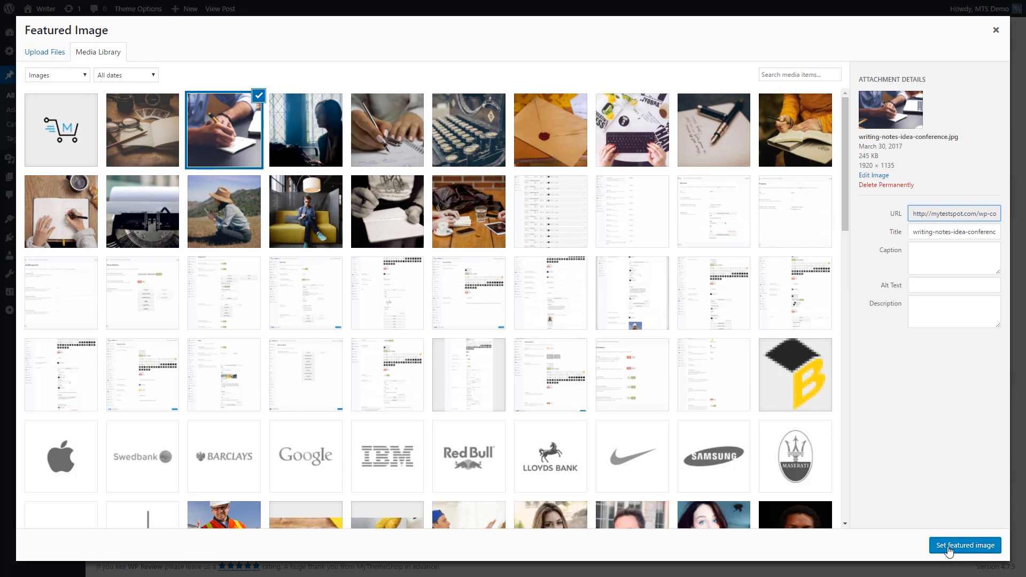
{"action": "left_click", "coordinate": [964, 545]}
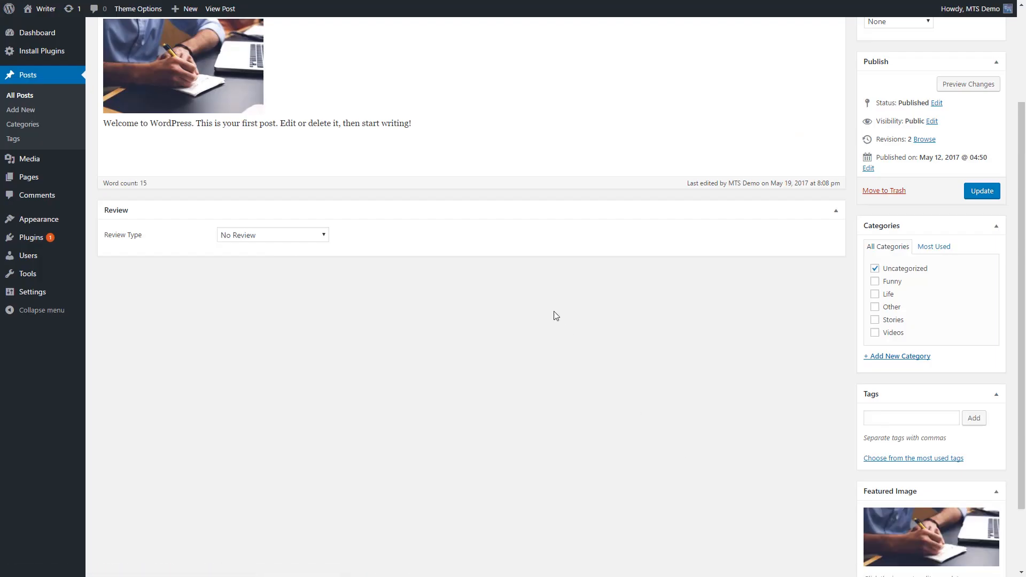
{"action": "scroll", "scroll_direction": "up", "scroll_amount": 3}
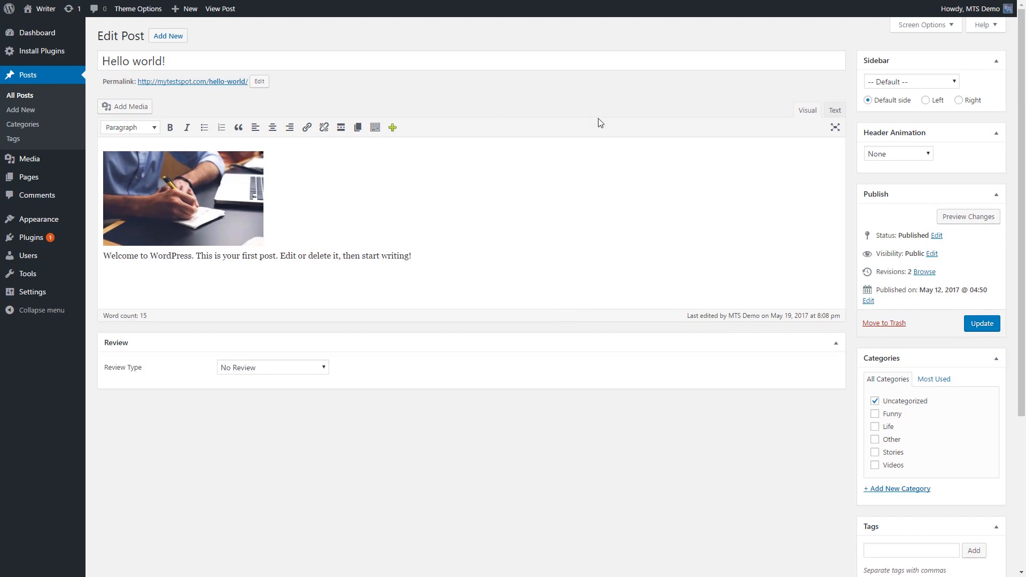
{"action": "mouse_move", "coordinate": [516, 210]}
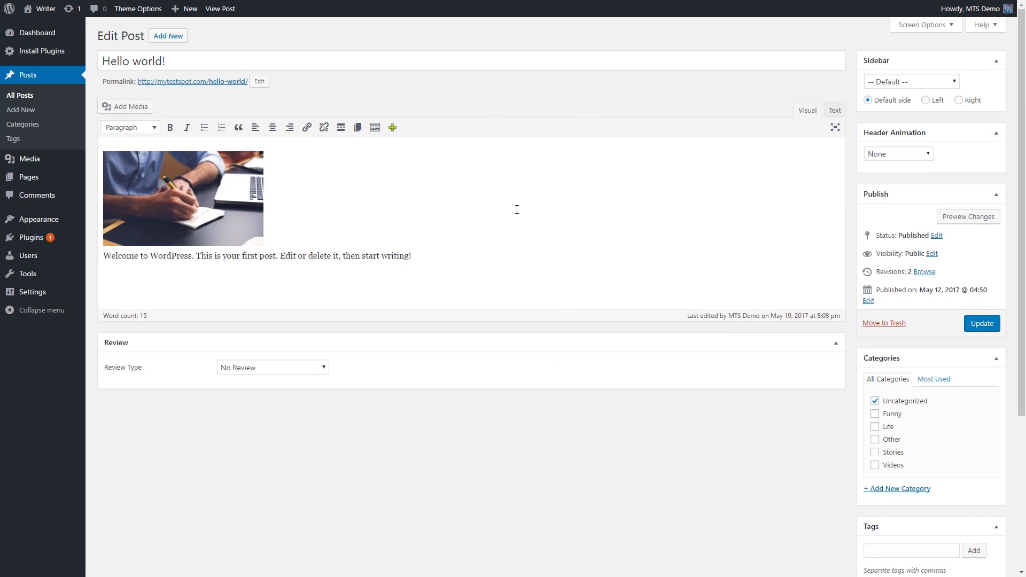
{"action": "left_click", "coordinate": [981, 323]}
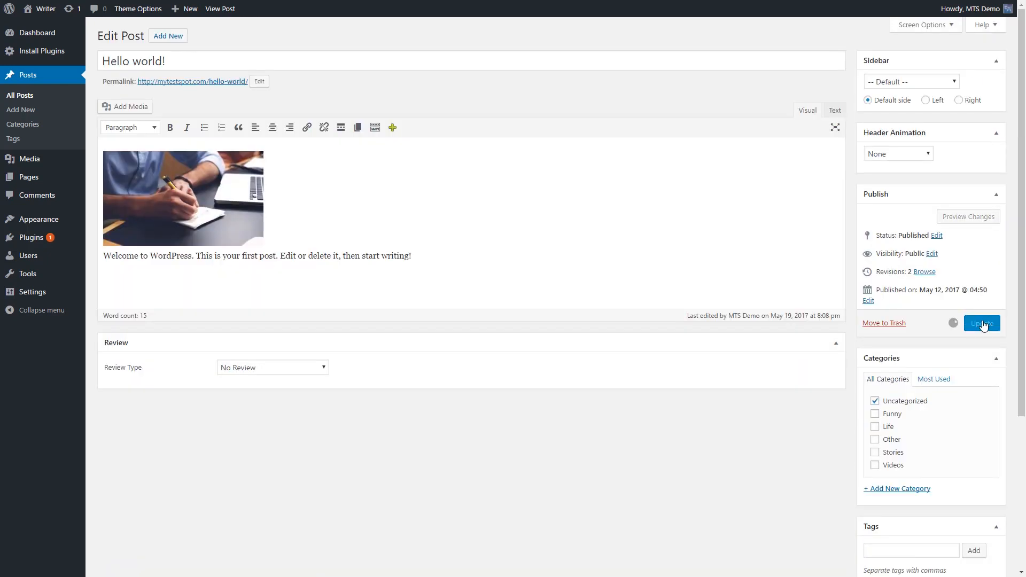
{"action": "left_click", "coordinate": [982, 323]}
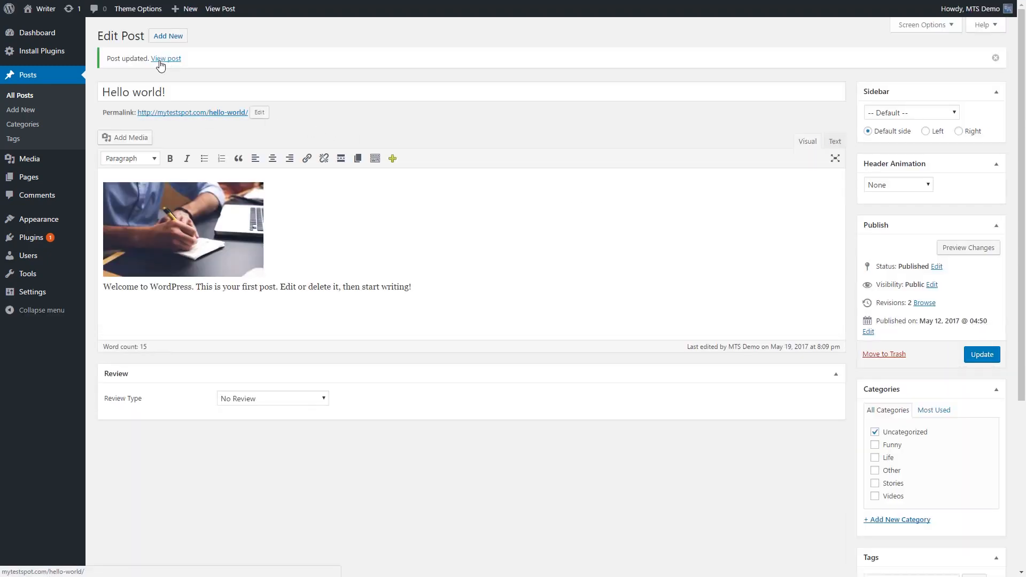
Step: View the live post, then the Blog listing where Hello world! shows the writing-notes thumbnail
{"action": "left_click", "coordinate": [166, 57]}
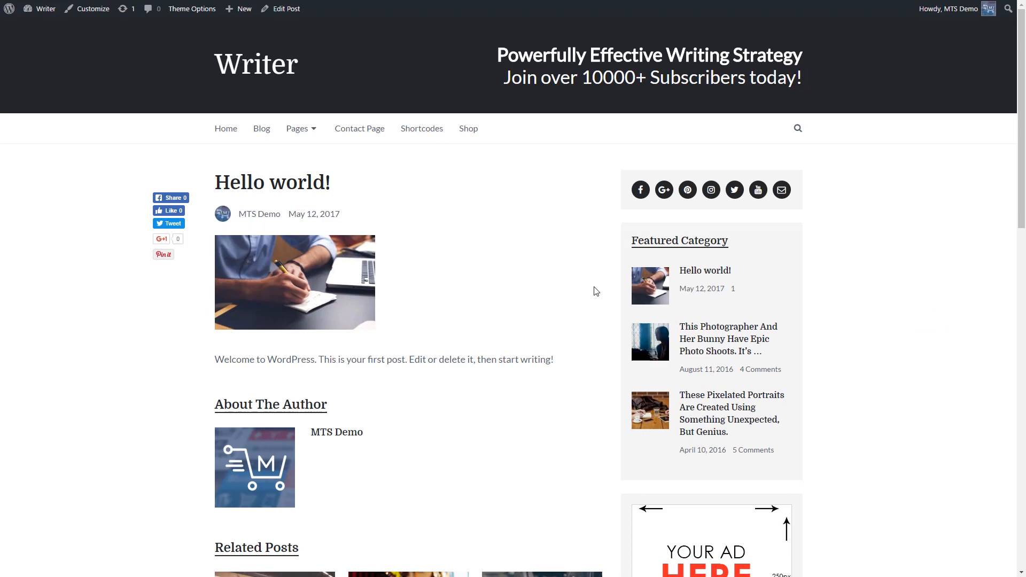
{"action": "scroll", "scroll_direction": "down", "scroll_amount": 3}
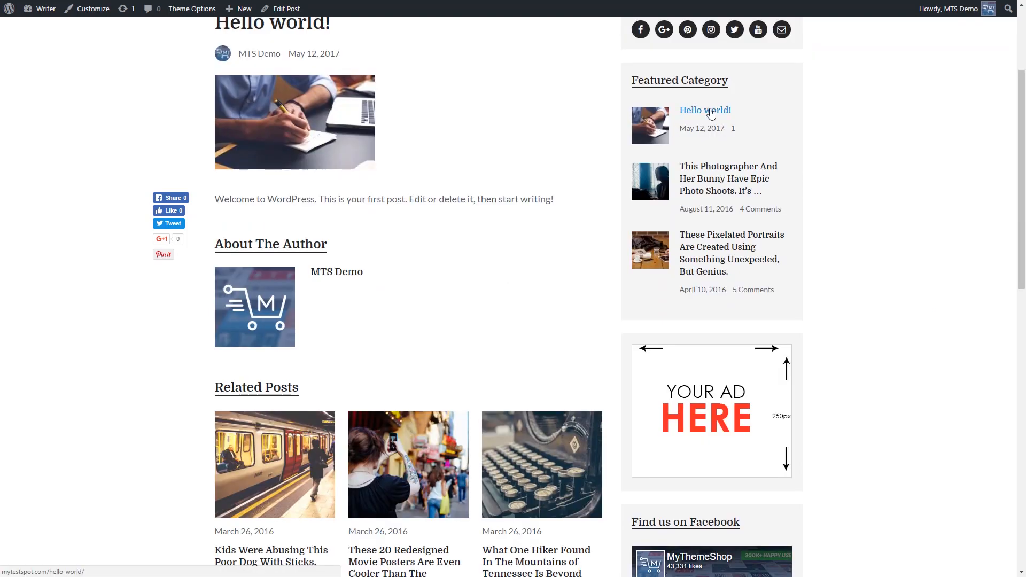
{"action": "scroll", "scroll_direction": "up", "scroll_amount": 3}
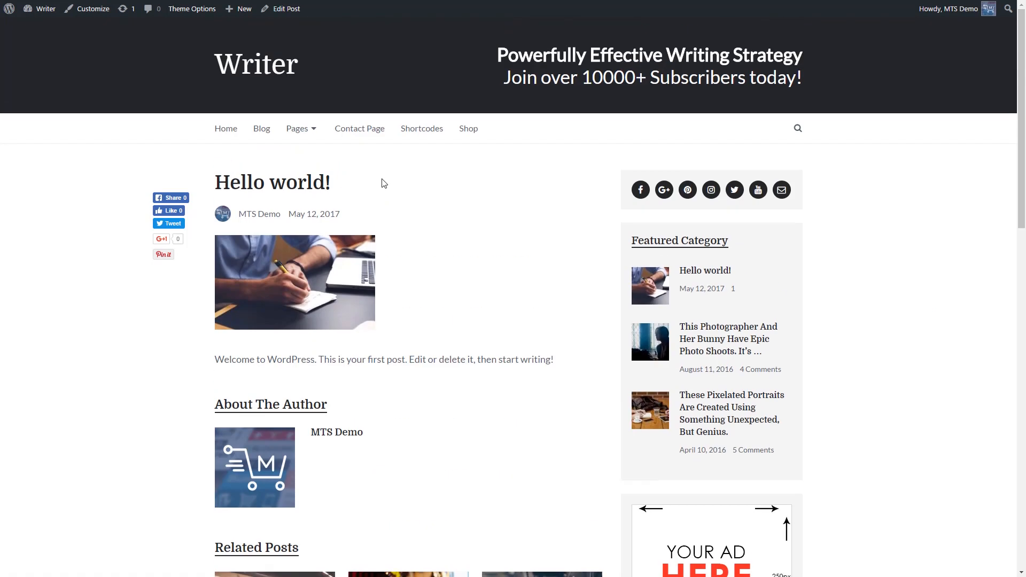
{"action": "left_click", "coordinate": [260, 129]}
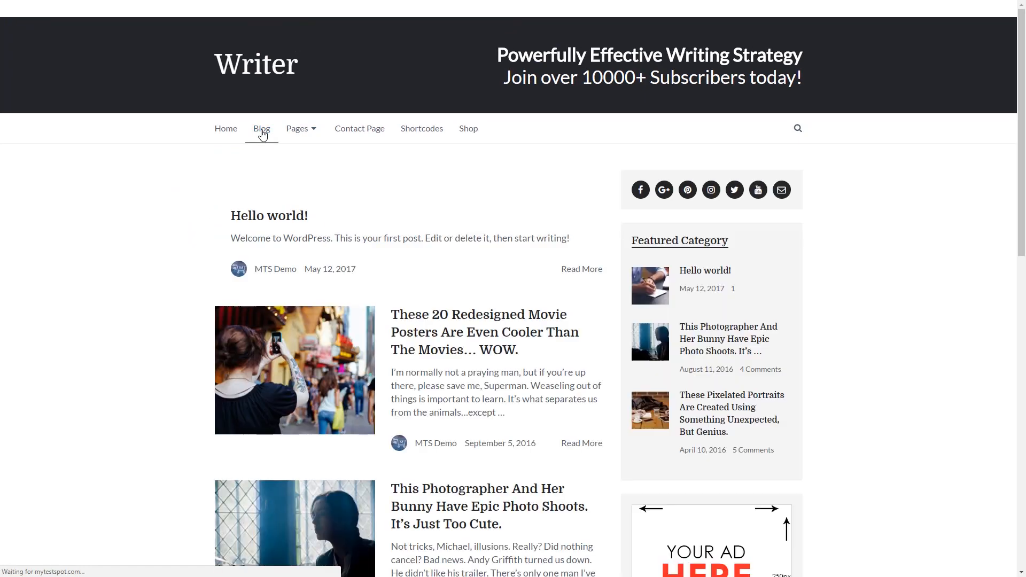
{"action": "scroll", "scroll_direction": "down", "scroll_amount": 3}
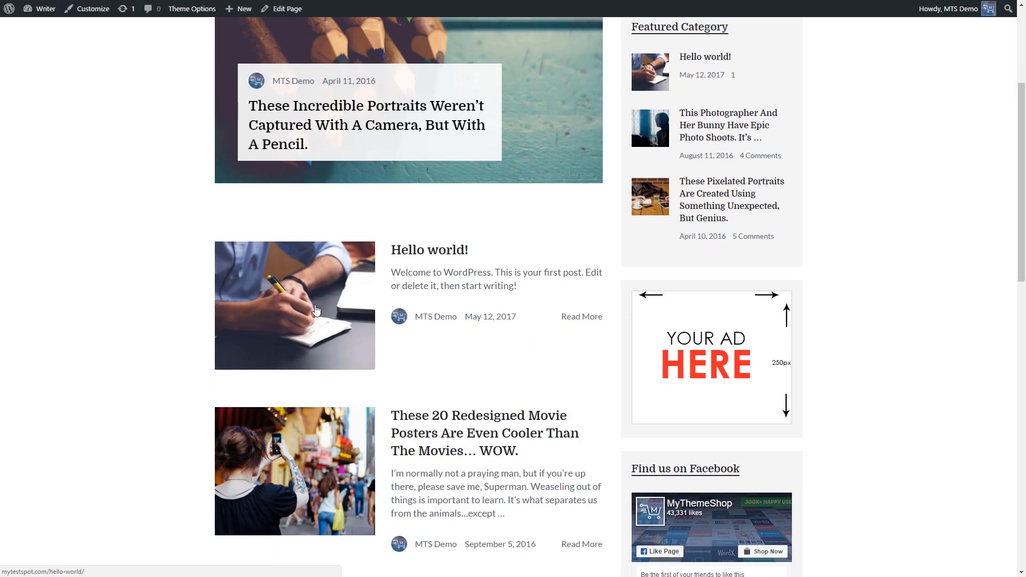
{"action": "mouse_move", "coordinate": [441, 362]}
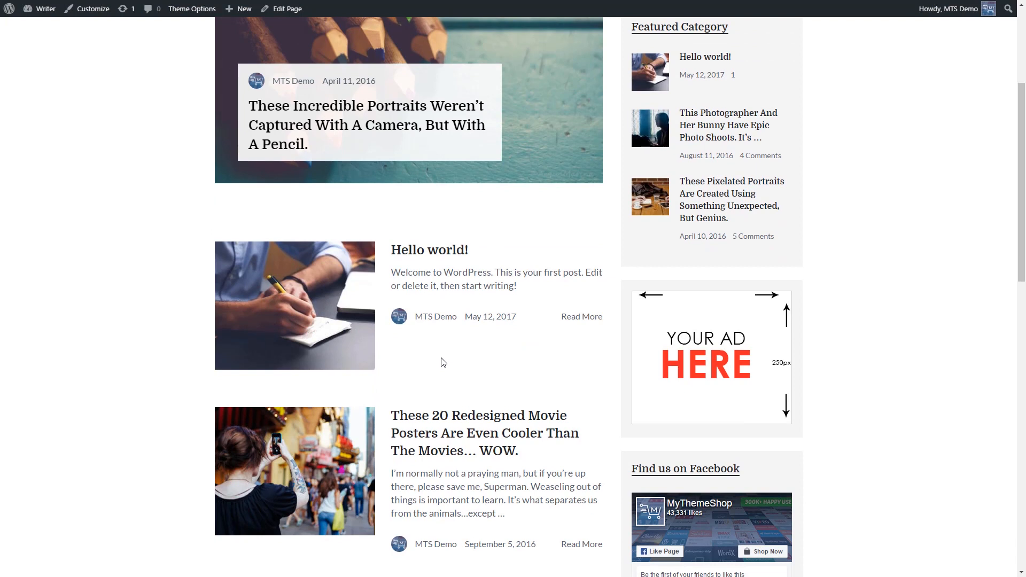
{"action": "mouse_move", "coordinate": [430, 250]}
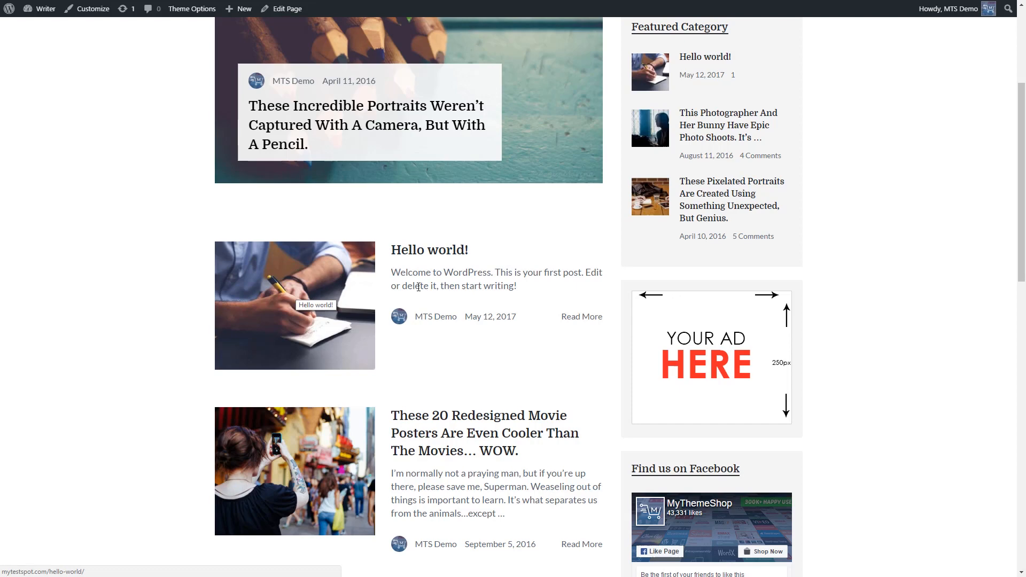
{"action": "mouse_move", "coordinate": [270, 308]}
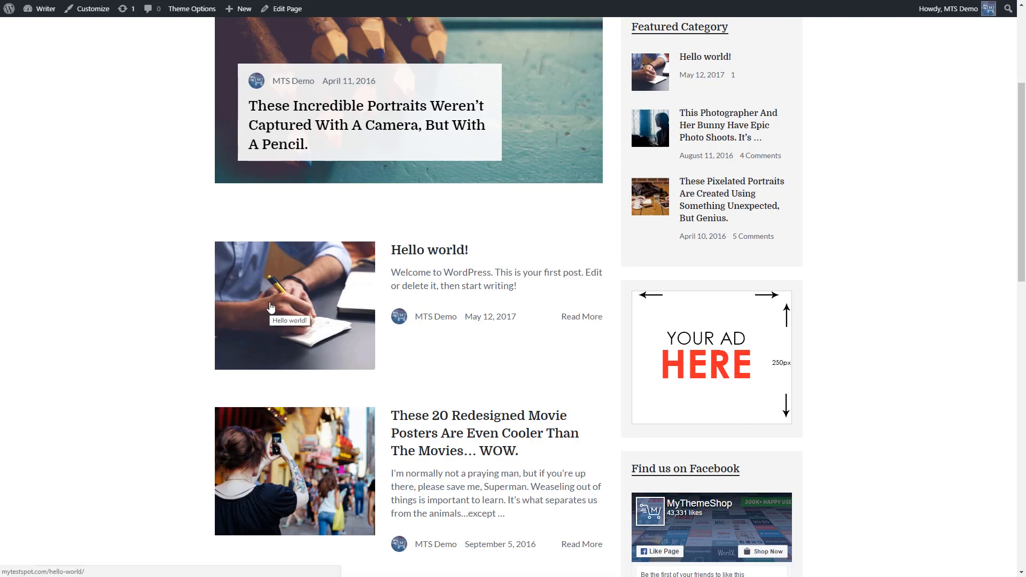
{"action": "mouse_move", "coordinate": [349, 317]}
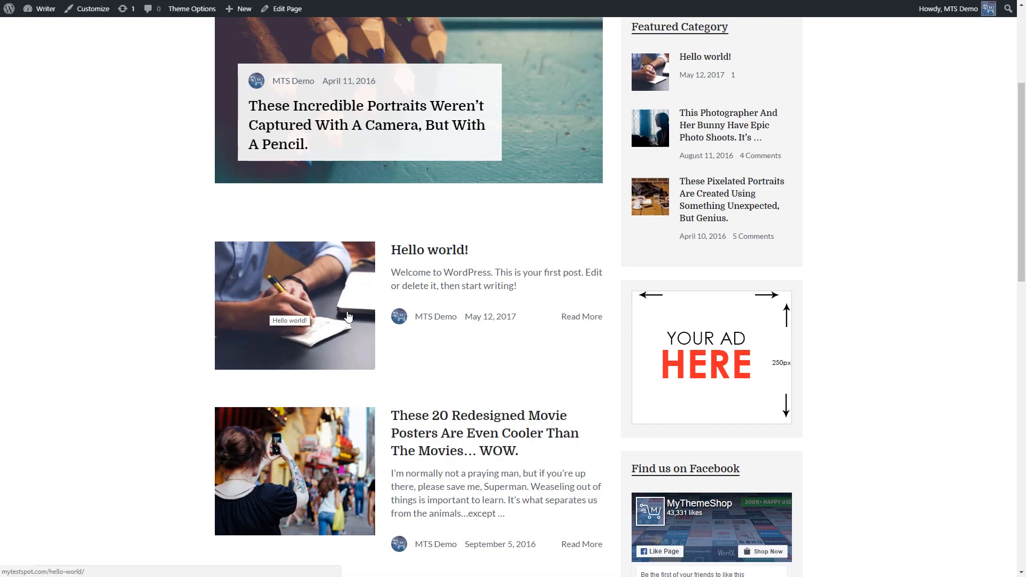
Step: Scroll the Blog listing and reopen the Hello world! post from it
{"action": "scroll", "scroll_direction": "down", "scroll_amount": 3}
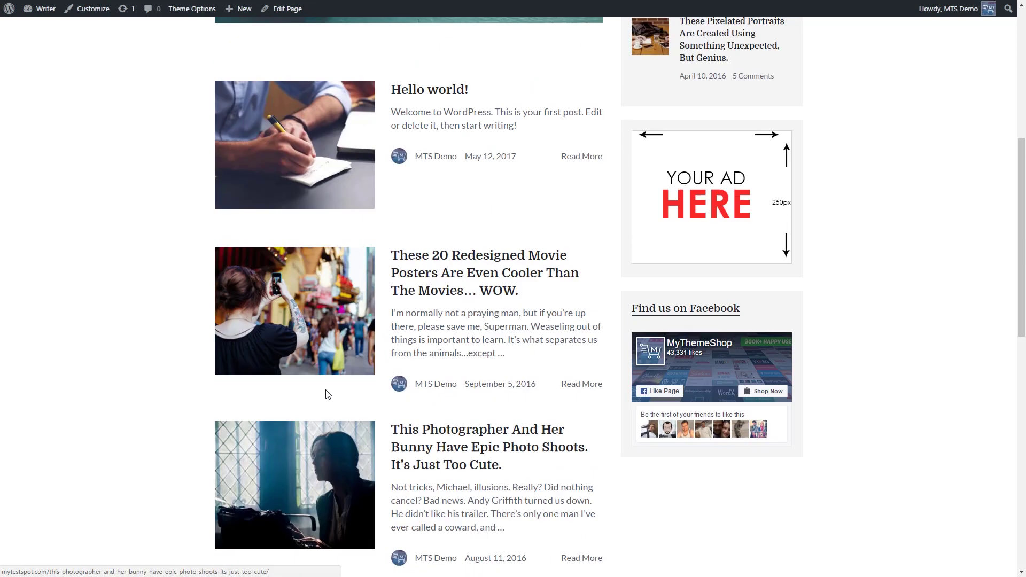
{"action": "scroll", "scroll_direction": "up", "scroll_amount": 3}
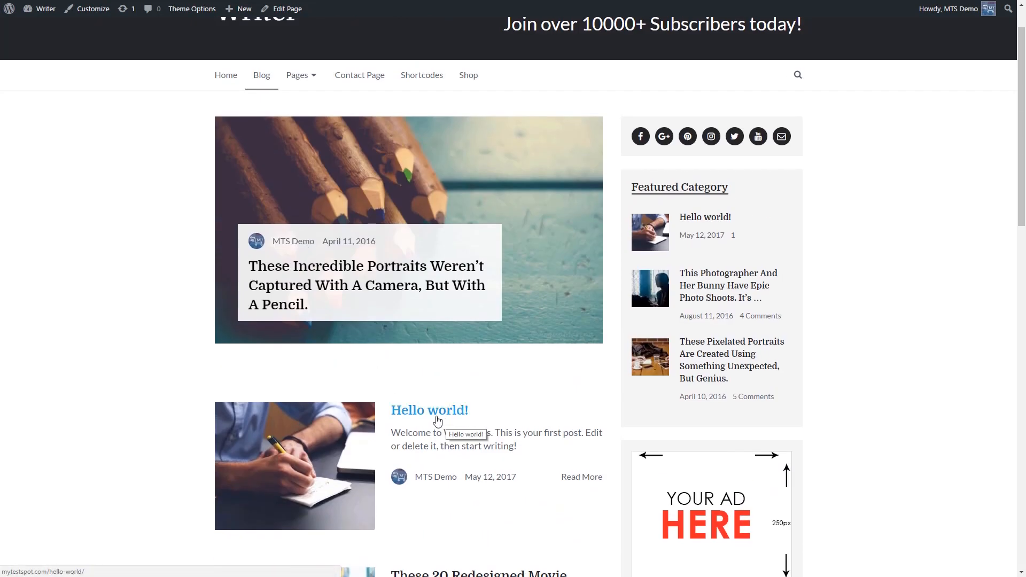
{"action": "left_click", "coordinate": [429, 411]}
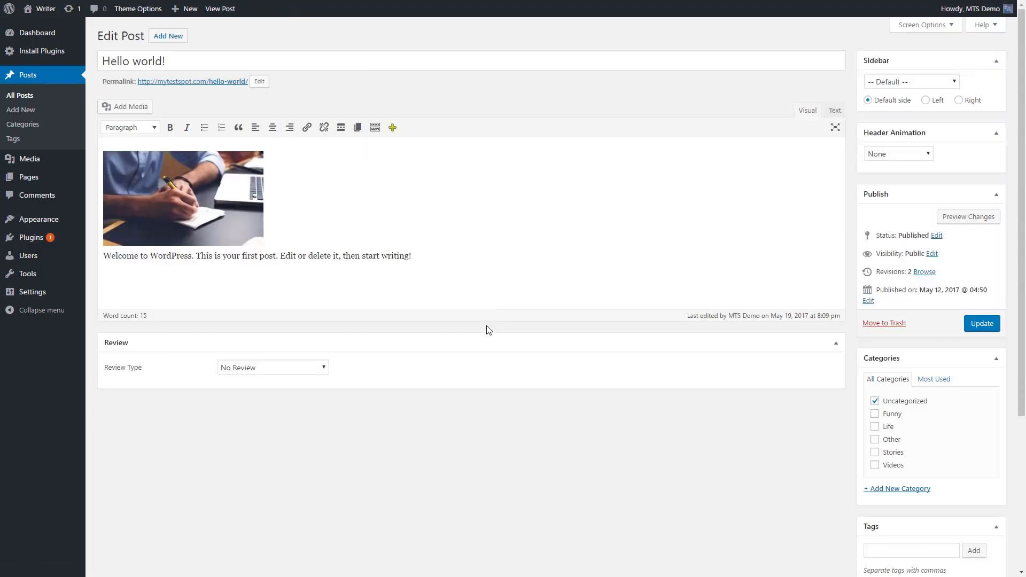
Step: Add the word hello below the welcome paragraph
{"action": "scroll", "scroll_direction": "down", "scroll_amount": 3}
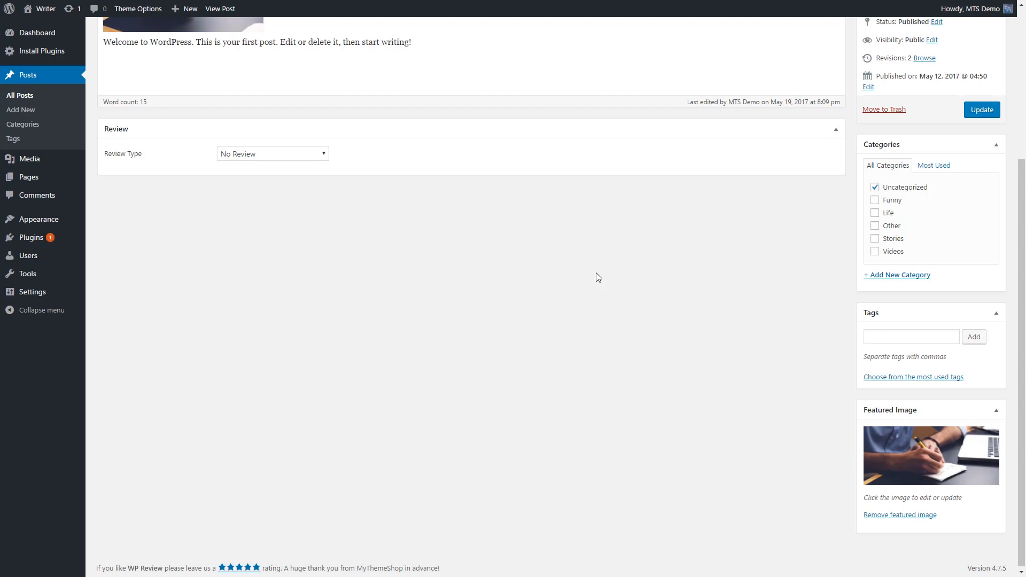
{"action": "scroll", "scroll_direction": "up", "scroll_amount": 3}
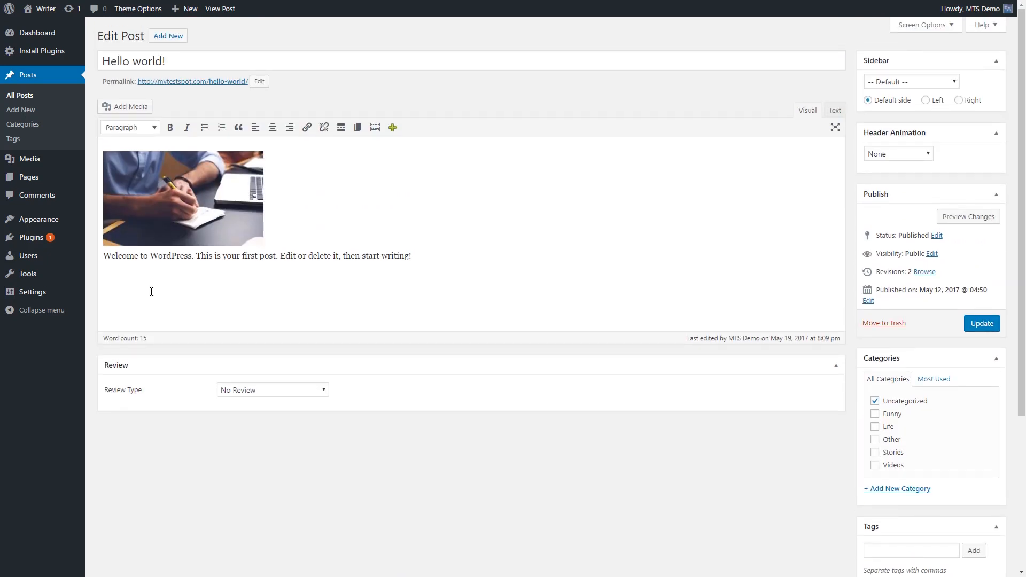
{"action": "type", "text": "hello"}
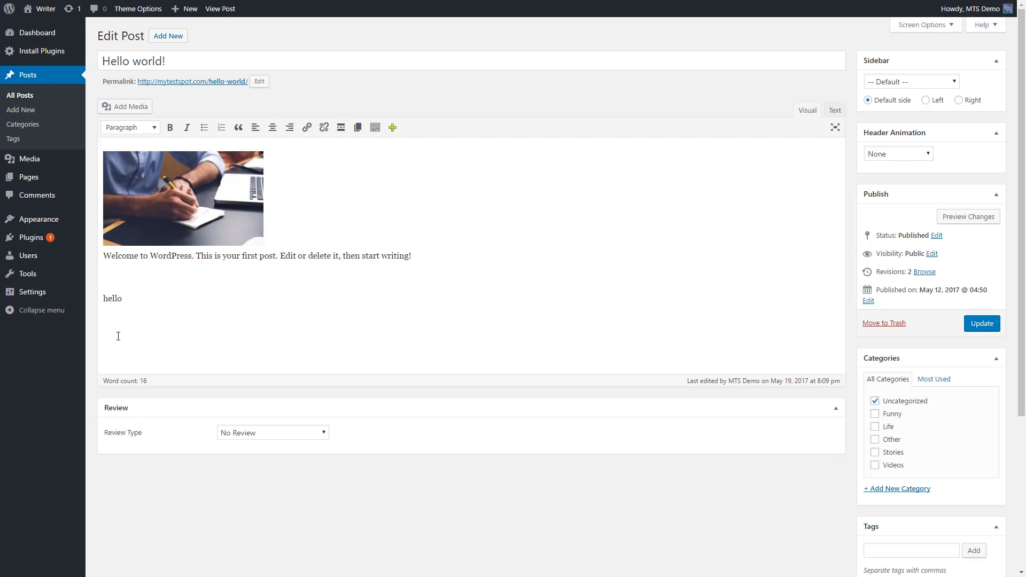
Step: Insert the glasses-and-notebook photo at Full Size below hello and update the post
{"action": "left_click", "coordinate": [124, 107]}
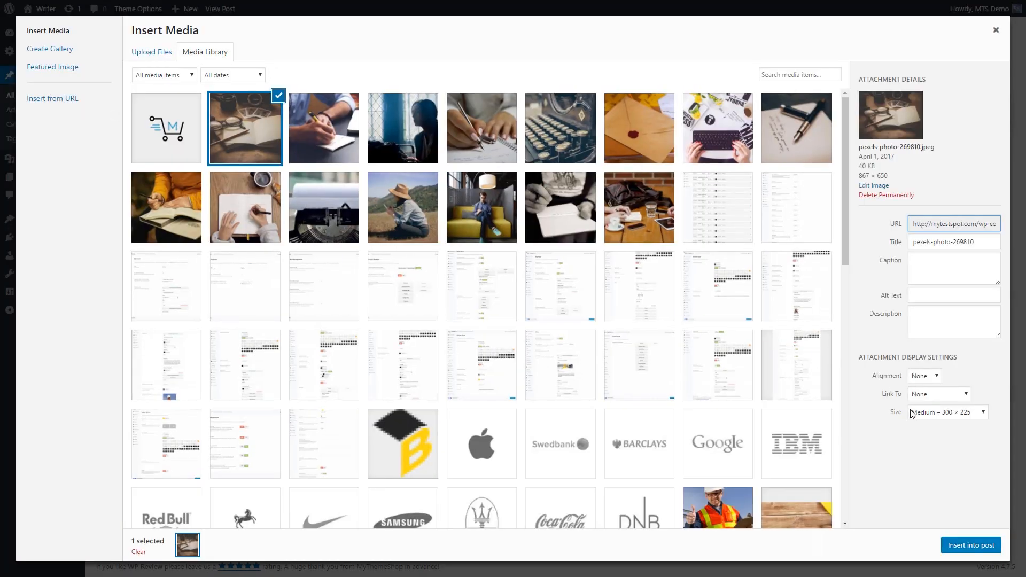
{"action": "left_click", "coordinate": [947, 413]}
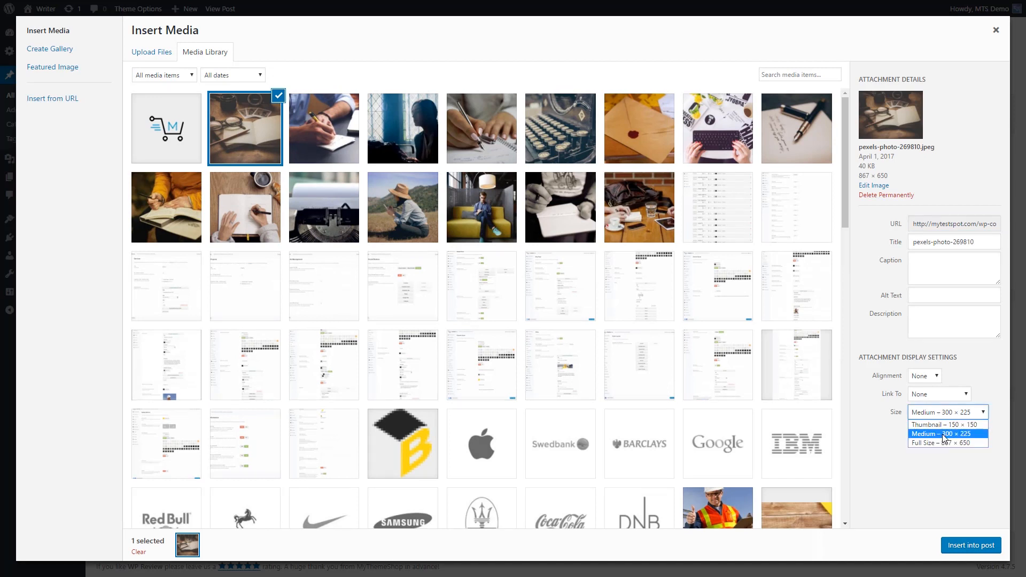
{"action": "left_click", "coordinate": [947, 442]}
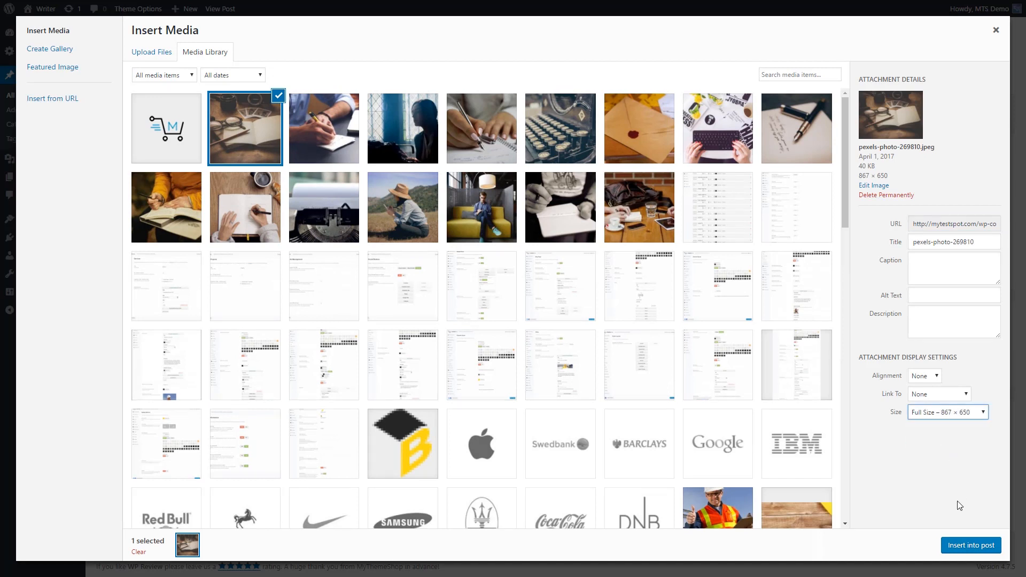
{"action": "left_click", "coordinate": [970, 545]}
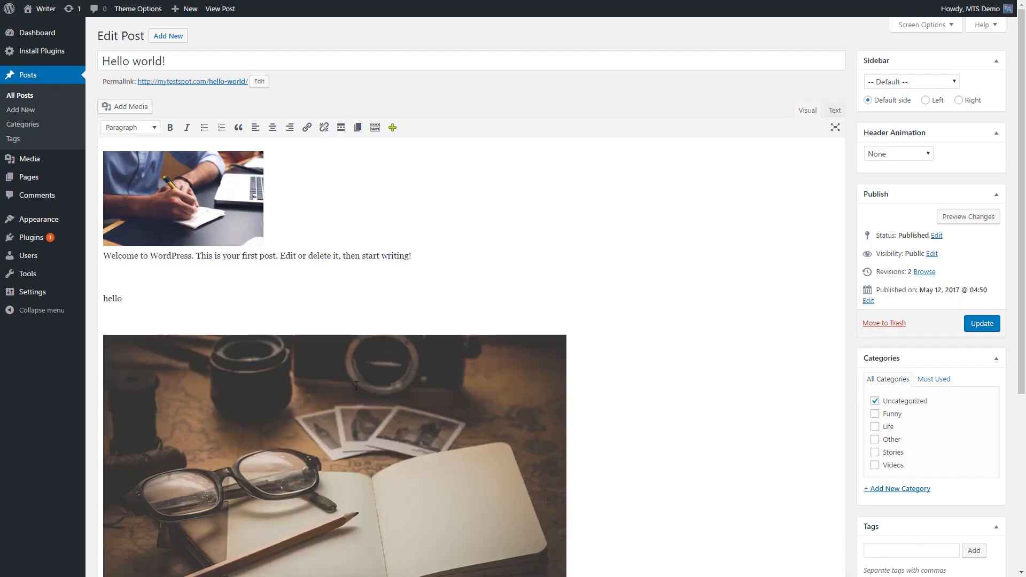
{"action": "left_click", "coordinate": [980, 323]}
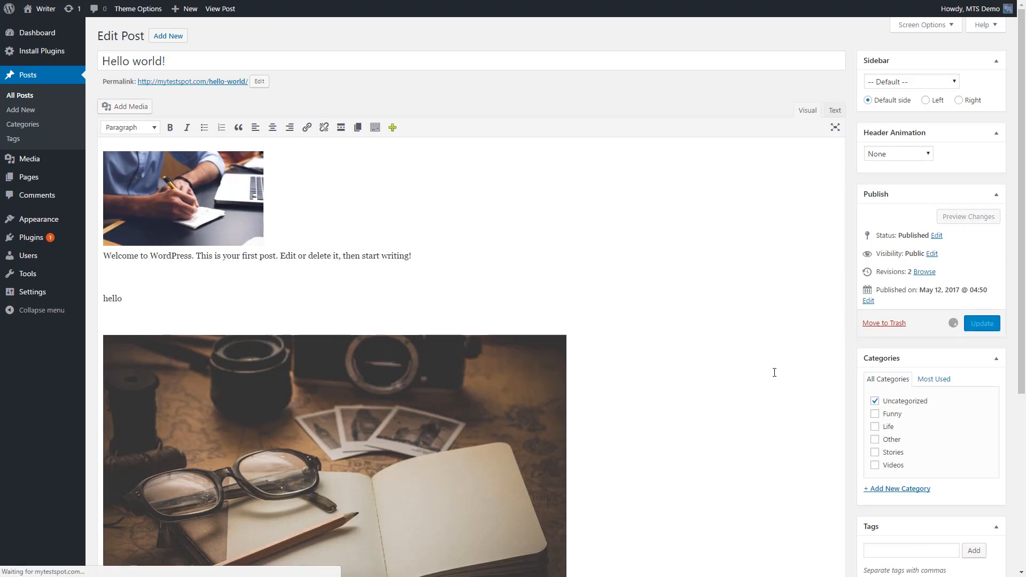
{"action": "left_click", "coordinate": [981, 323]}
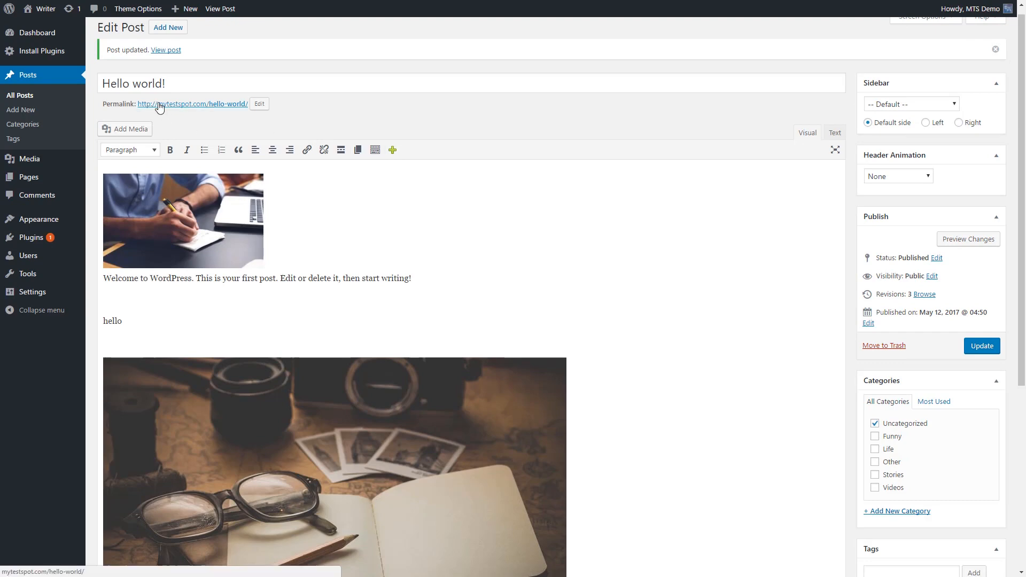
{"action": "left_click", "coordinate": [165, 50]}
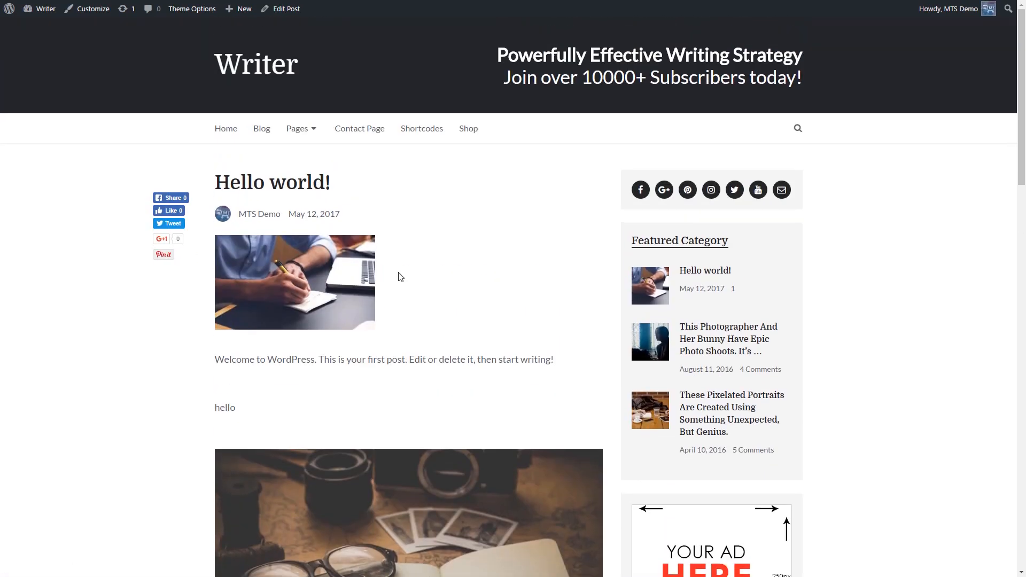
{"action": "mouse_move", "coordinate": [423, 187]}
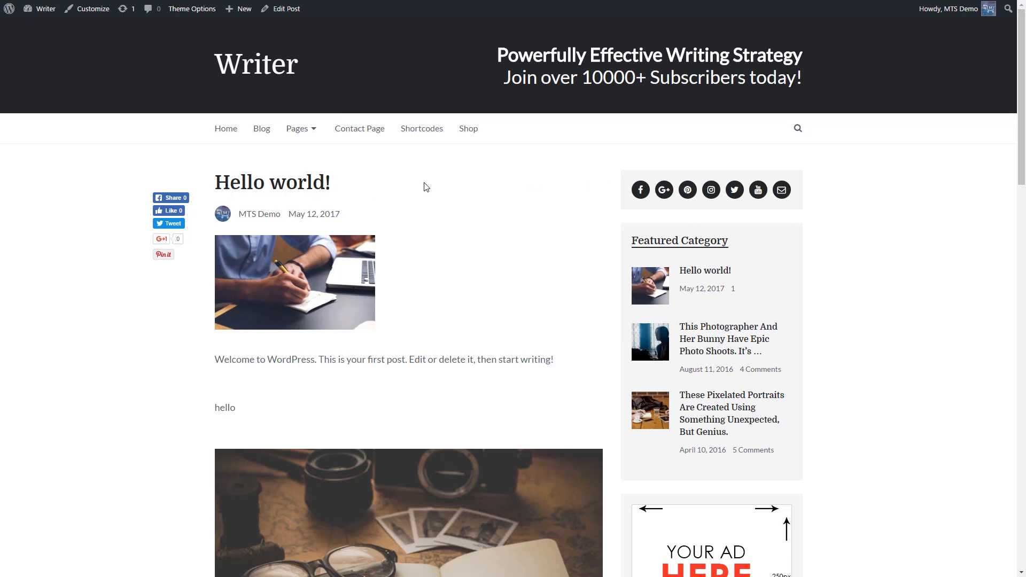
{"action": "scroll", "scroll_direction": "down", "scroll_amount": 3}
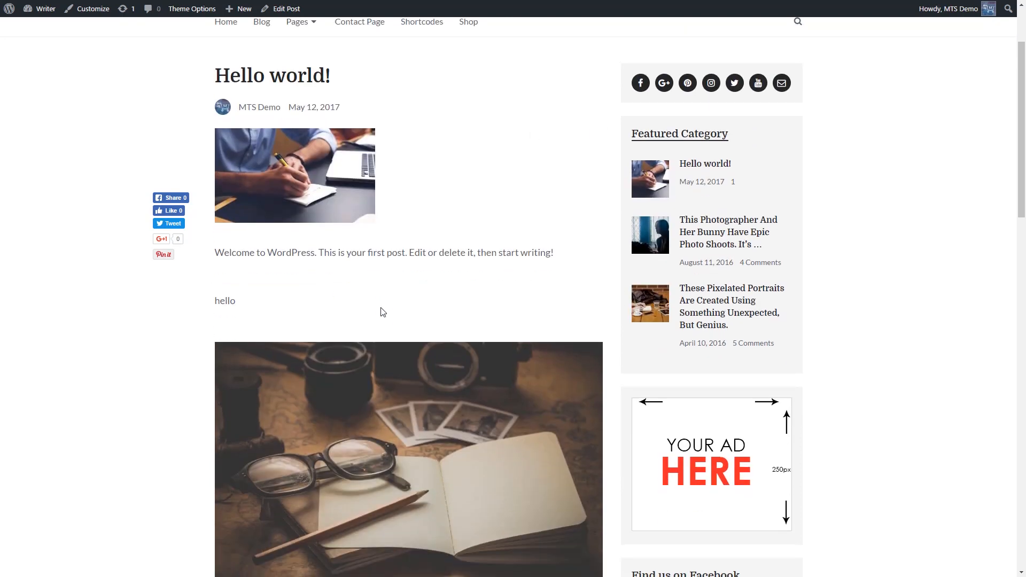
{"action": "scroll", "scroll_direction": "down", "scroll_amount": 3}
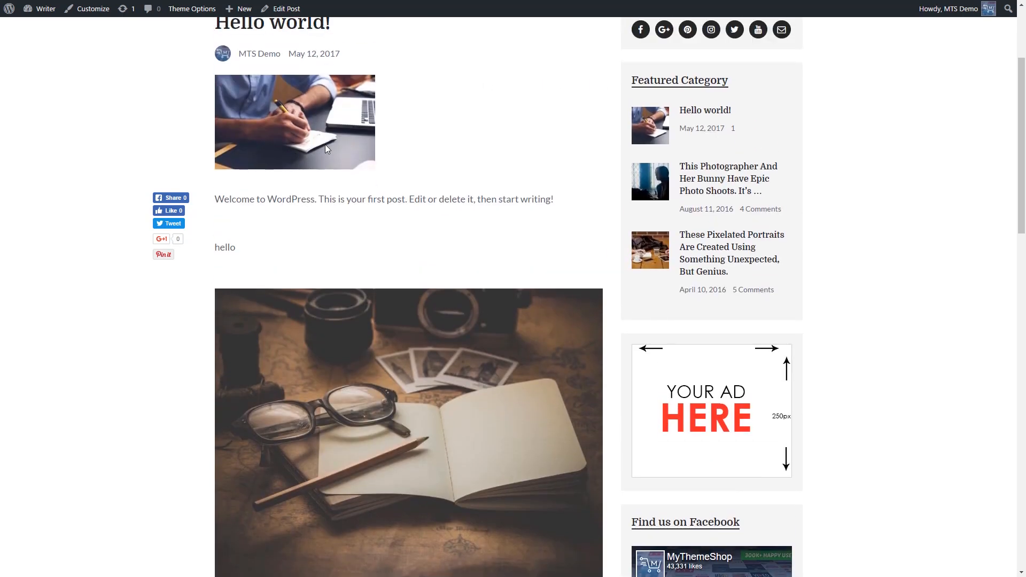
{"action": "mouse_move", "coordinate": [357, 96]}
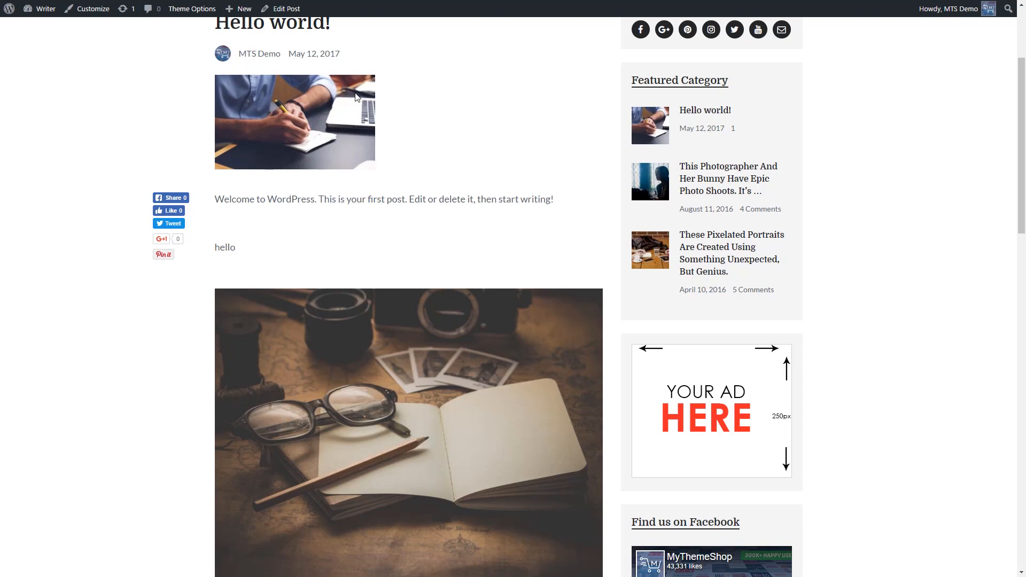
{"action": "mouse_move", "coordinate": [381, 135]}
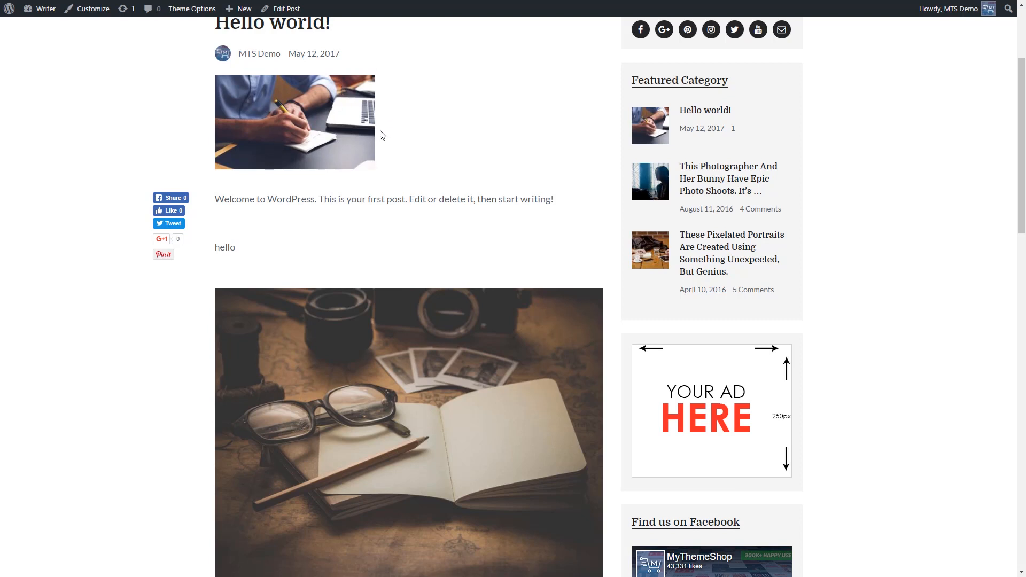
{"action": "scroll", "scroll_direction": "up", "scroll_amount": 3}
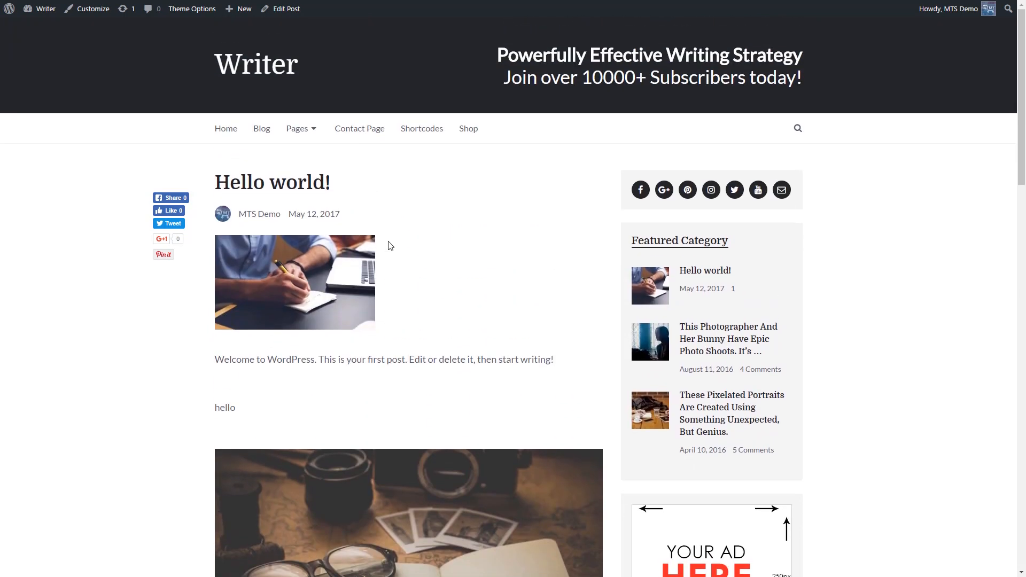
{"action": "mouse_move", "coordinate": [666, 286]}
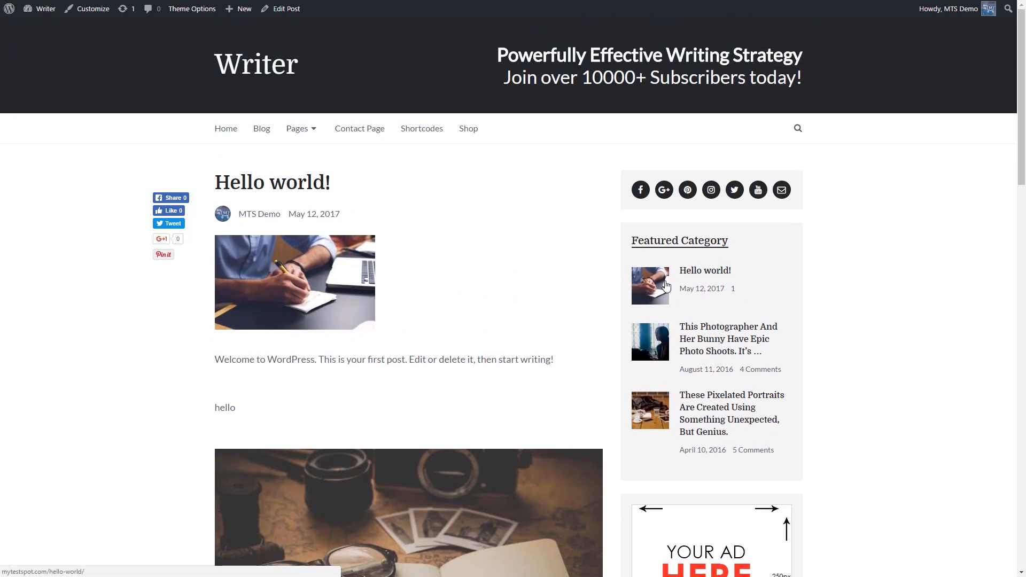
{"action": "left_click", "coordinate": [287, 8]}
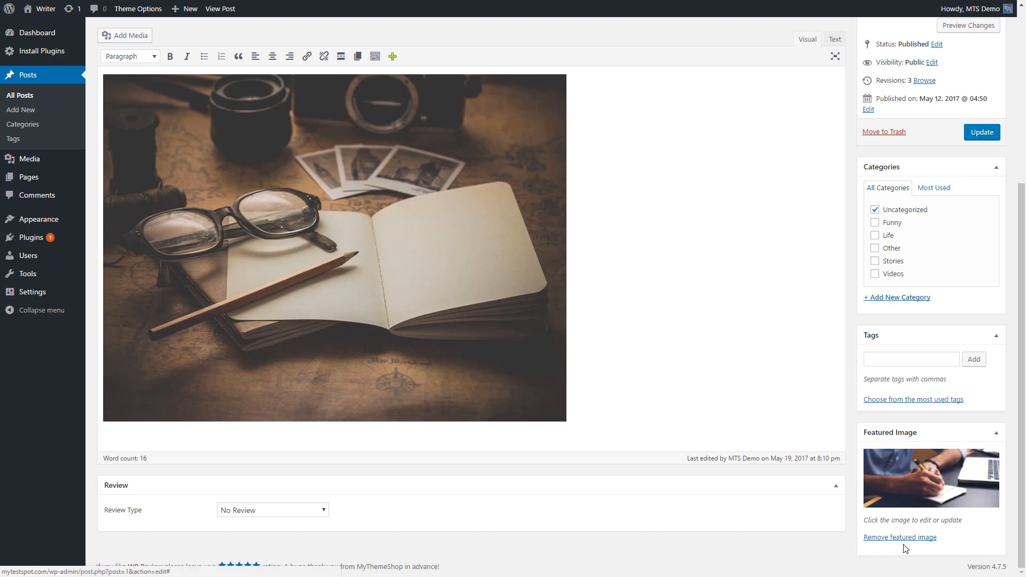
{"action": "mouse_move", "coordinate": [784, 391]}
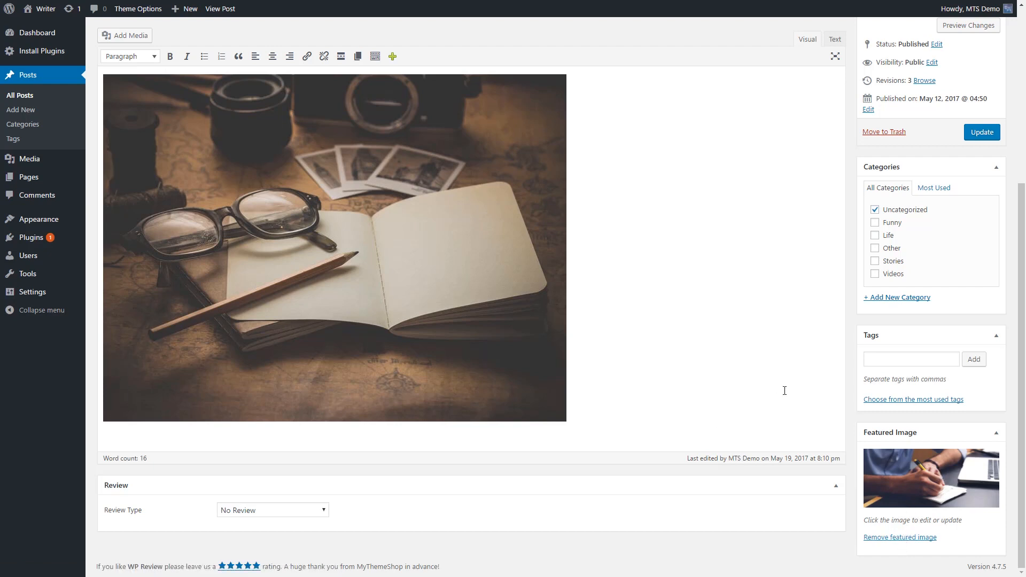
Step: Replace the featured image with the glasses-and-notebook photo and update the post
{"action": "left_click", "coordinate": [930, 478]}
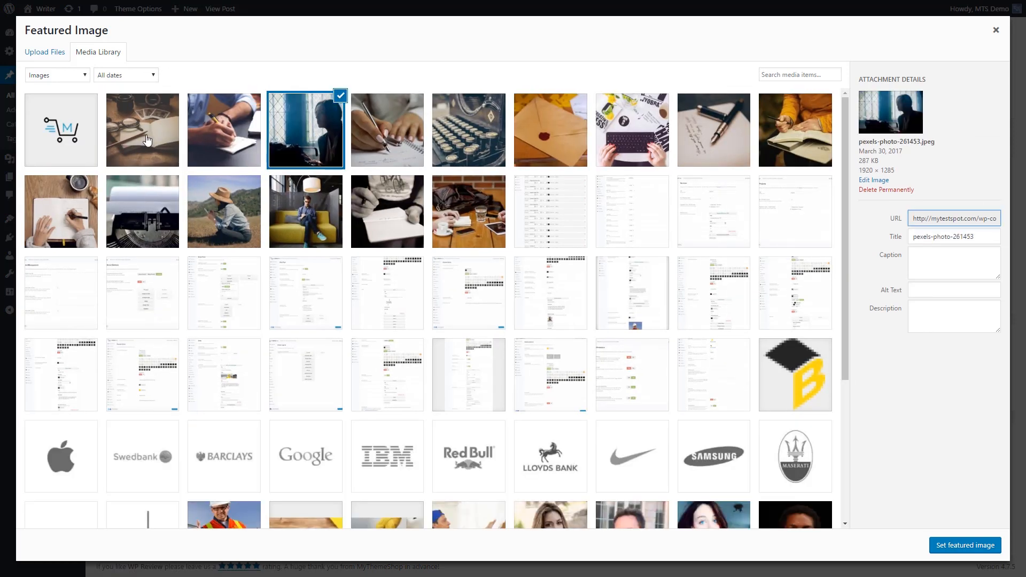
{"action": "left_click", "coordinate": [964, 545]}
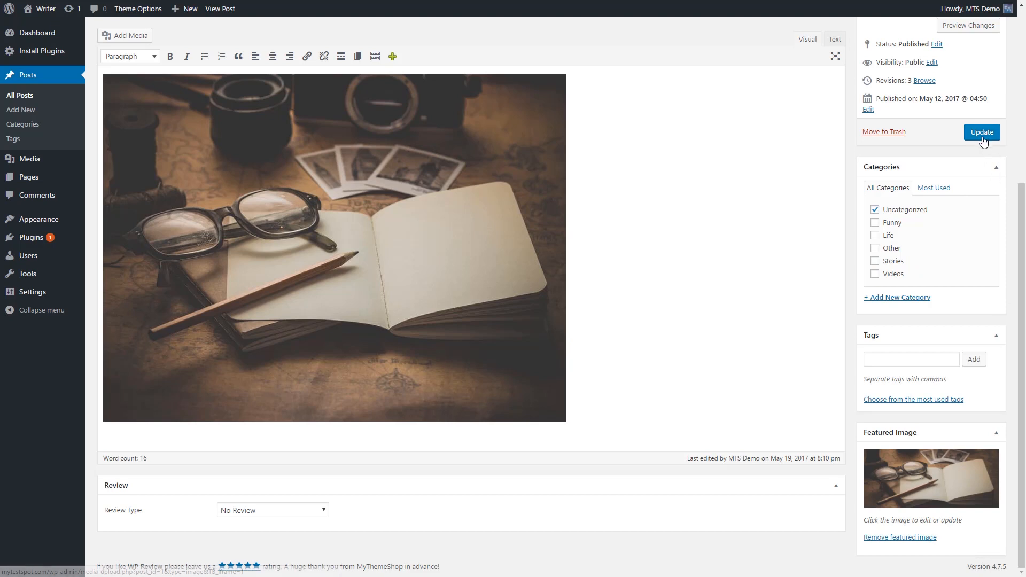
{"action": "left_click", "coordinate": [981, 131]}
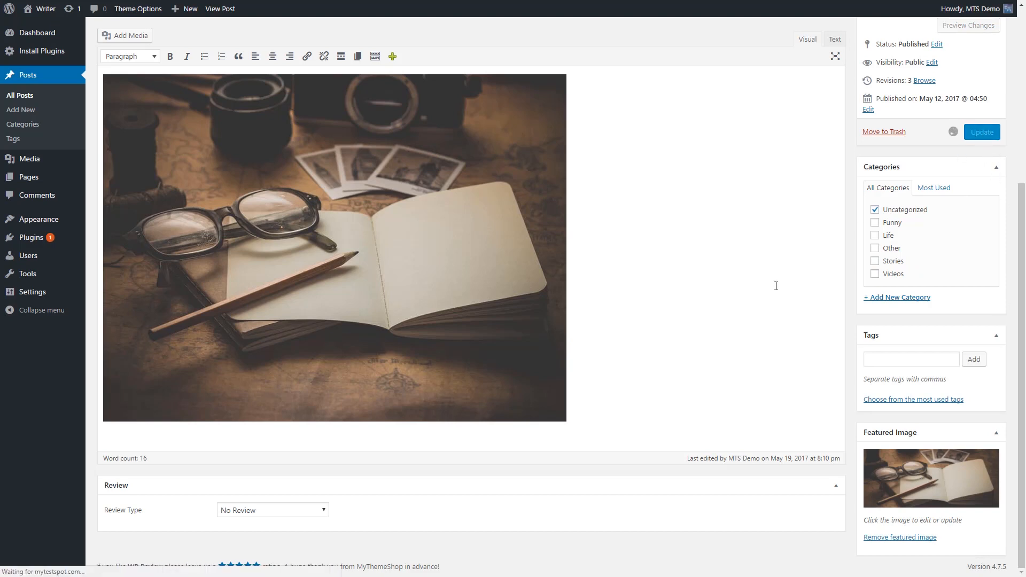
{"action": "left_click", "coordinate": [981, 132]}
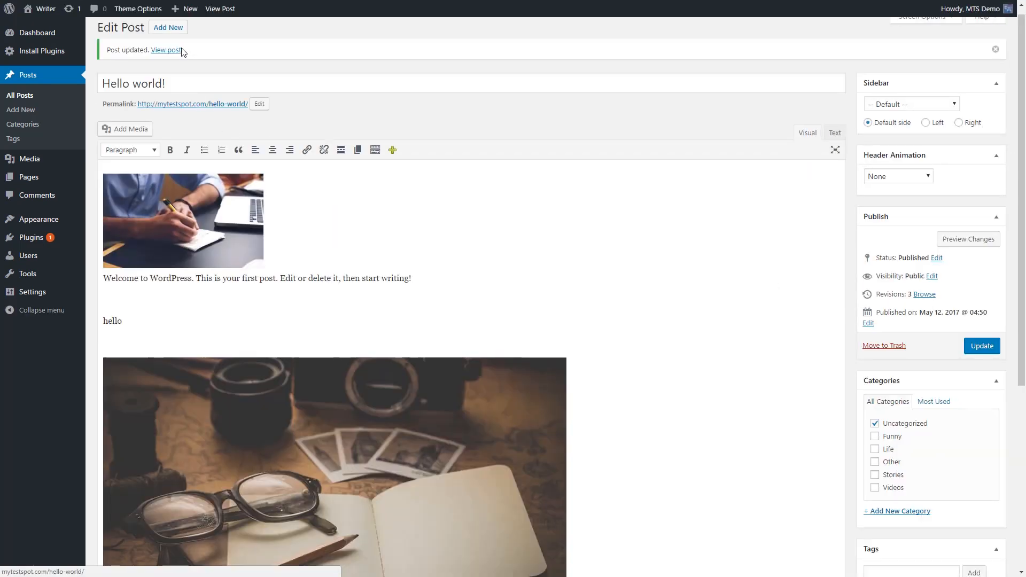
Step: View the live post, then the Blog listing showing Hello world! with the glasses-and-notebook thumbnail
{"action": "left_click", "coordinate": [166, 51]}
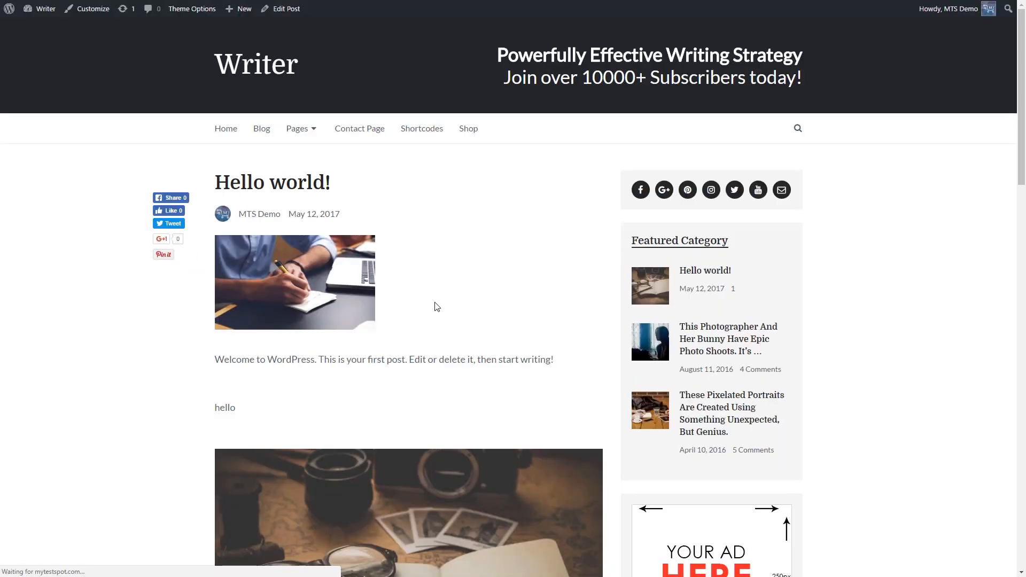
{"action": "mouse_move", "coordinate": [704, 271]}
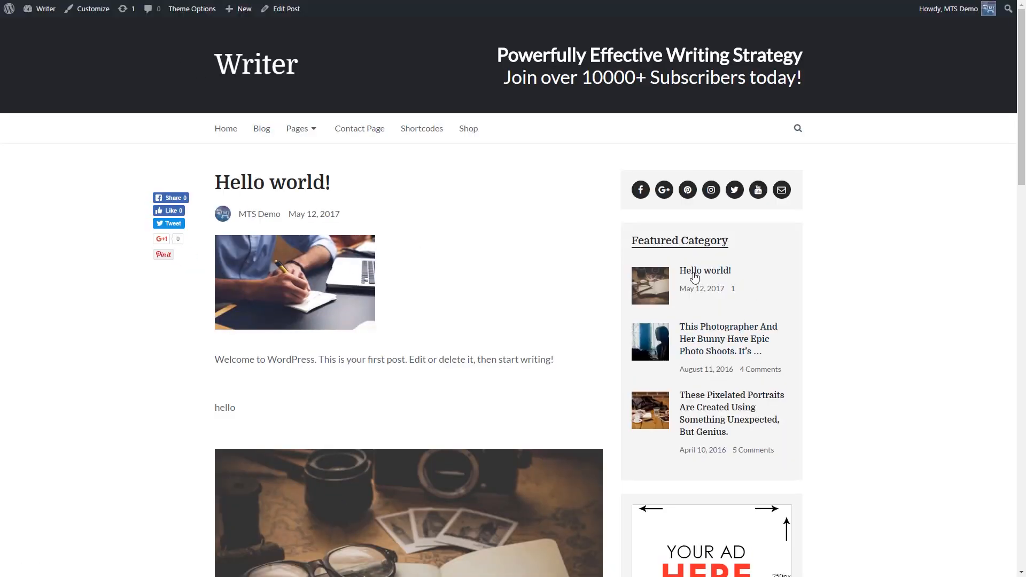
{"action": "mouse_move", "coordinate": [660, 287]}
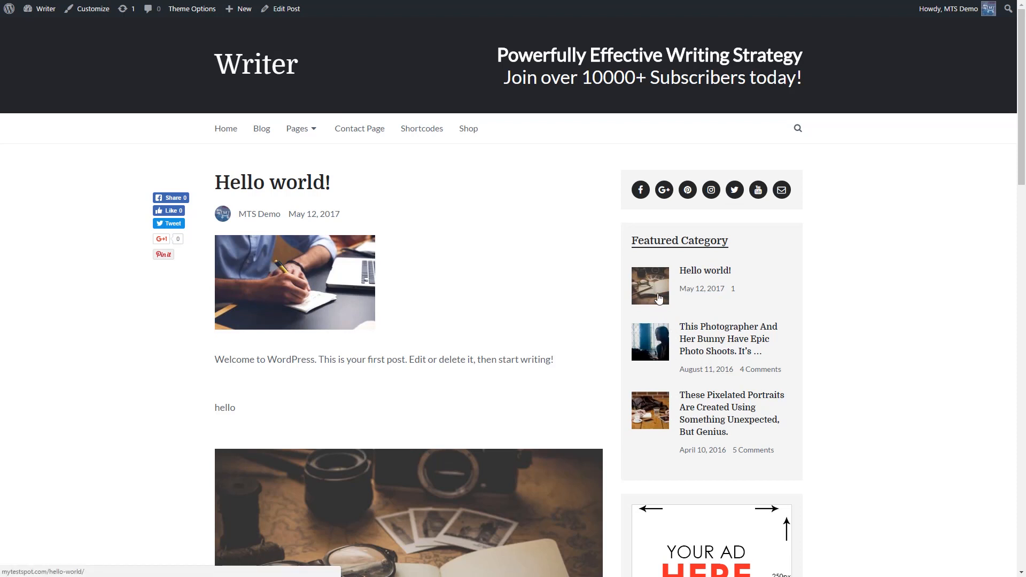
{"action": "mouse_move", "coordinate": [660, 286]}
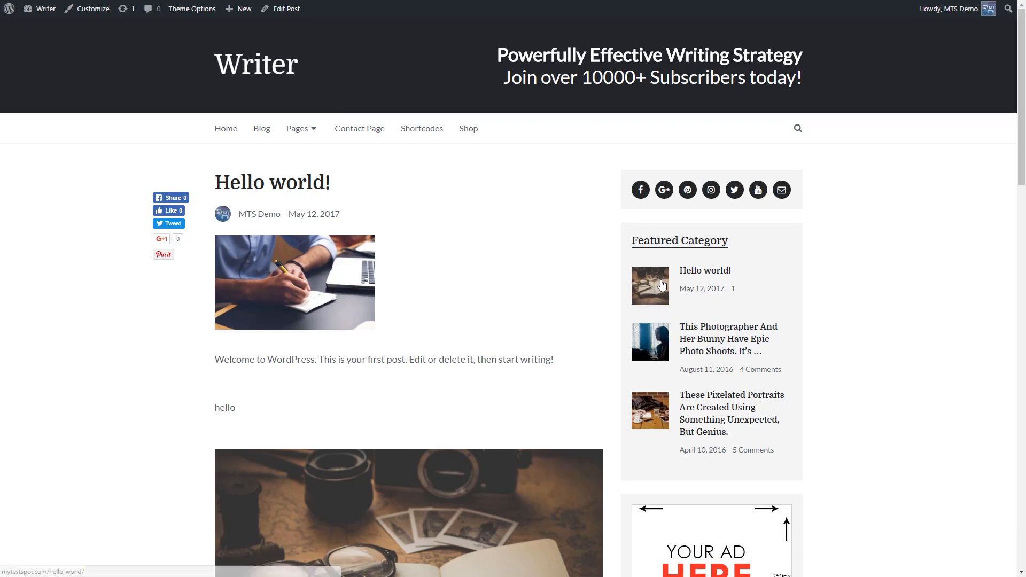
{"action": "mouse_move", "coordinate": [651, 296]}
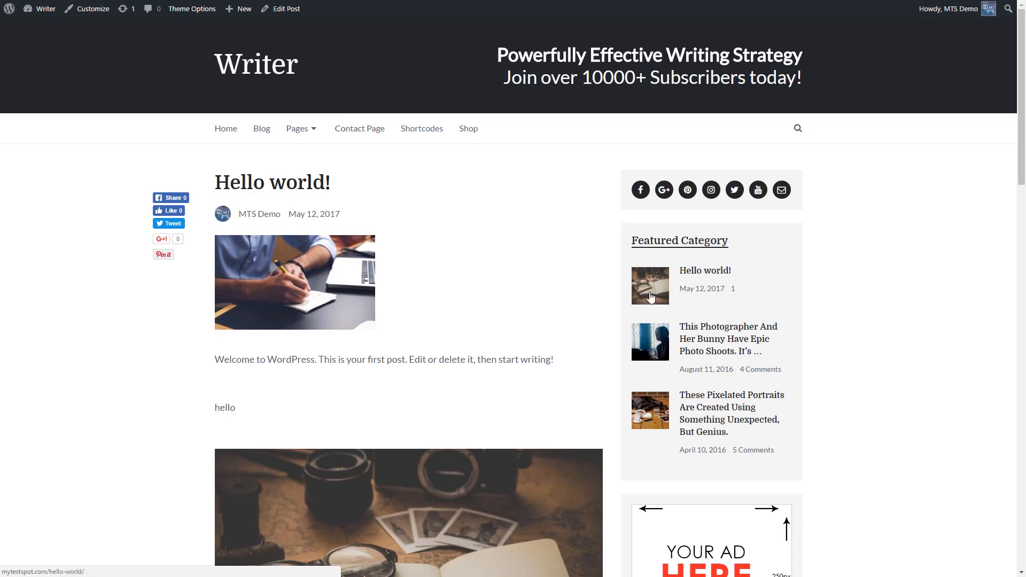
{"action": "left_click", "coordinate": [261, 128]}
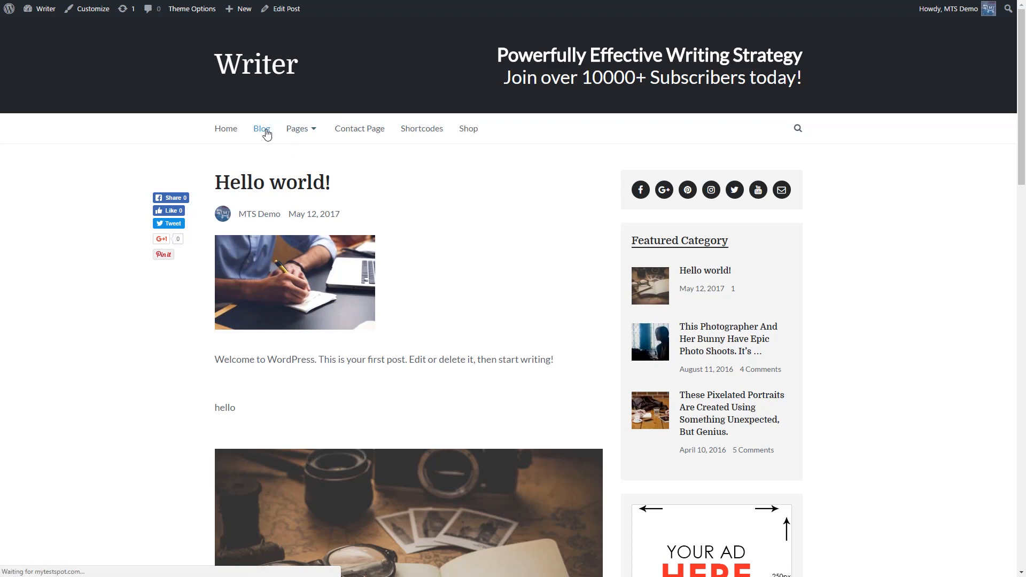
{"action": "scroll", "scroll_direction": "down", "scroll_amount": 3}
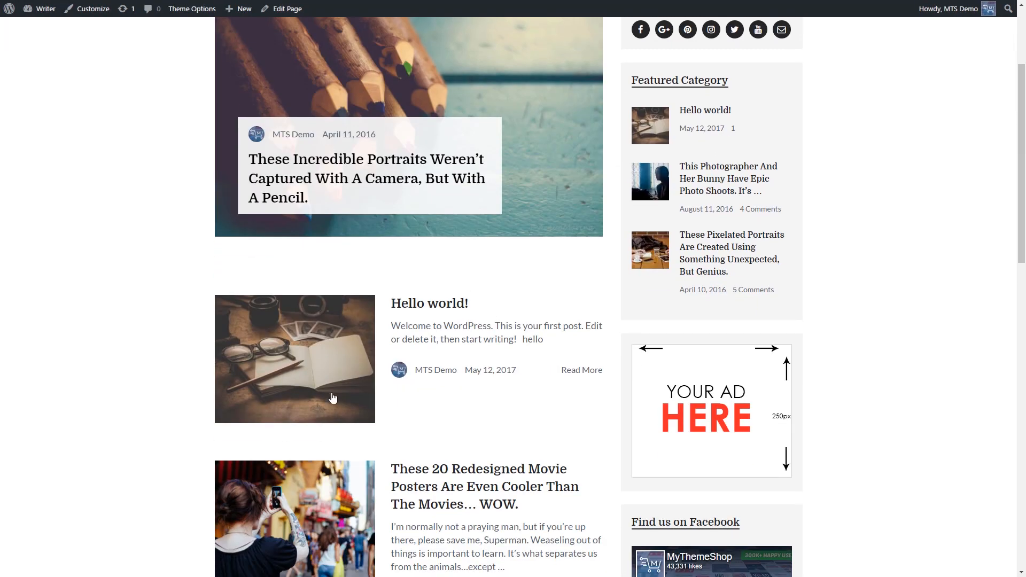
{"action": "mouse_move", "coordinate": [316, 369]}
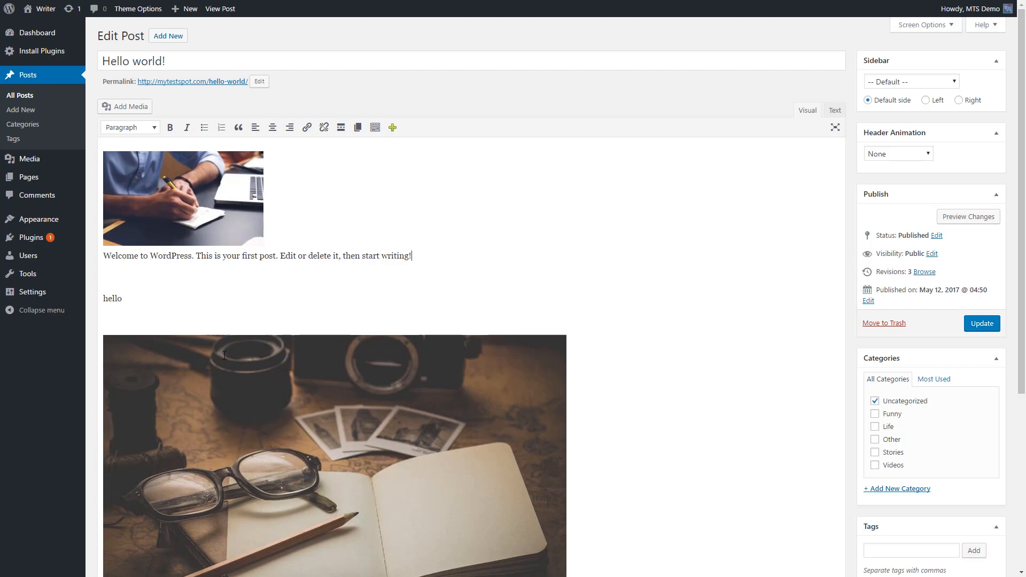
{"action": "mouse_move", "coordinate": [476, 230]}
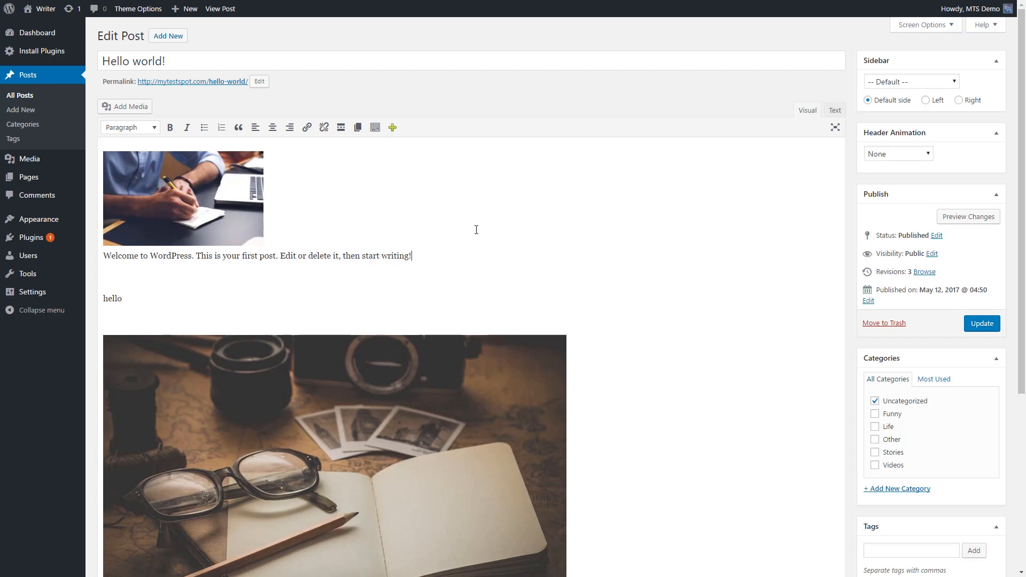
{"action": "mouse_move", "coordinate": [203, 208]}
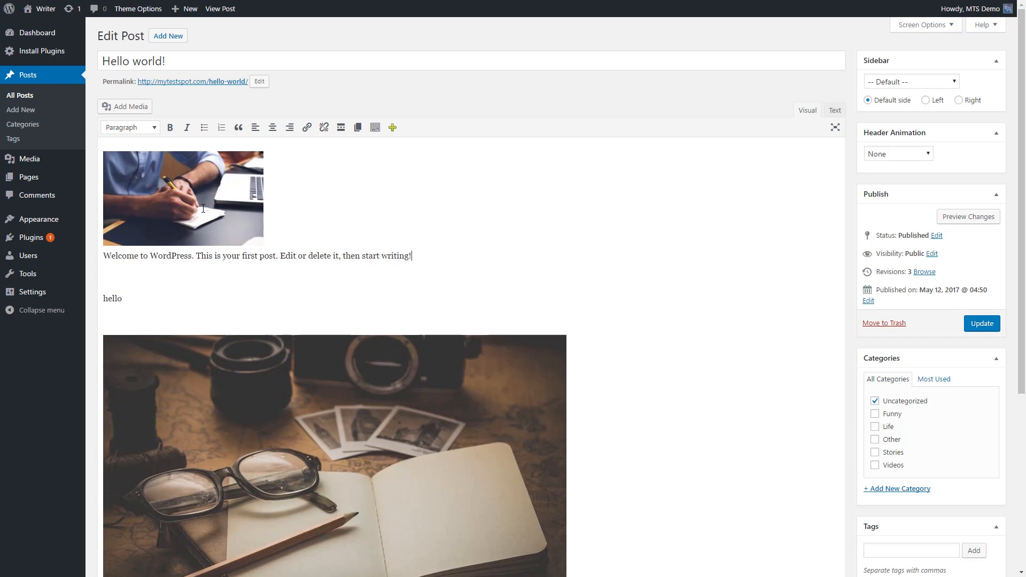
Step: Enlarge the top writing photo to 524 × 309, try Align left then No alignment, and show its image details
{"action": "left_click", "coordinate": [183, 199]}
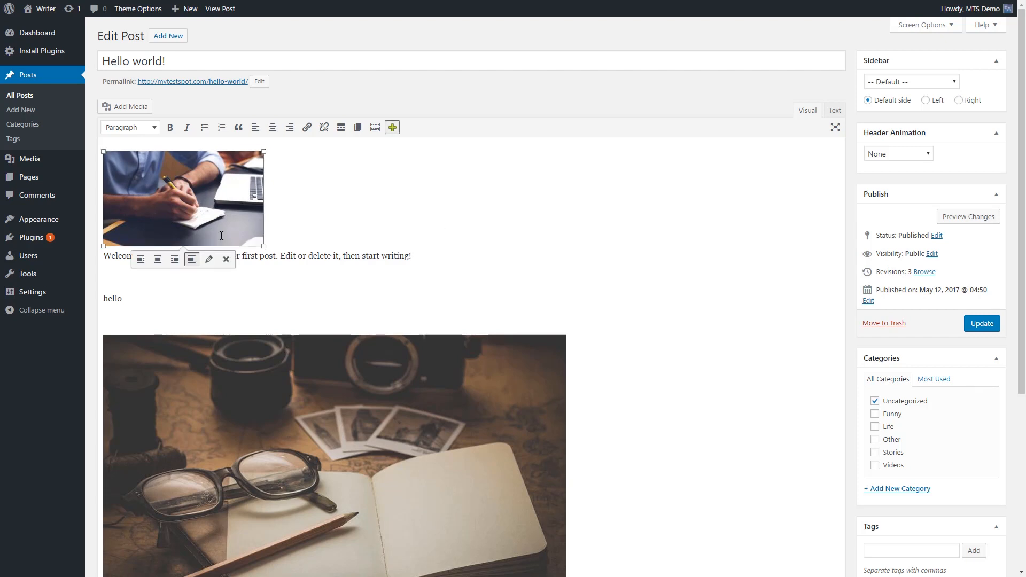
{"action": "mouse_move", "coordinate": [191, 259]}
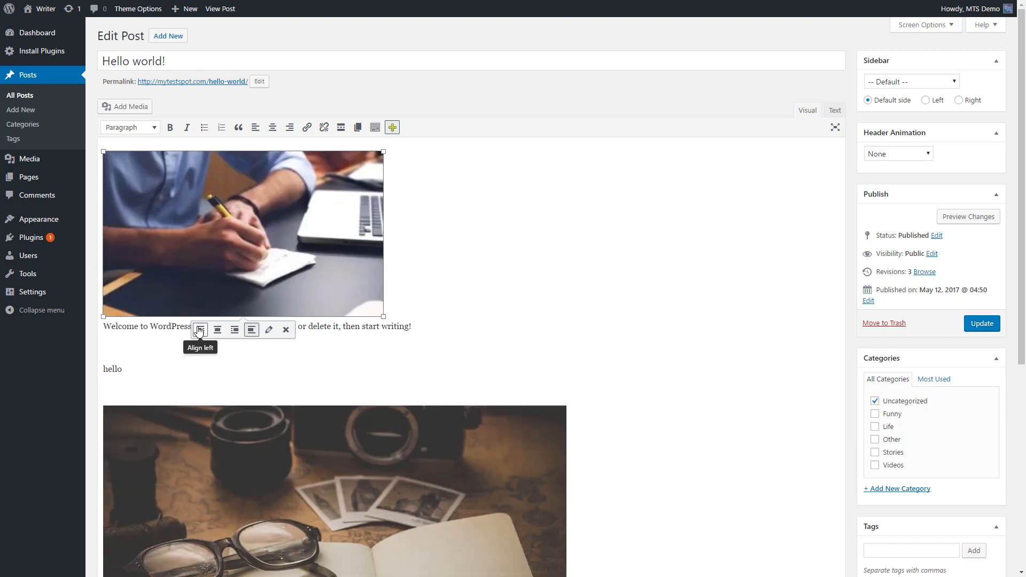
{"action": "left_click", "coordinate": [199, 330]}
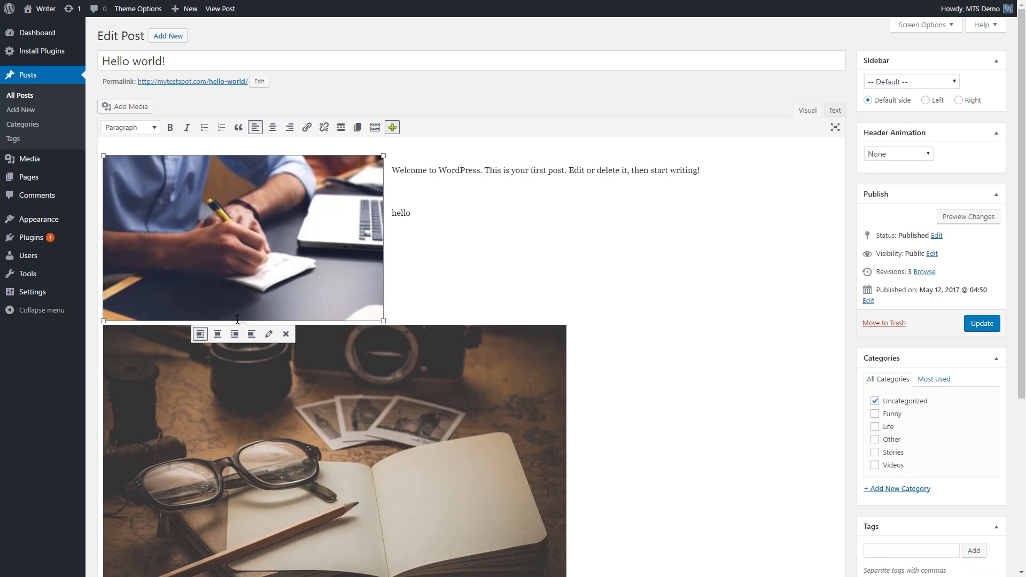
{"action": "left_click", "coordinate": [217, 334]}
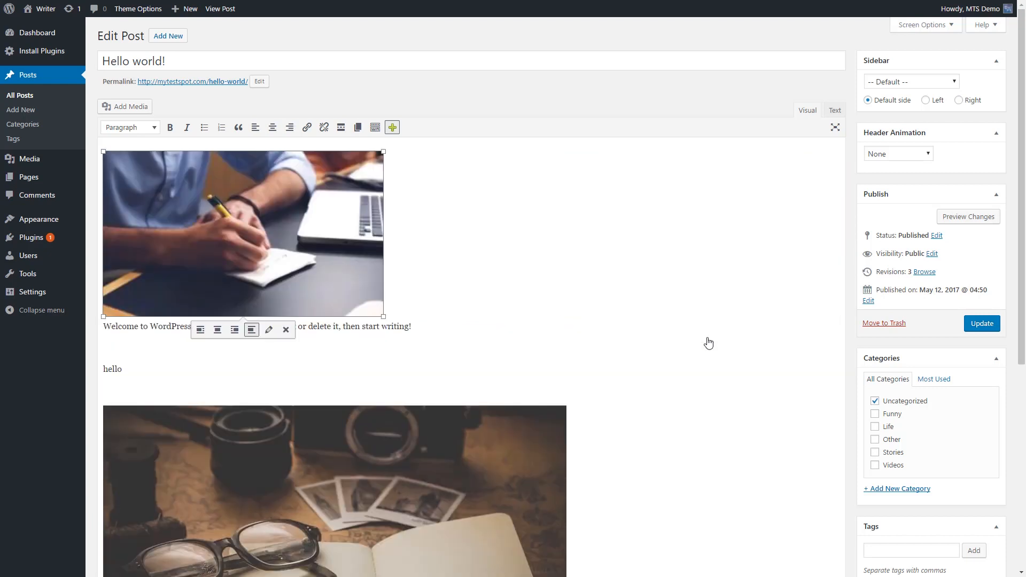
{"action": "mouse_move", "coordinate": [252, 329]}
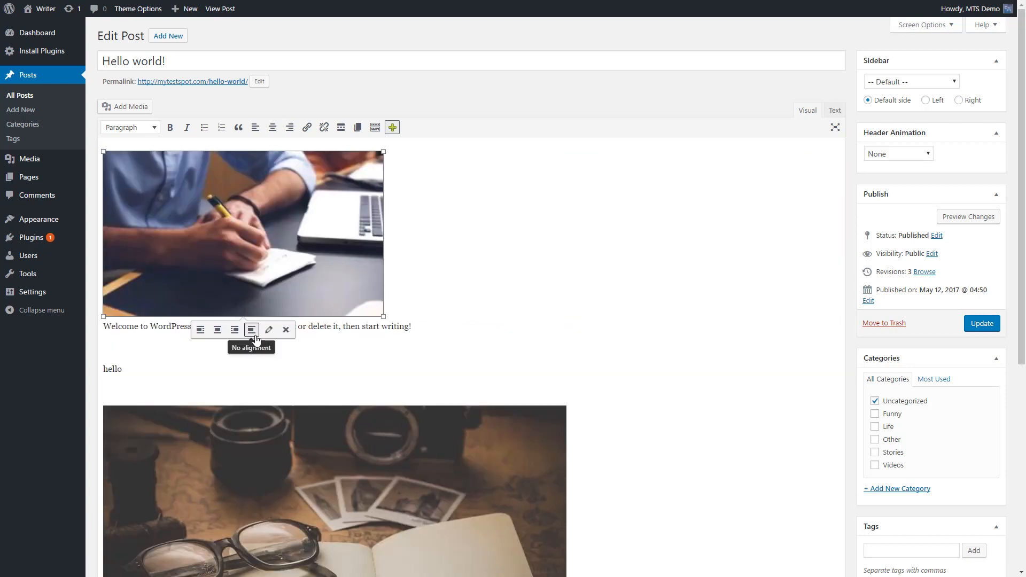
{"action": "left_click", "coordinate": [267, 329]}
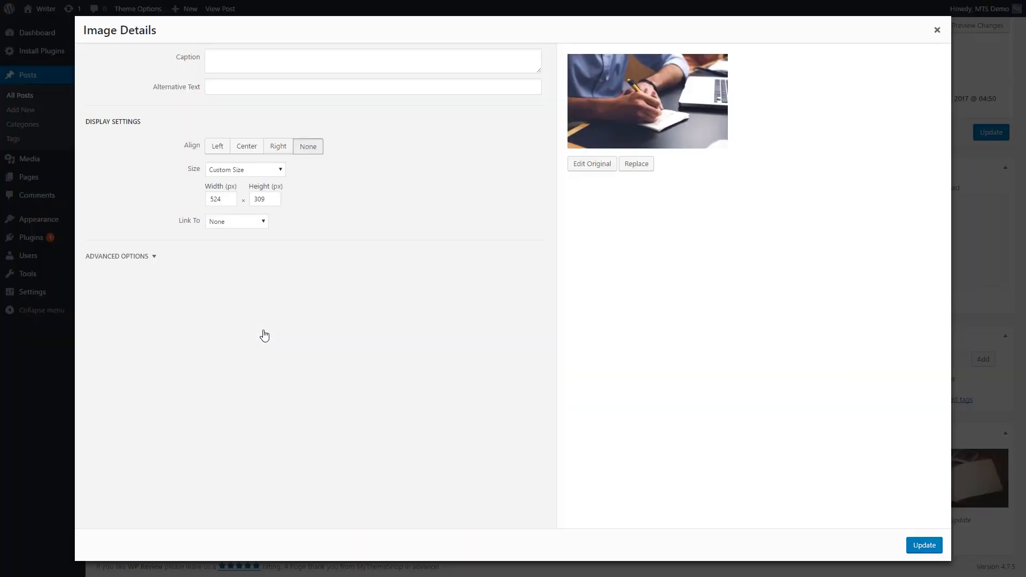
{"action": "mouse_move", "coordinate": [259, 304]}
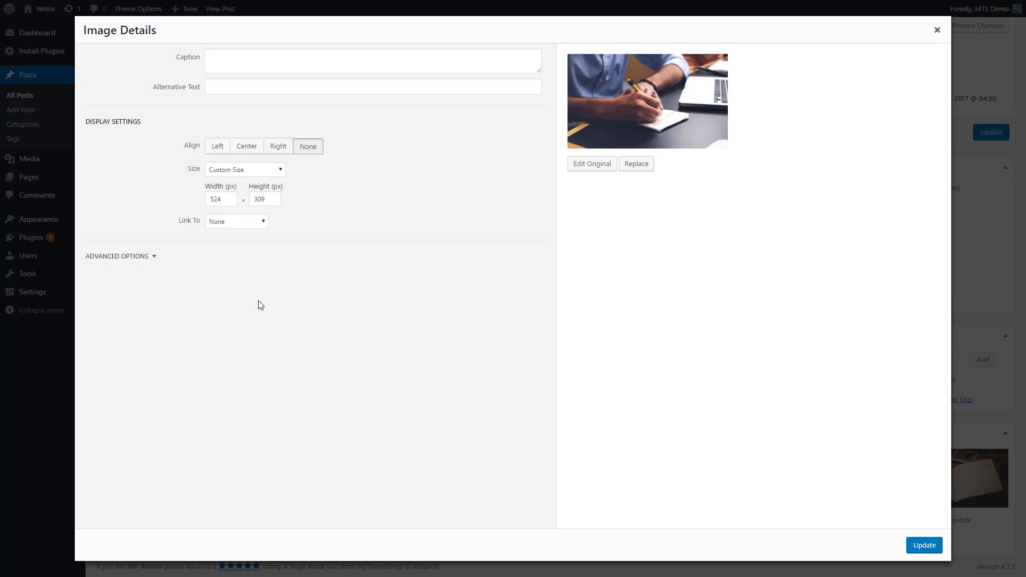
{"action": "mouse_move", "coordinate": [330, 289]}
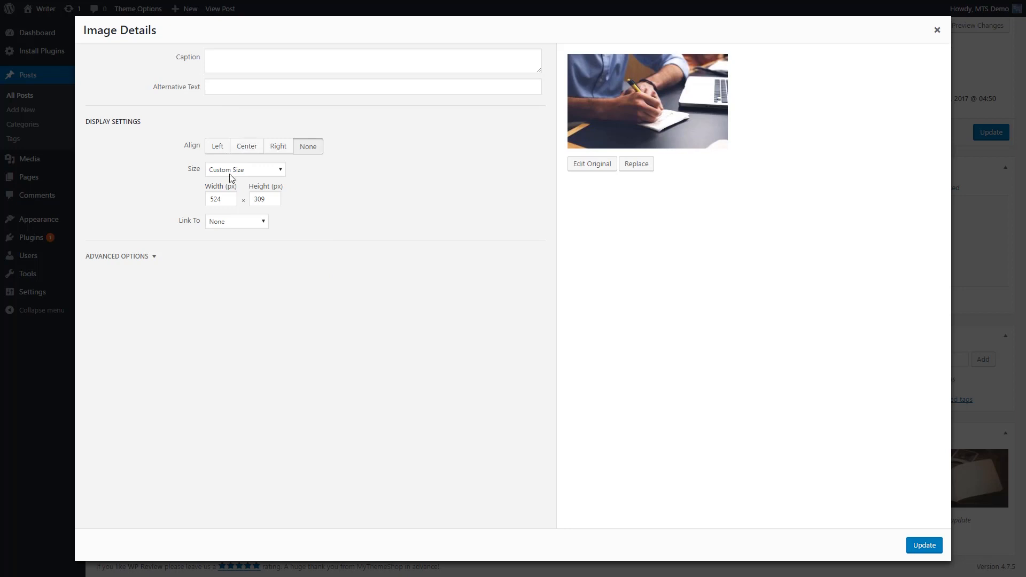
Step: Toggle the image's Advanced Options open, closed, and open again in Image Details
{"action": "left_click", "coordinate": [117, 256]}
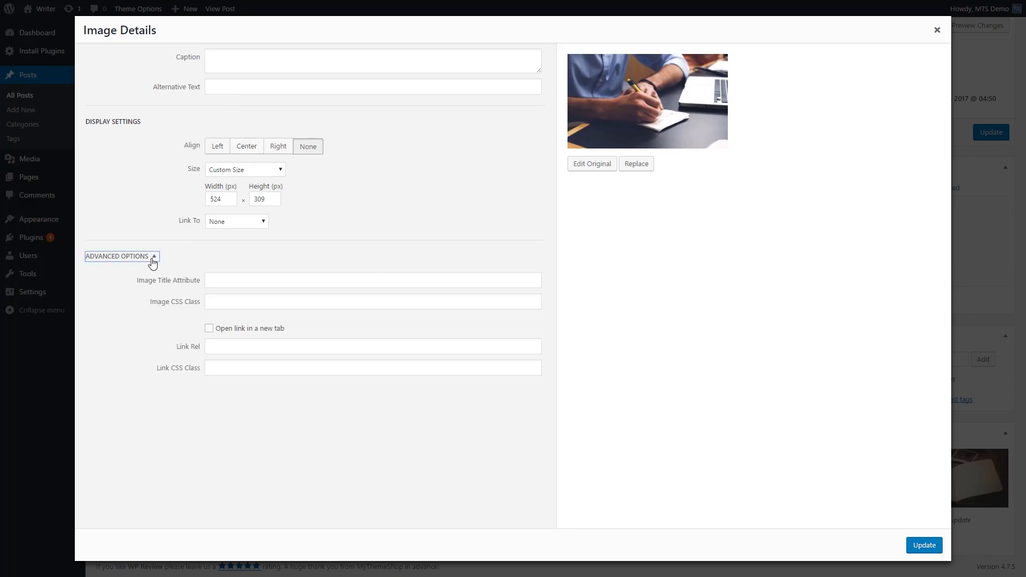
{"action": "mouse_move", "coordinate": [242, 332]}
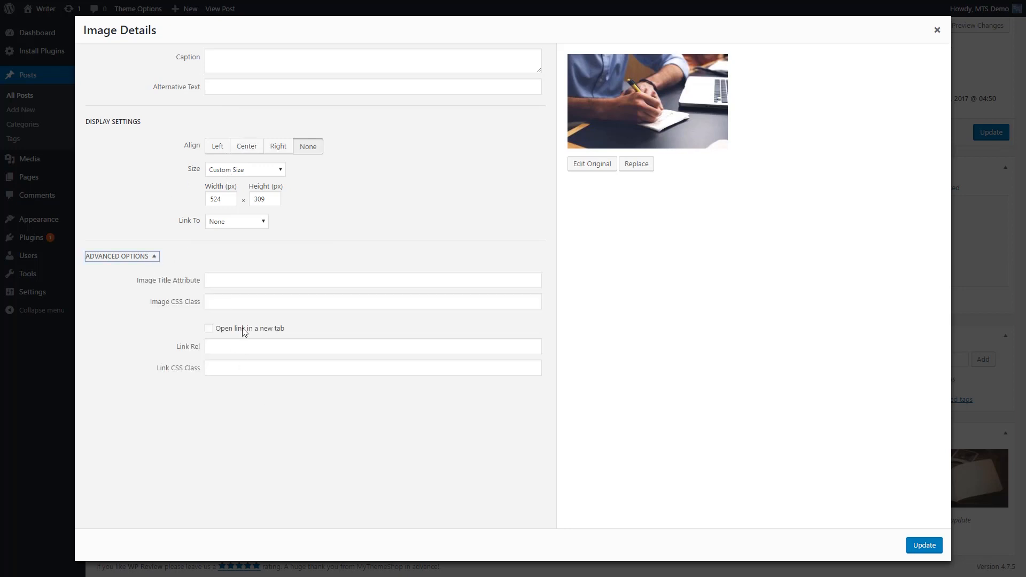
{"action": "mouse_move", "coordinate": [51, 331]}
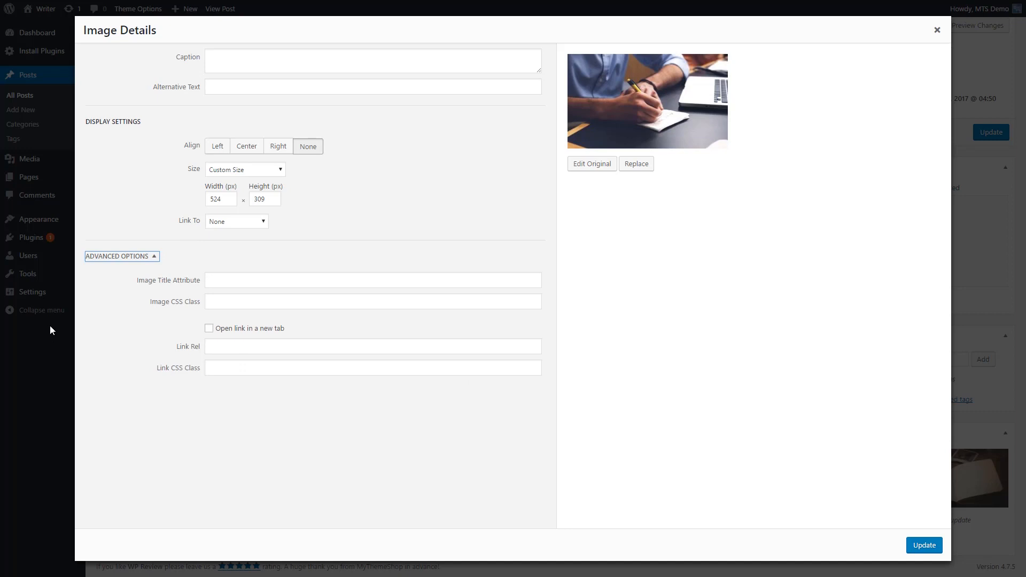
{"action": "left_click", "coordinate": [121, 255]}
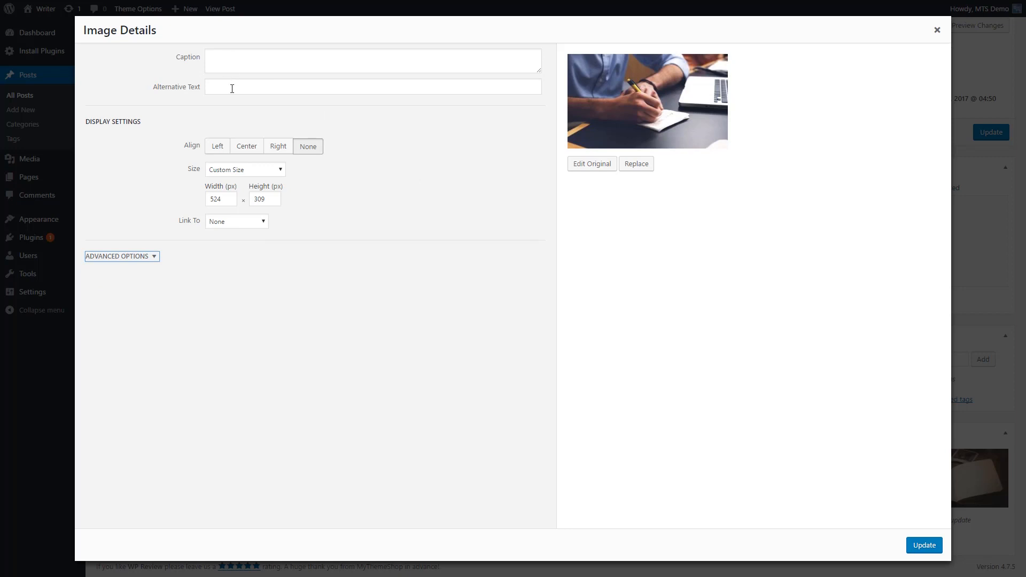
{"action": "left_click", "coordinate": [117, 255]}
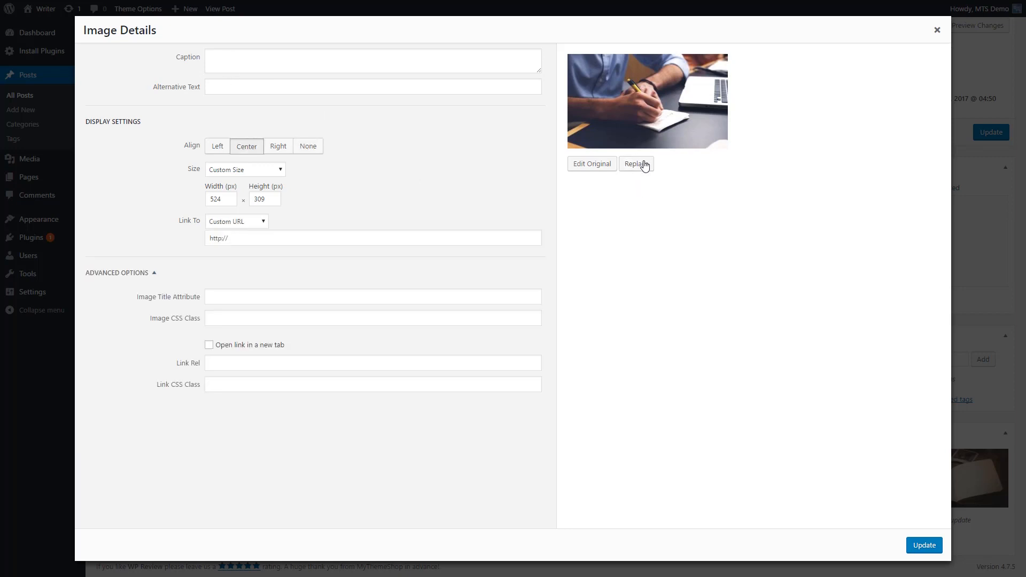
Step: Replace the top image with the straw-hat woman photo from the Media Library
{"action": "left_click", "coordinate": [635, 163]}
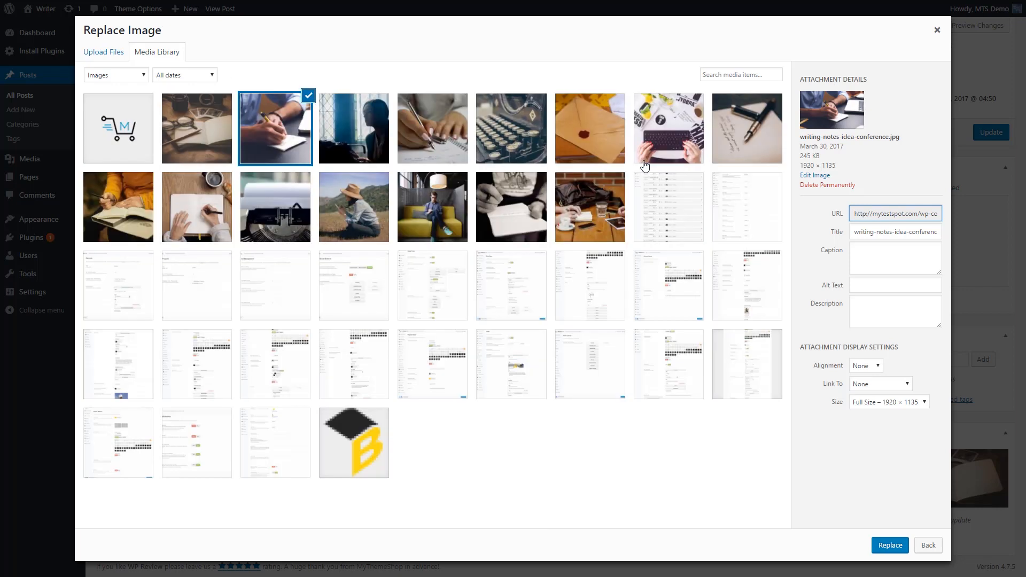
{"action": "left_click", "coordinate": [350, 205]}
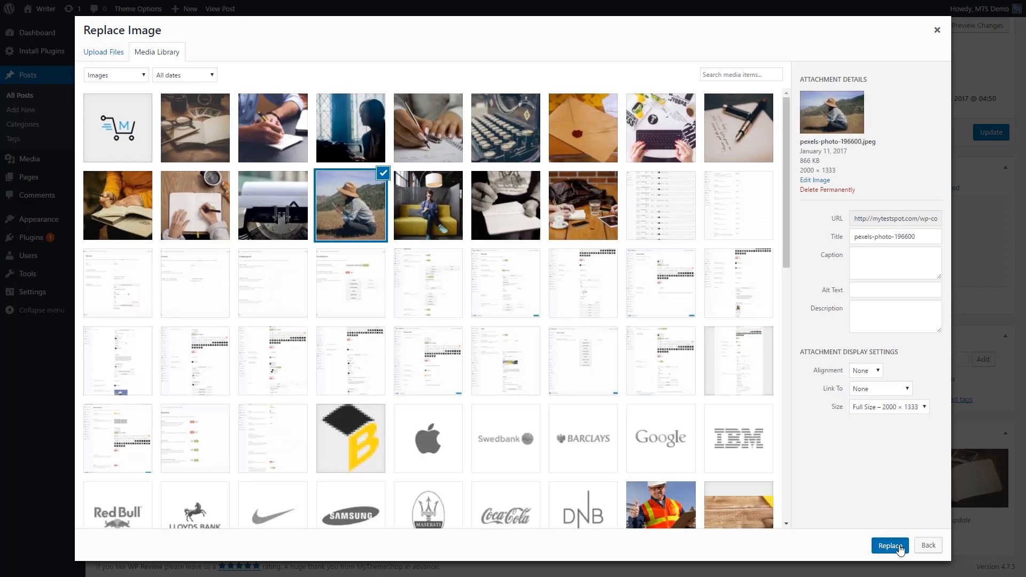
{"action": "left_click", "coordinate": [888, 545]}
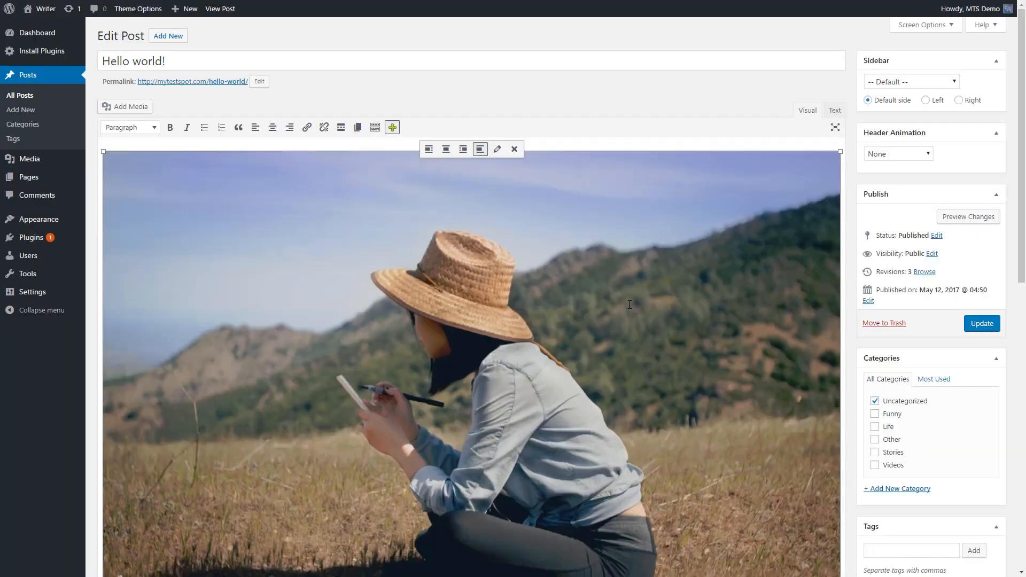
{"action": "mouse_move", "coordinate": [646, 329]}
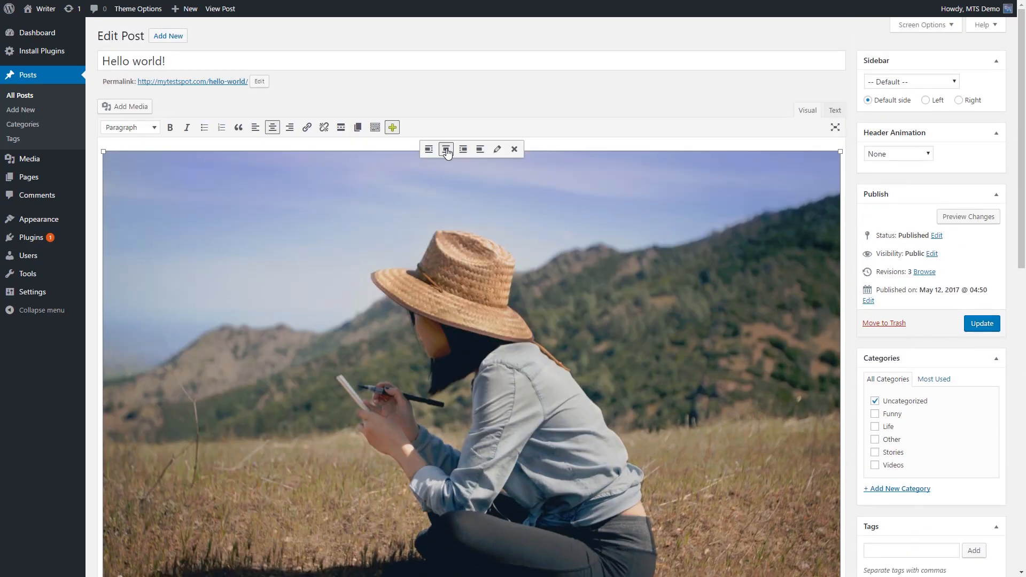
{"action": "scroll", "scroll_direction": "down", "scroll_amount": 3}
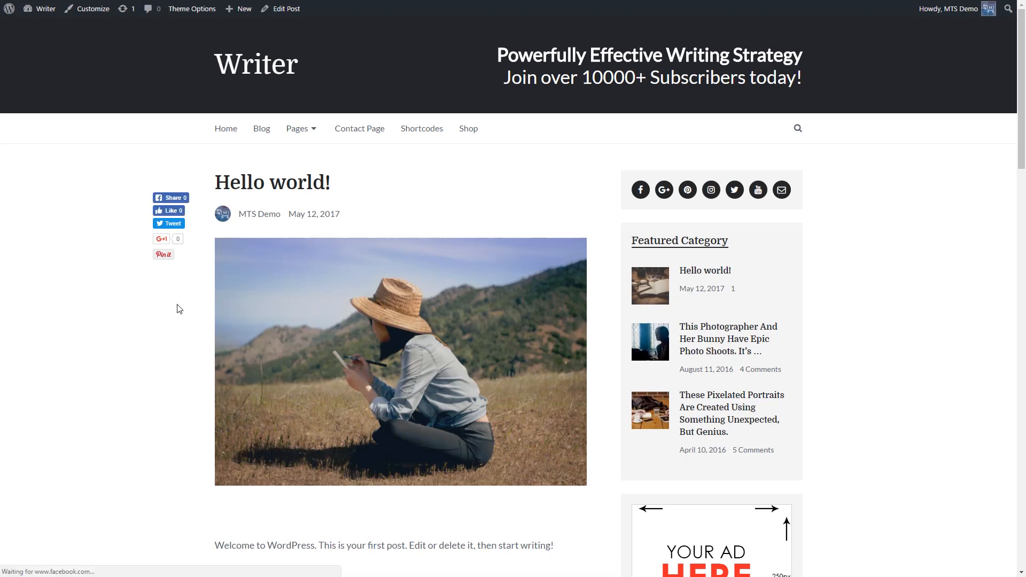
{"action": "mouse_move", "coordinate": [495, 208]}
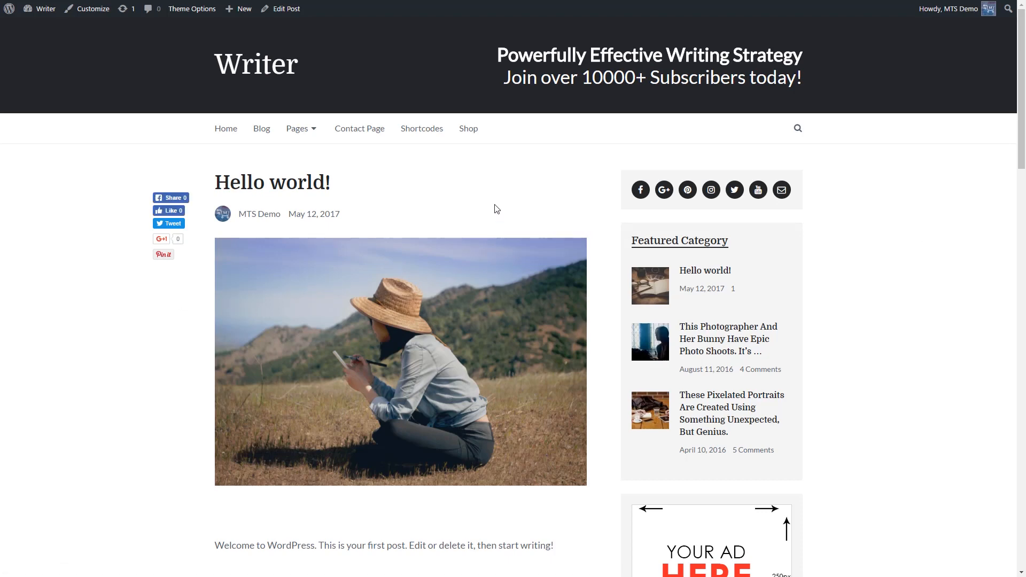
Step: Scroll through the live Hello world! post showing the hillside photo, 'hello' and the notebook photo
{"action": "scroll", "scroll_direction": "down", "scroll_amount": 3}
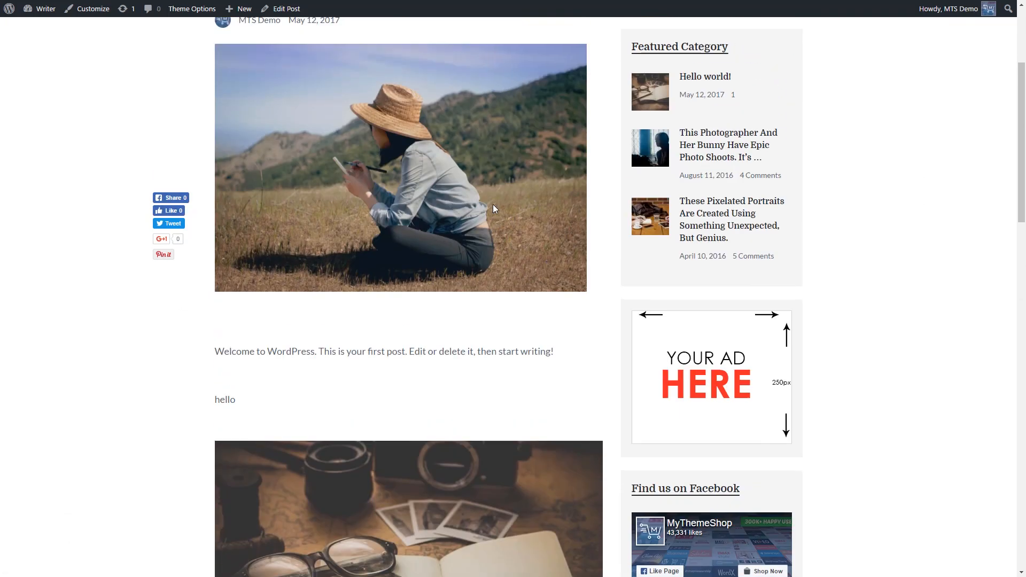
{"action": "scroll", "scroll_direction": "up", "scroll_amount": 3}
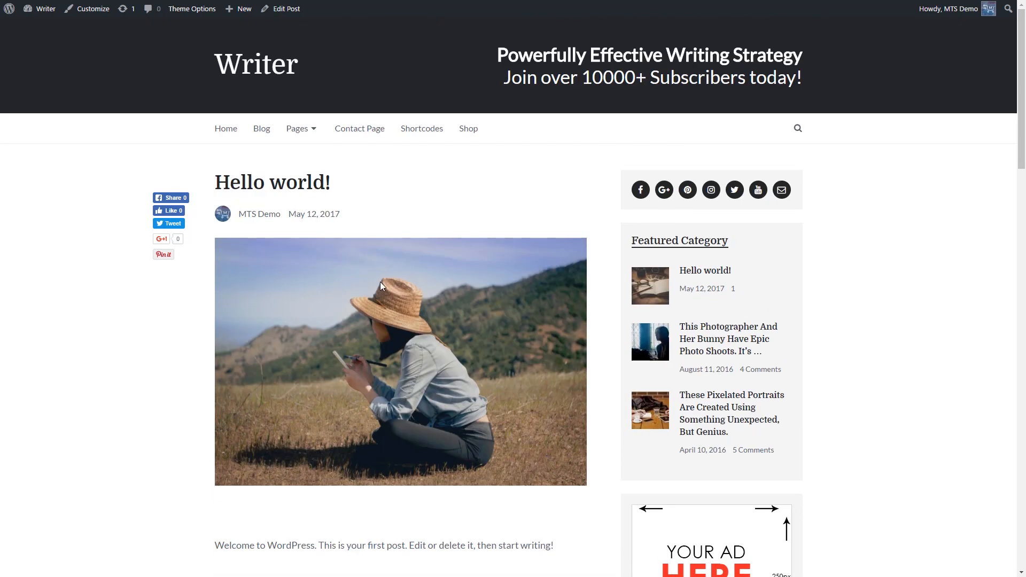
{"action": "scroll", "scroll_direction": "down", "scroll_amount": 3}
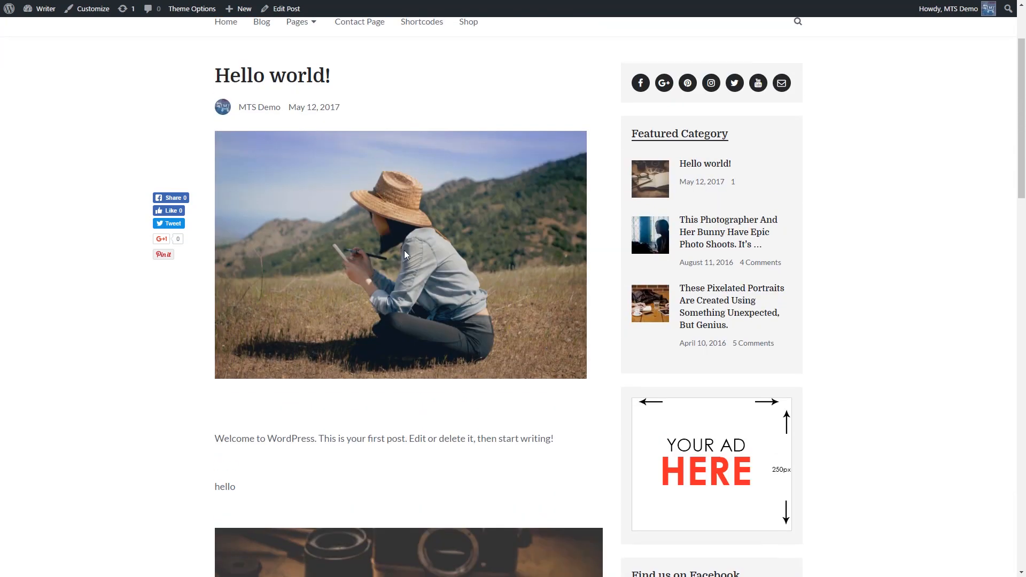
{"action": "scroll", "scroll_direction": "up", "scroll_amount": 3}
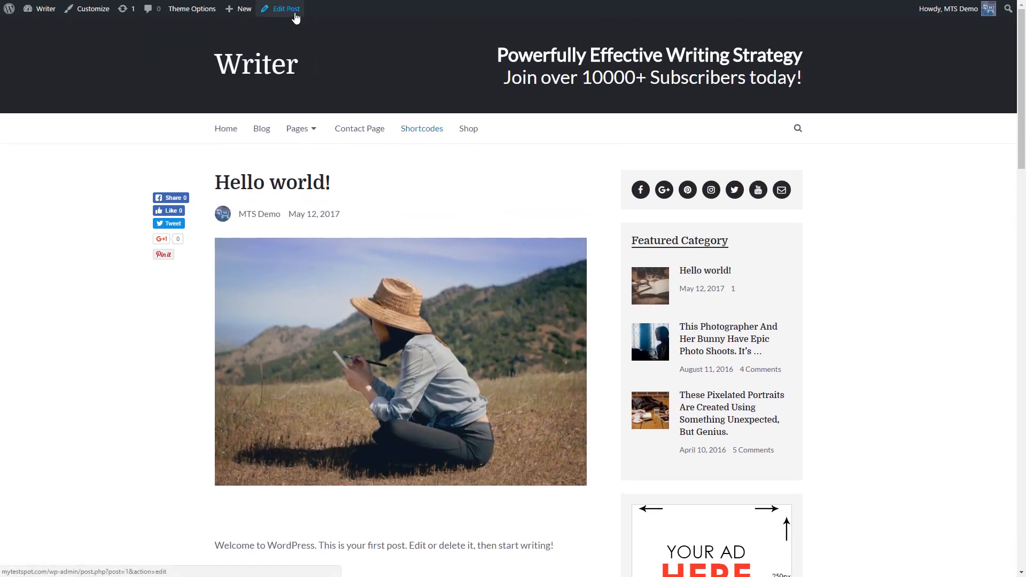